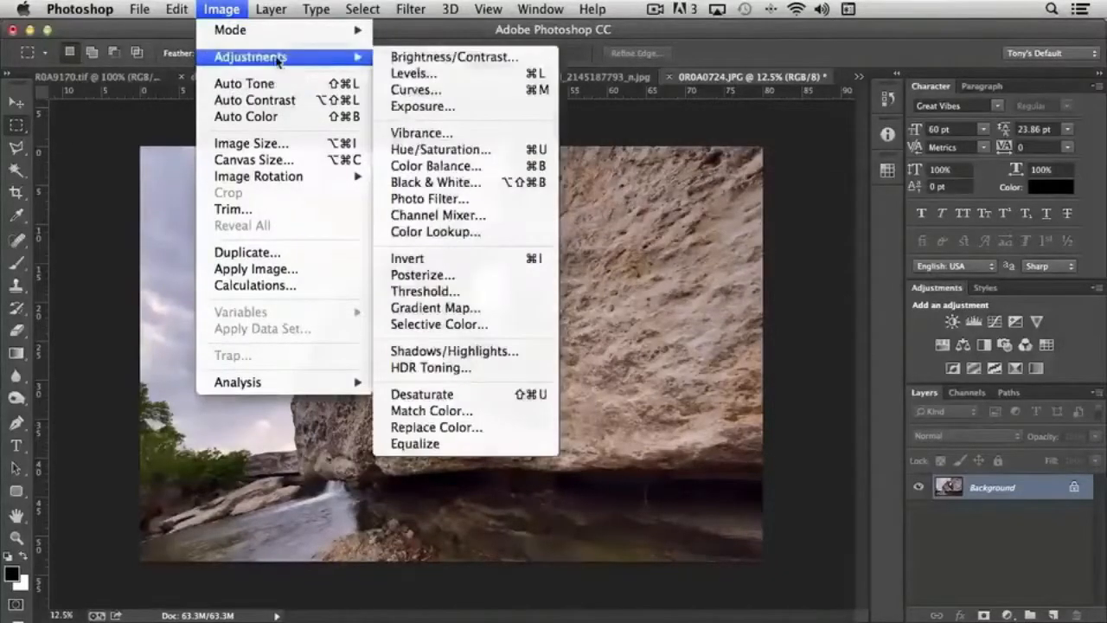
mouse_move(467, 366)
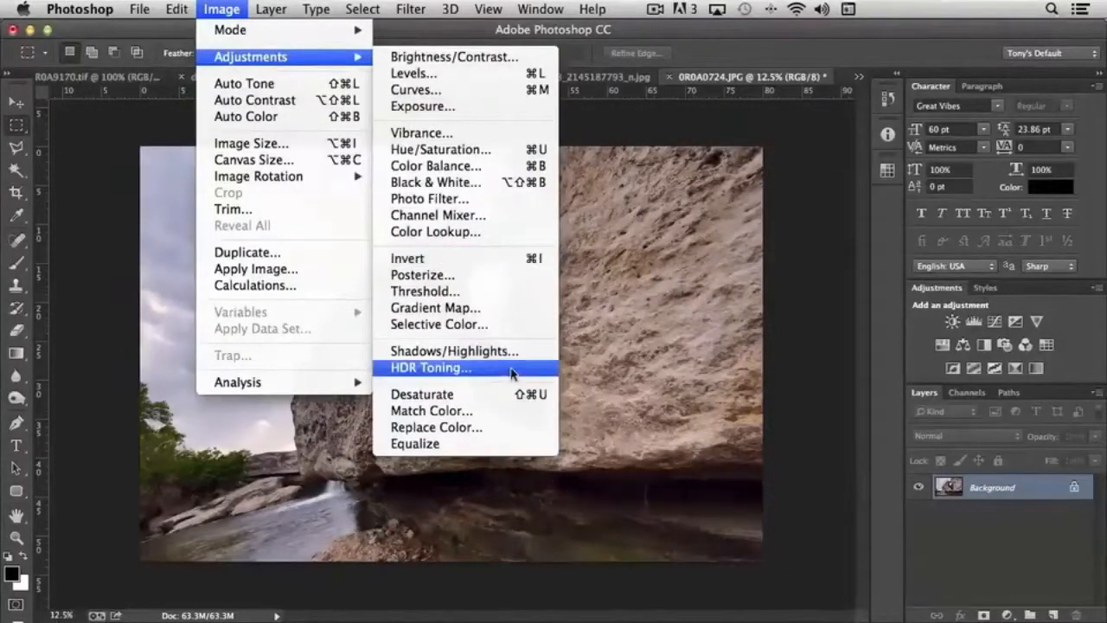
mouse_move(450, 349)
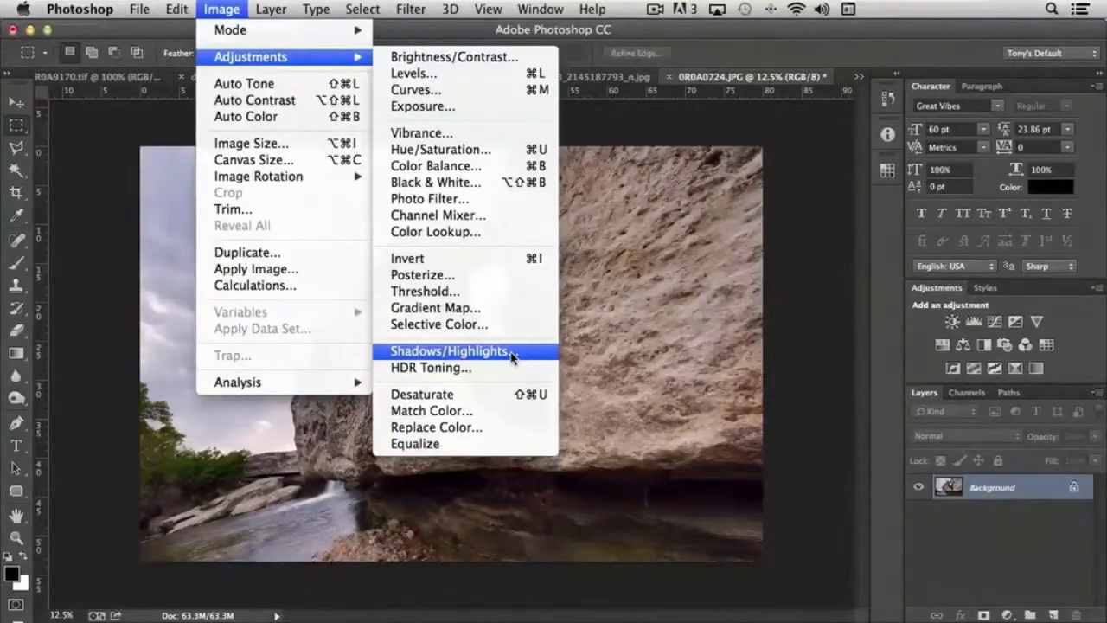
mouse_move(493, 356)
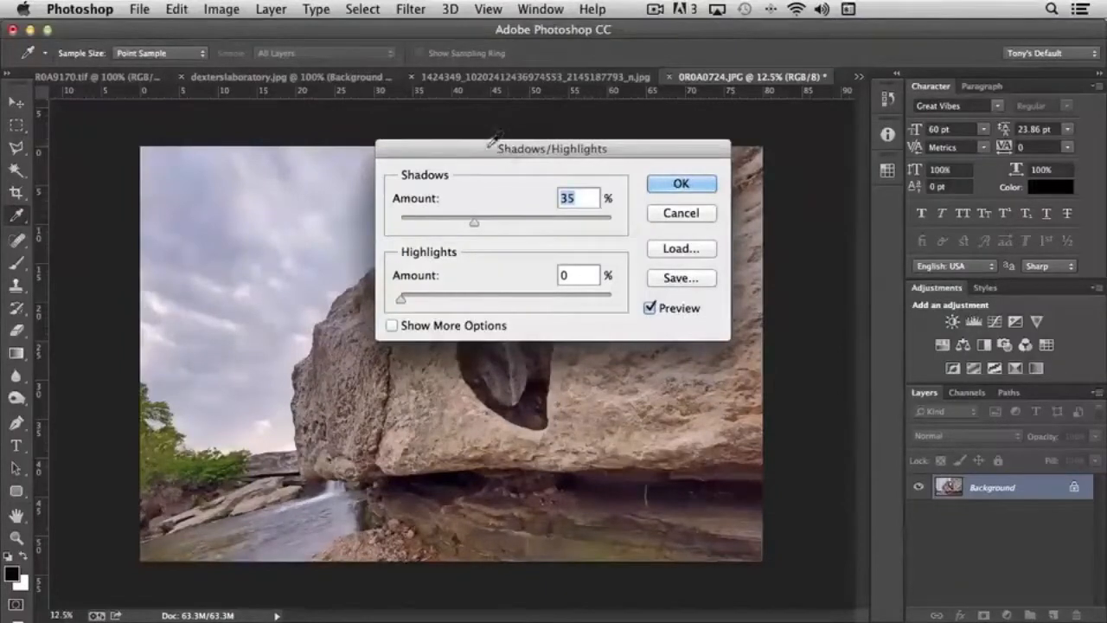
Move the Shadows/Highlights dialog off the rock arch and toggle Preview to compare.
left_click_drag(552, 149, 713, 104)
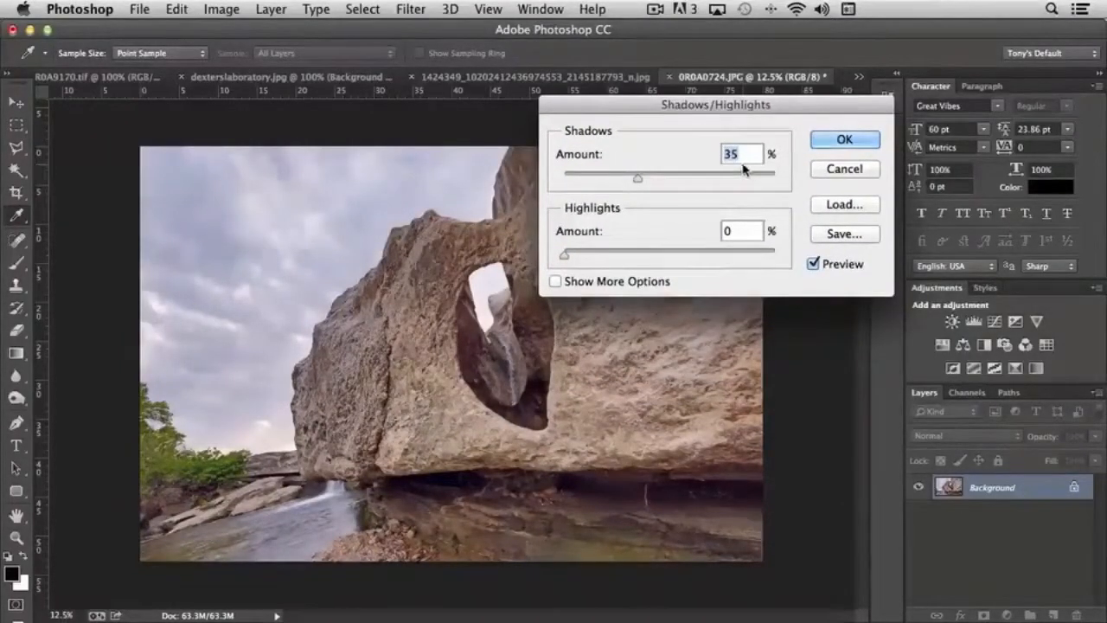
left_click(813, 263)
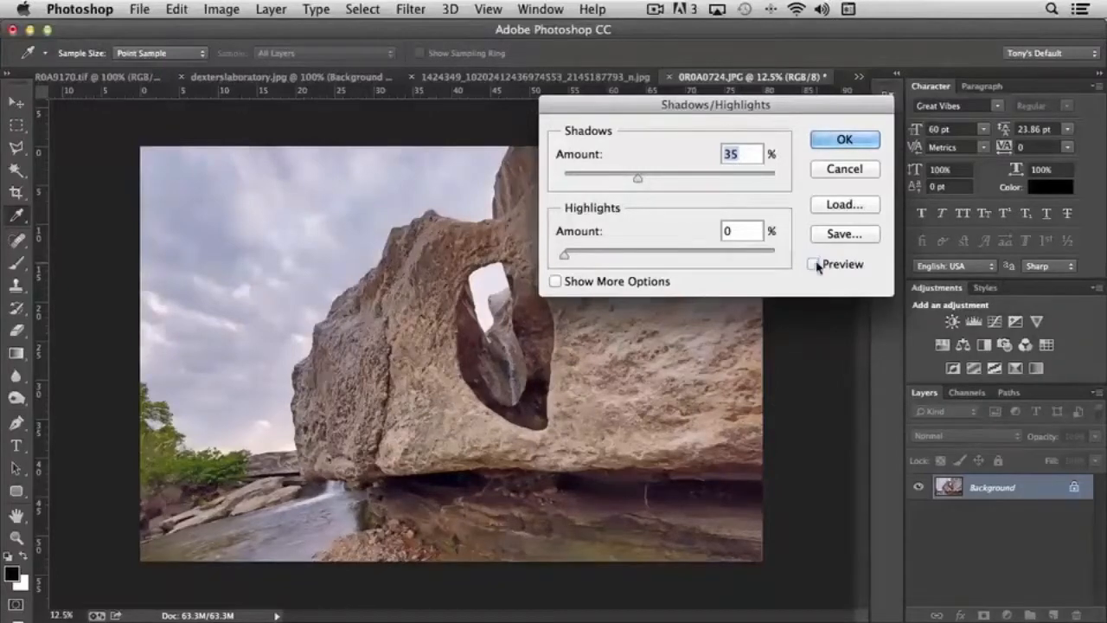
left_click(813, 263)
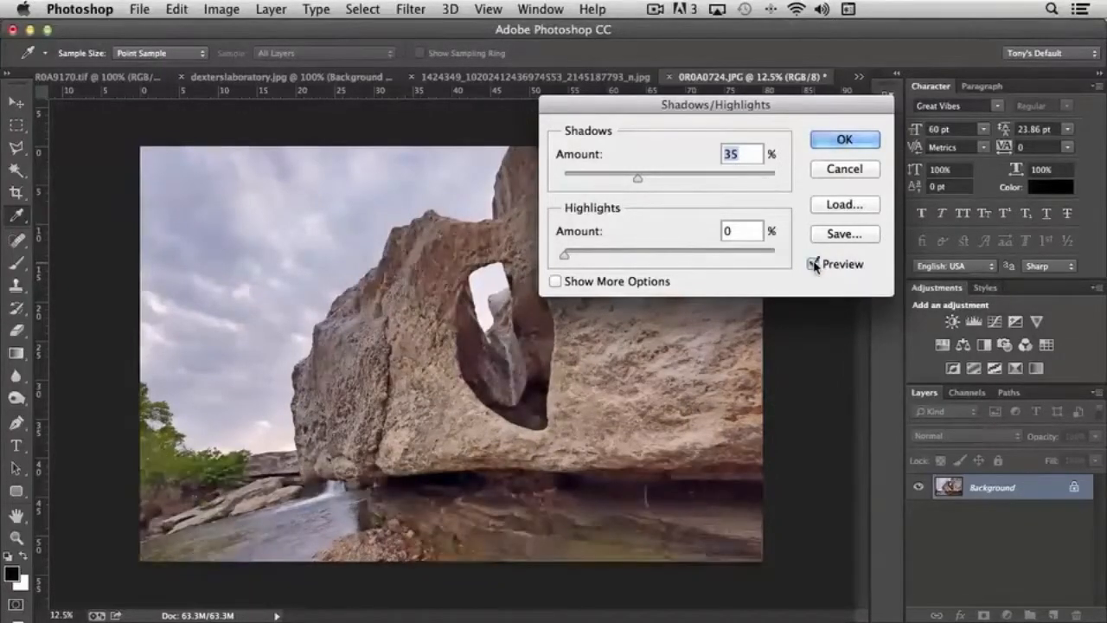
left_click(813, 263)
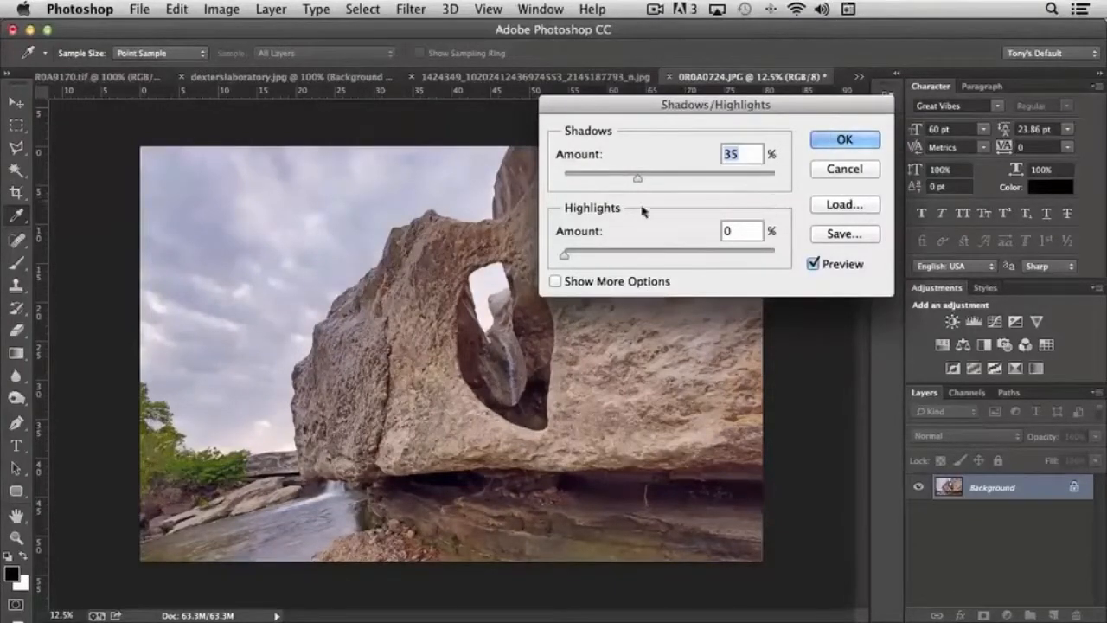
Set Highlights Amount to 9% and Shadows Amount to 21%.
left_click_drag(564, 253, 614, 253)
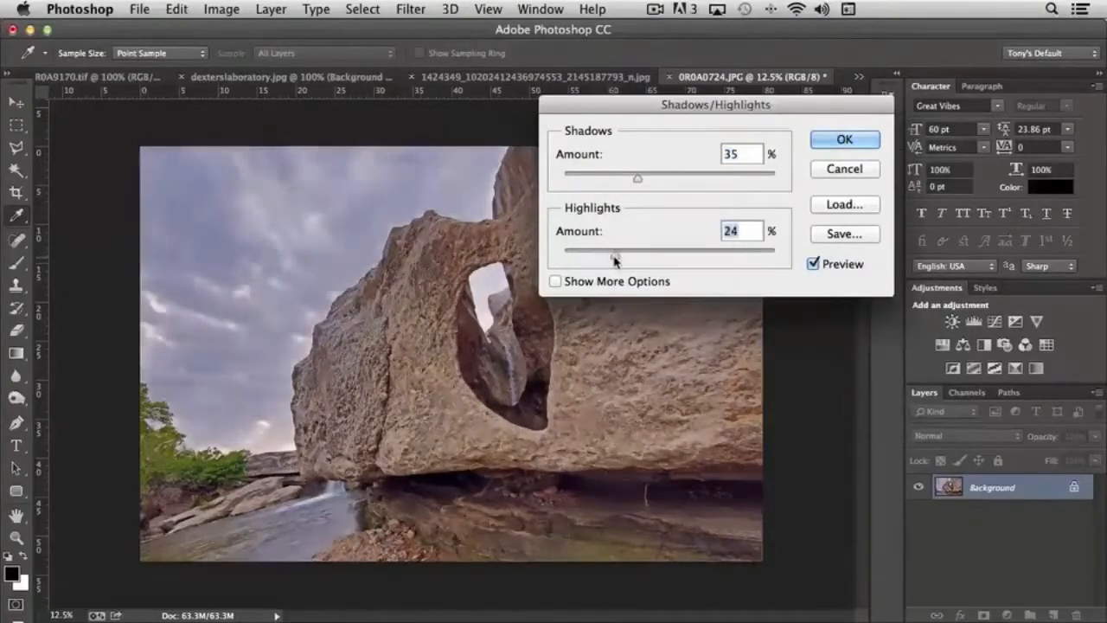
left_click_drag(614, 253, 585, 253)
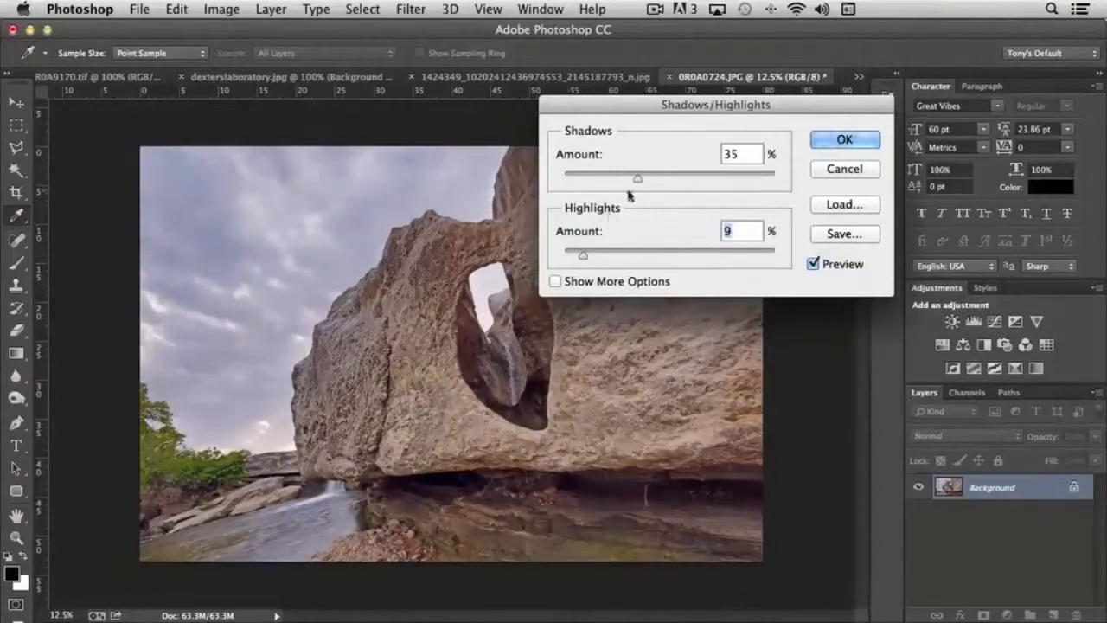
left_click_drag(638, 176, 609, 176)
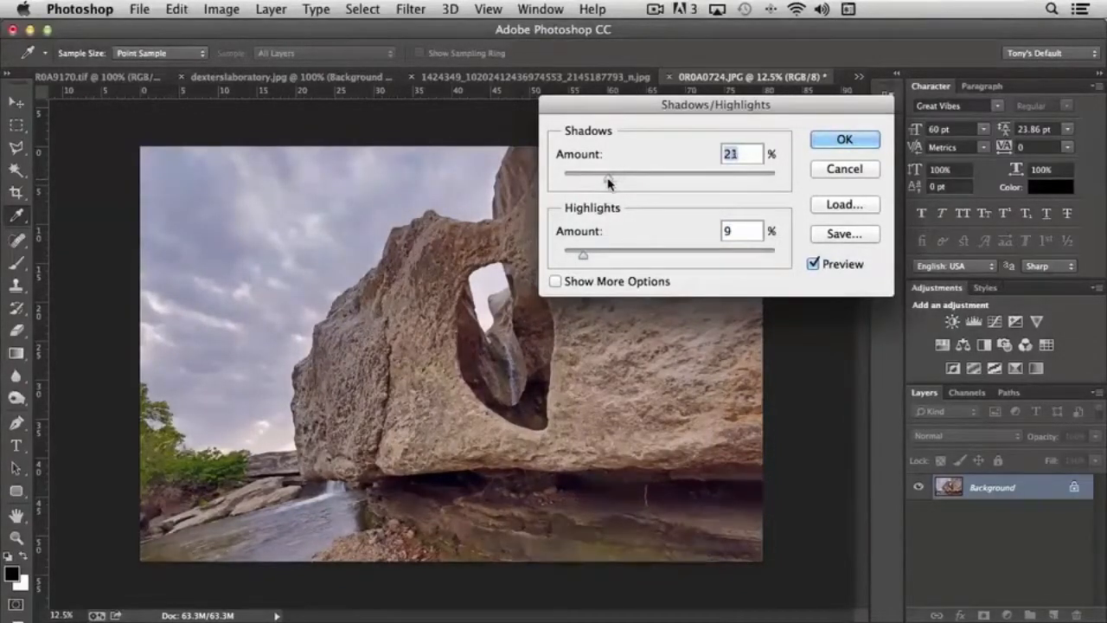
left_click_drag(606, 173, 613, 173)
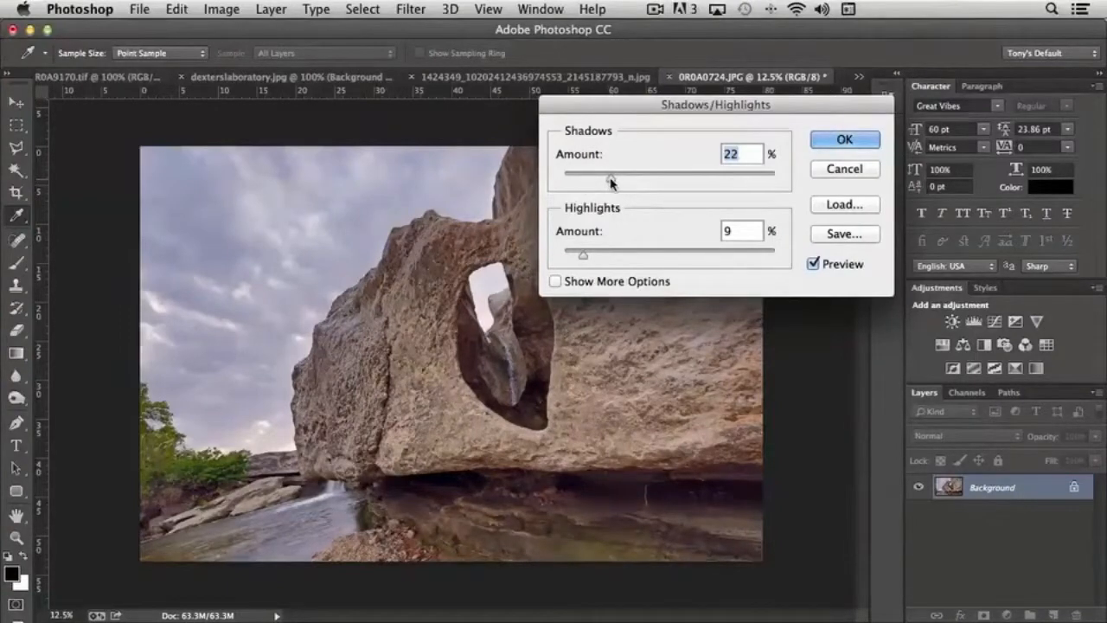
left_click_drag(612, 173, 609, 173)
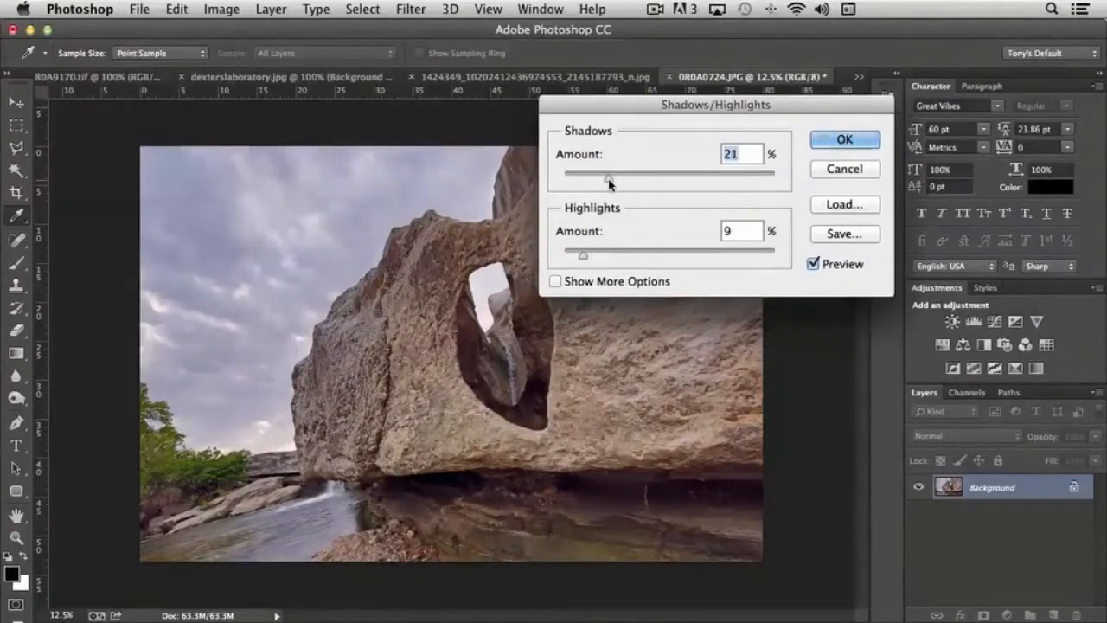
Compare the photo with and without the adjustment, then move the dialog further aside.
left_click(813, 263)
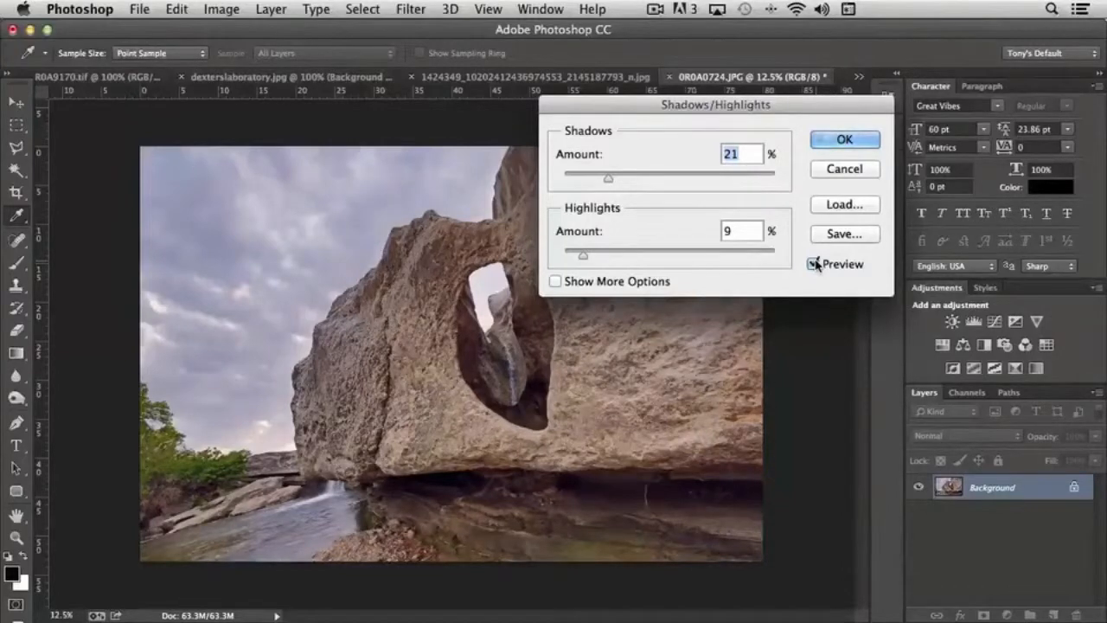
left_click(813, 263)
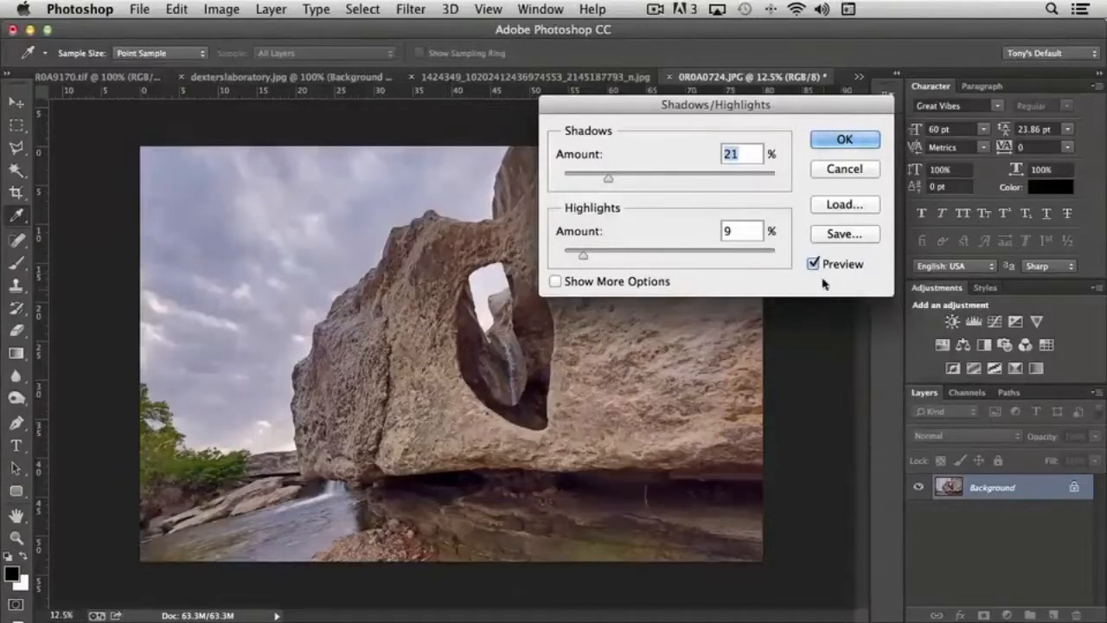
left_click(813, 263)
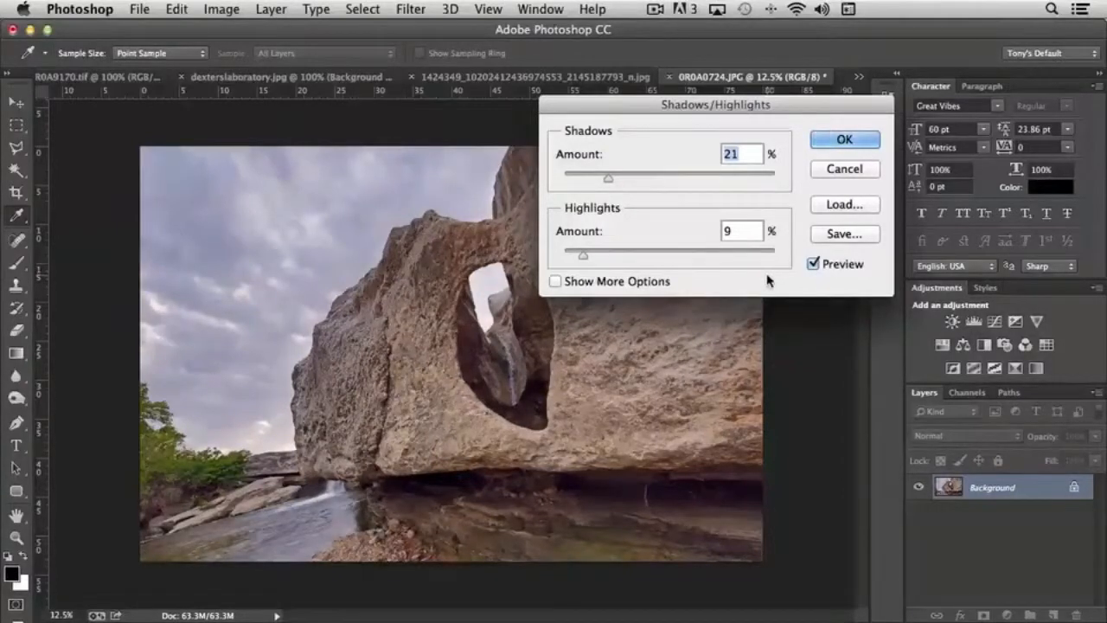
left_click_drag(716, 104, 751, 100)
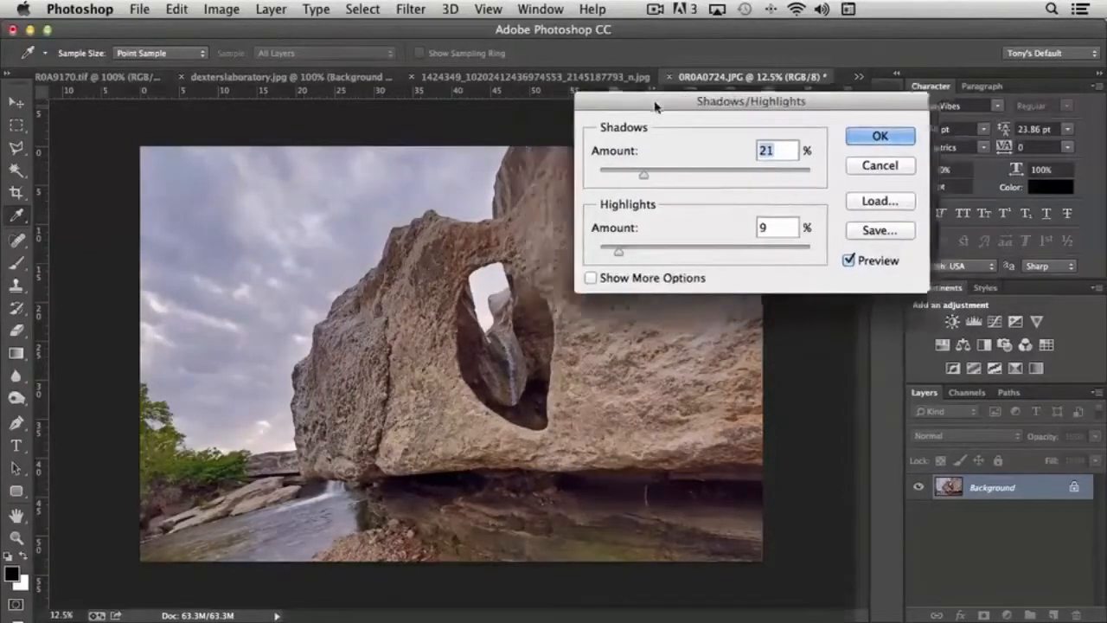
left_click_drag(750, 100, 855, 97)
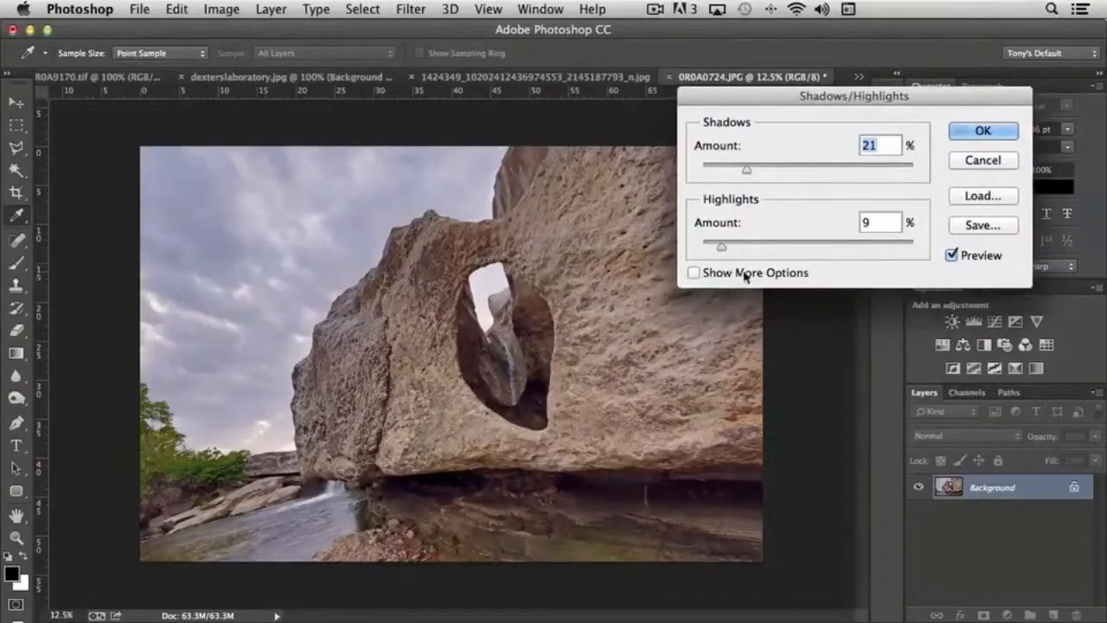
mouse_move(743, 277)
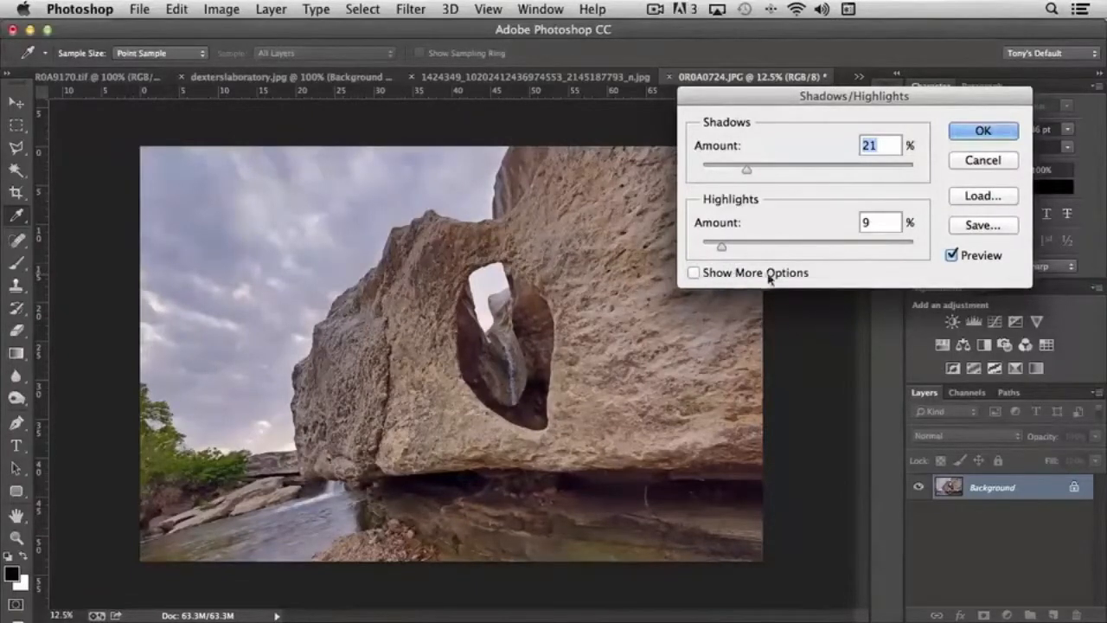
Show More Options and set the shadows radius to 53 px and tonal width to 49%.
left_click(692, 274)
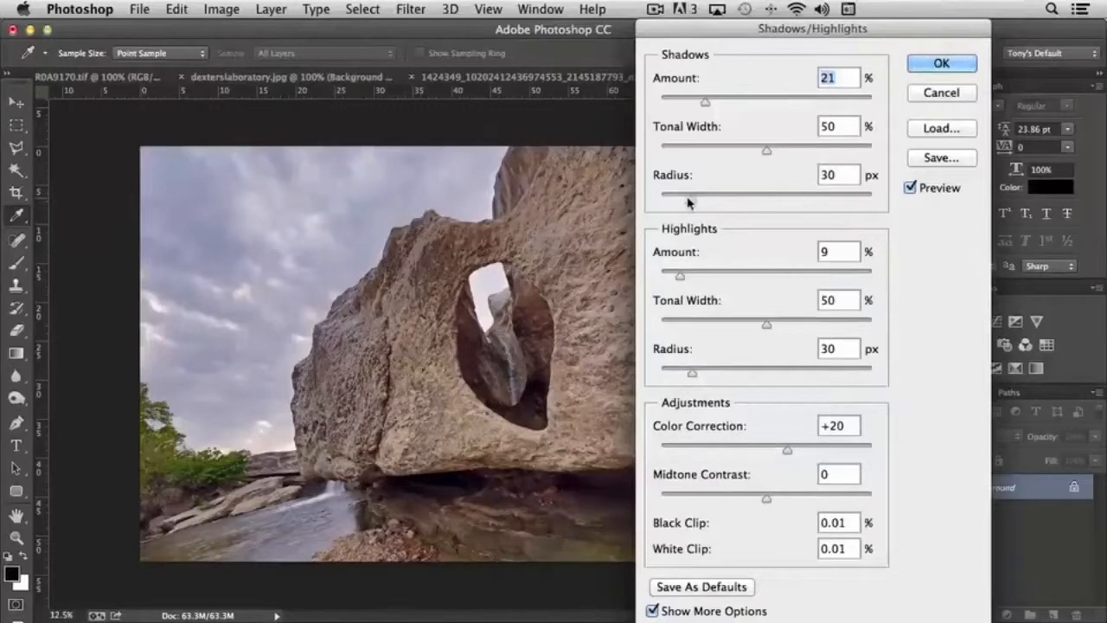
left_click_drag(688, 192, 744, 192)
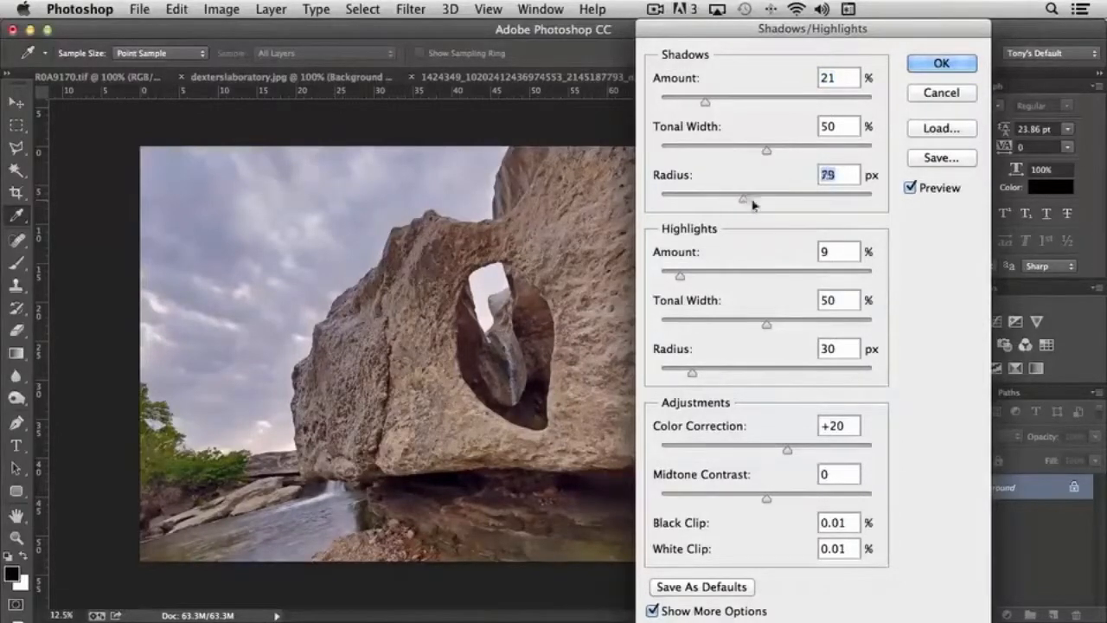
left_click_drag(744, 197, 813, 198)
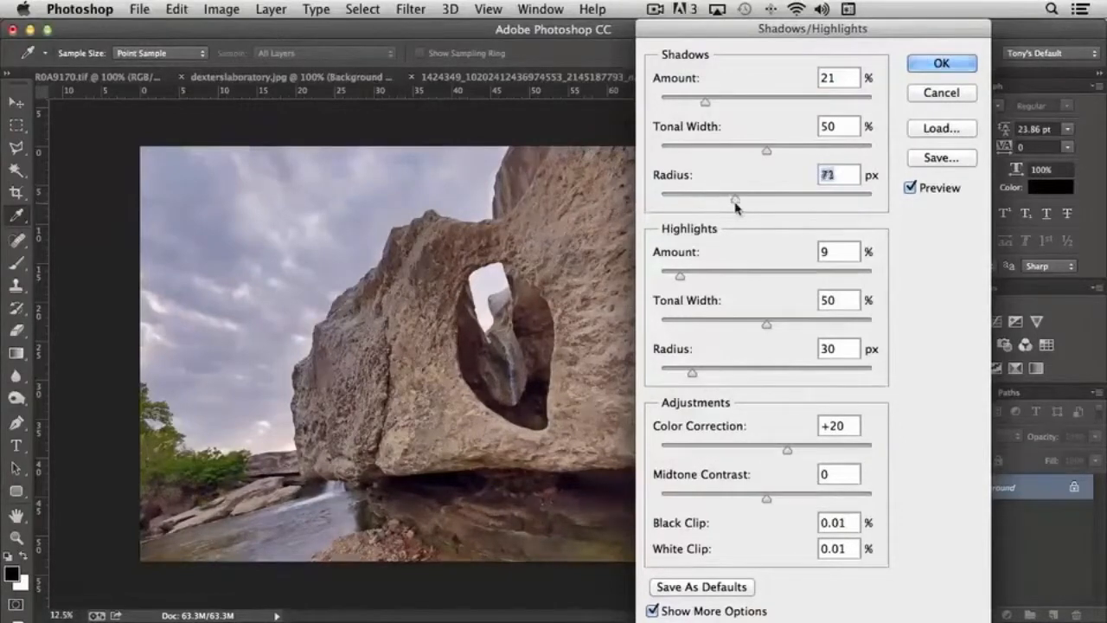
left_click_drag(733, 197, 712, 197)
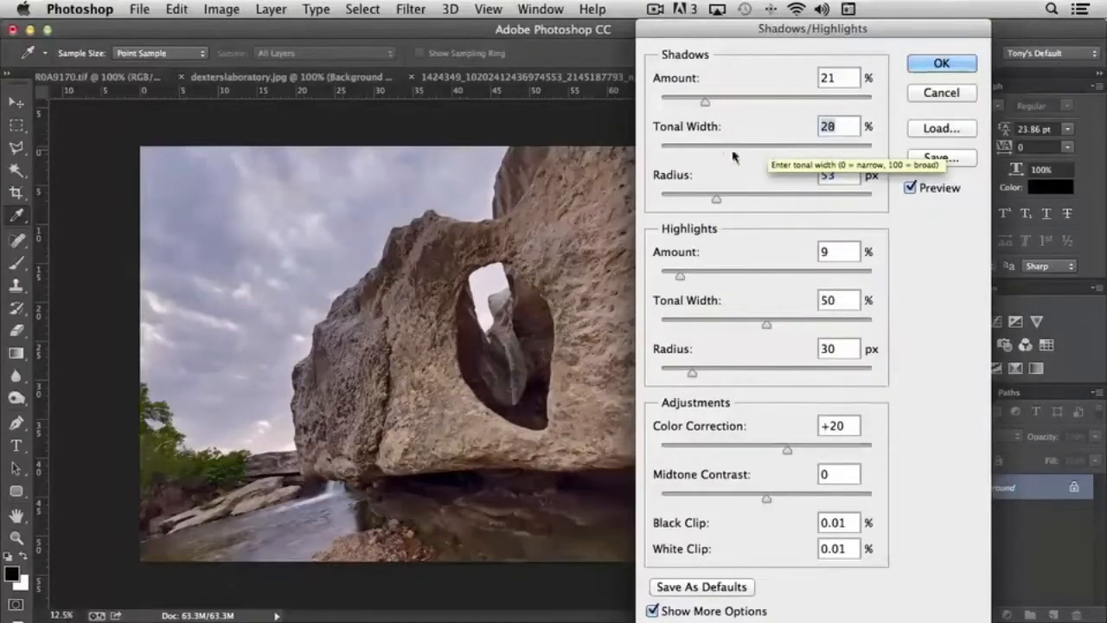
left_click_drag(714, 150, 765, 151)
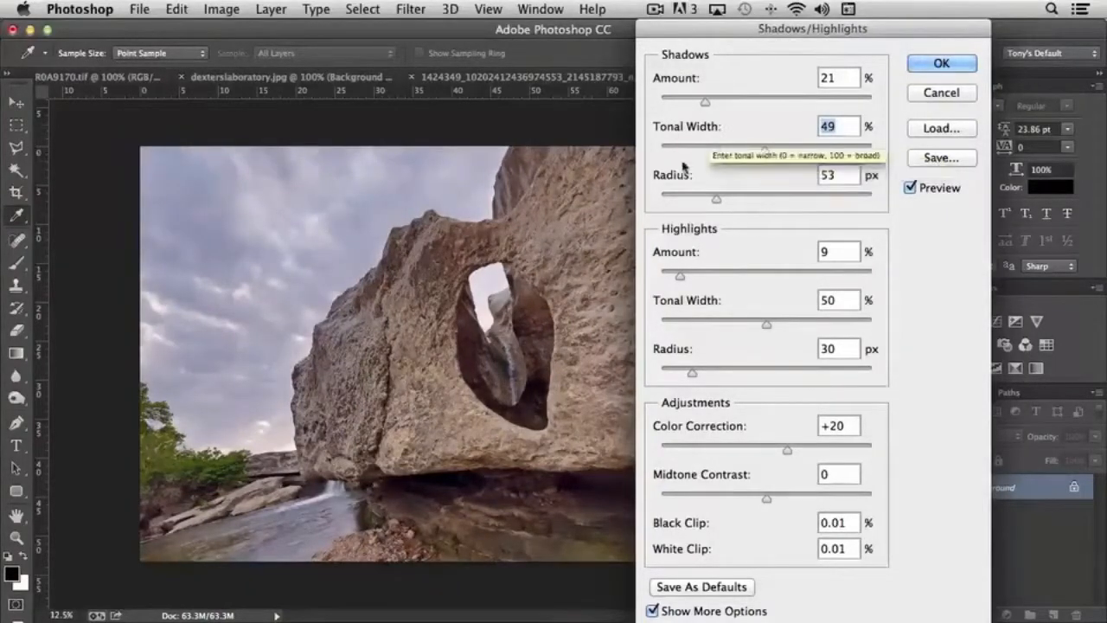
mouse_move(699, 246)
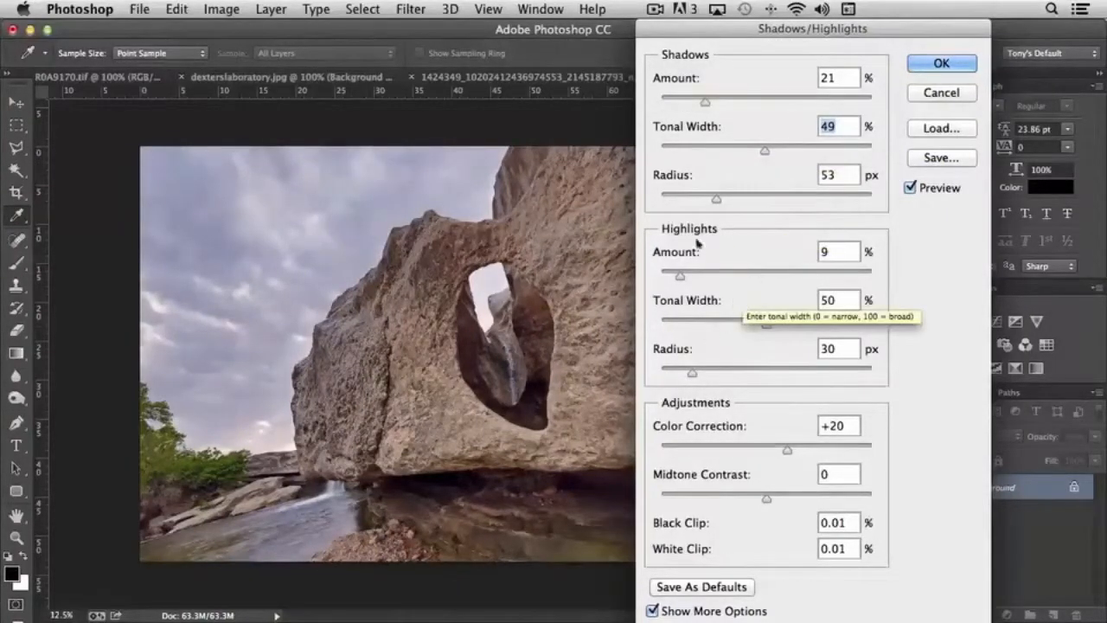
mouse_move(787, 491)
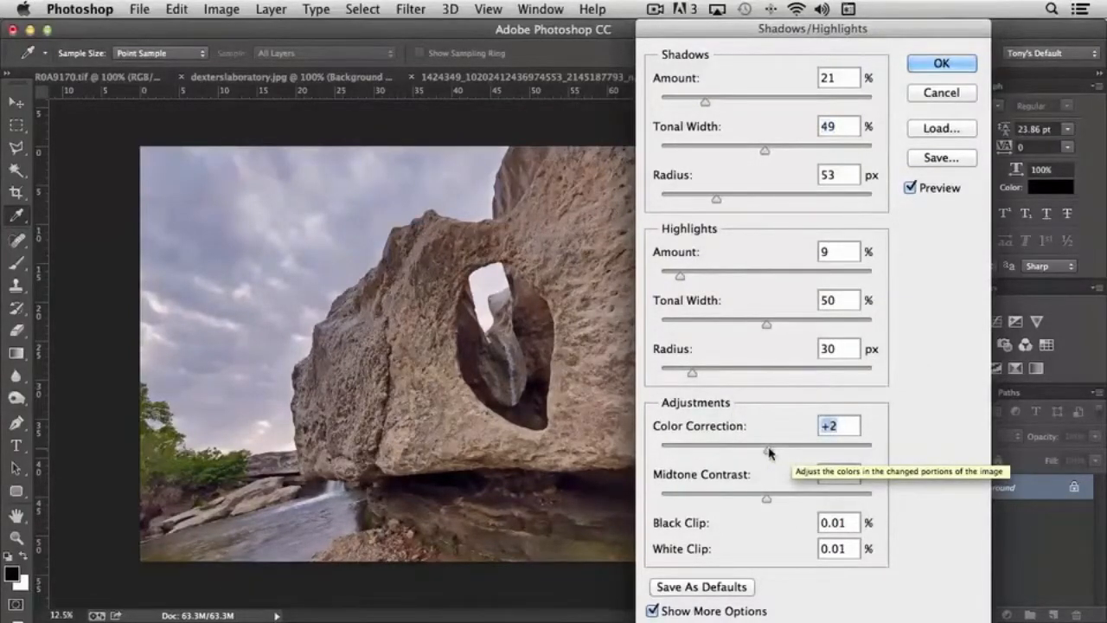
Bring Color Correction to +23 and apply the Shadows/Highlights adjustment.
left_click_drag(769, 453, 747, 454)
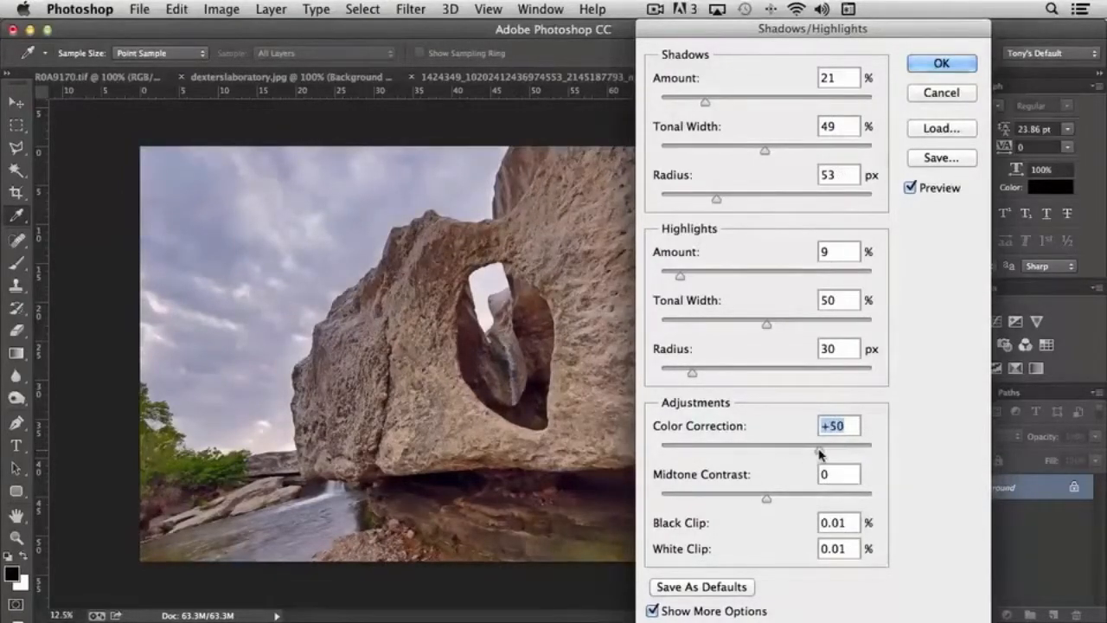
left_click_drag(821, 450, 787, 449)
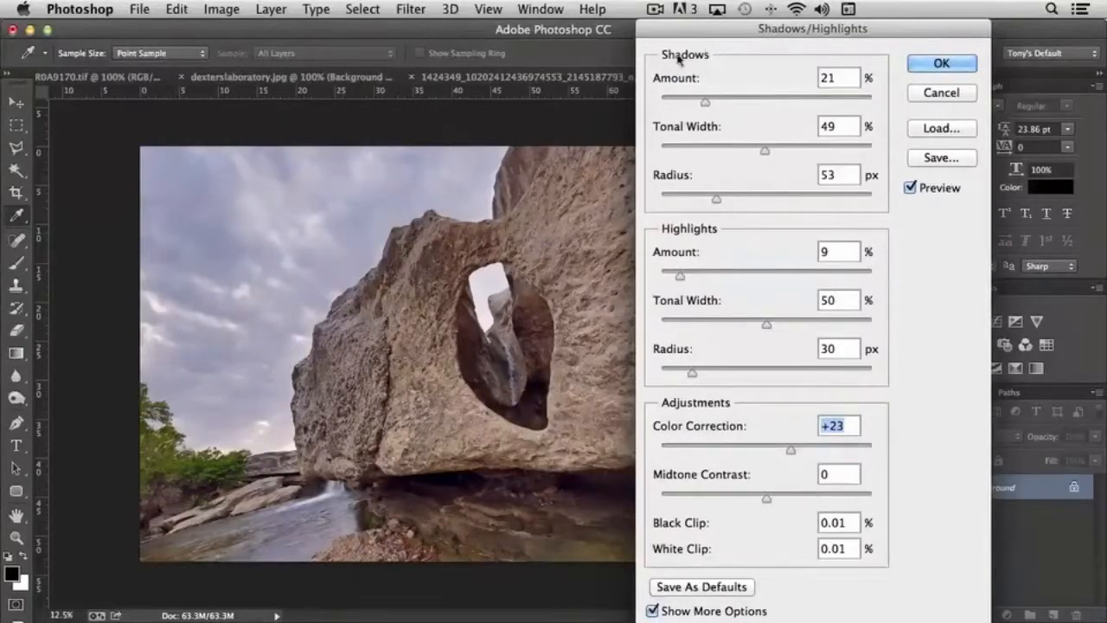
mouse_move(658, 284)
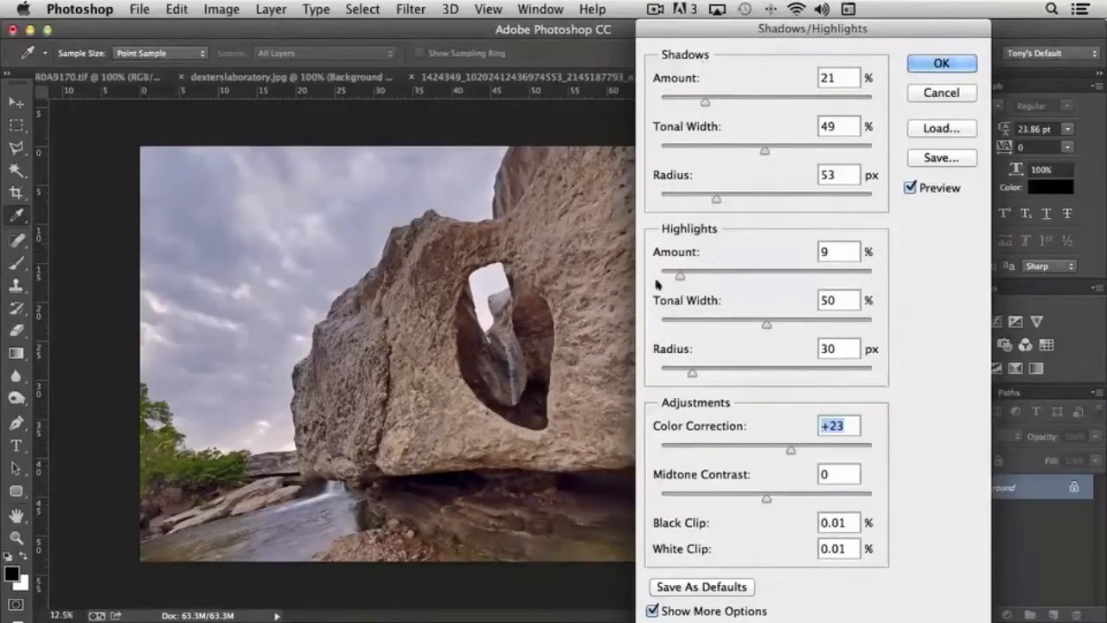
mouse_move(294, 250)
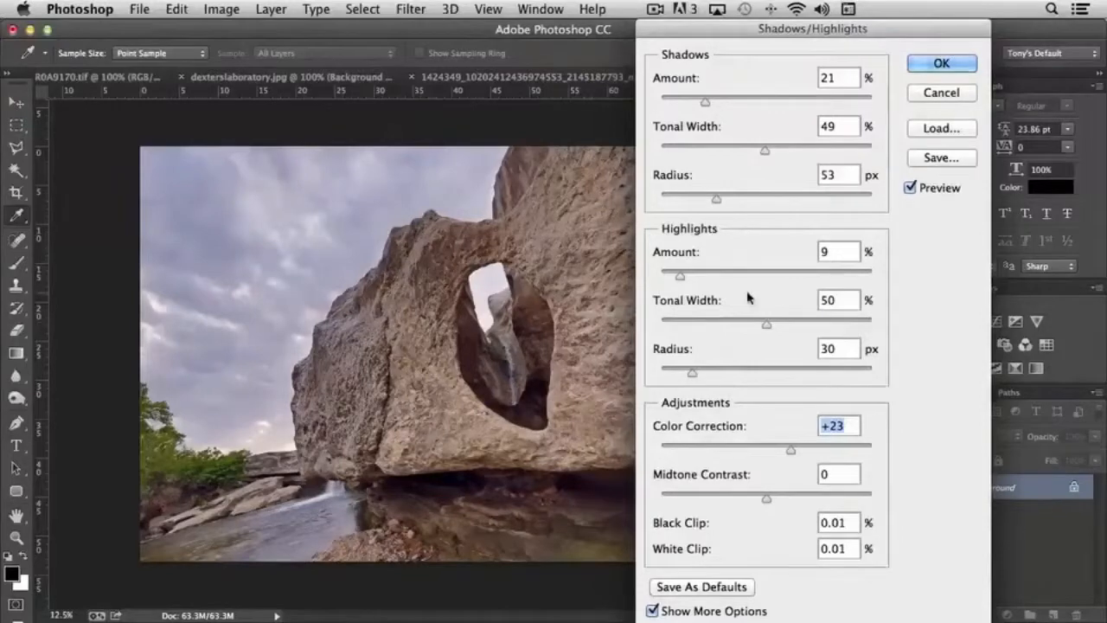
mouse_move(764, 301)
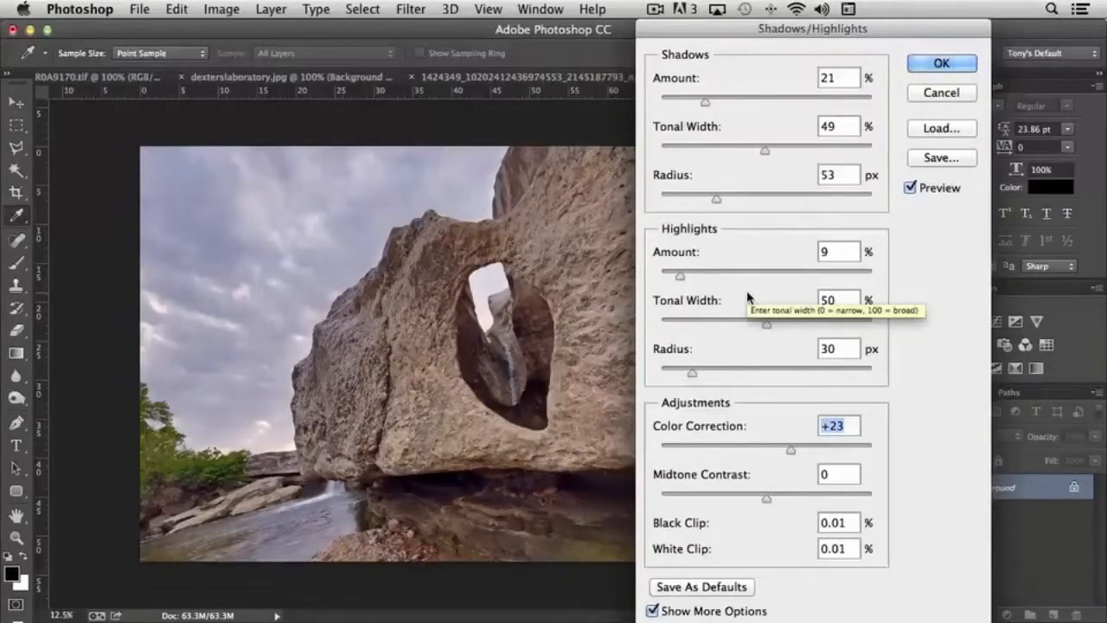
mouse_move(879, 474)
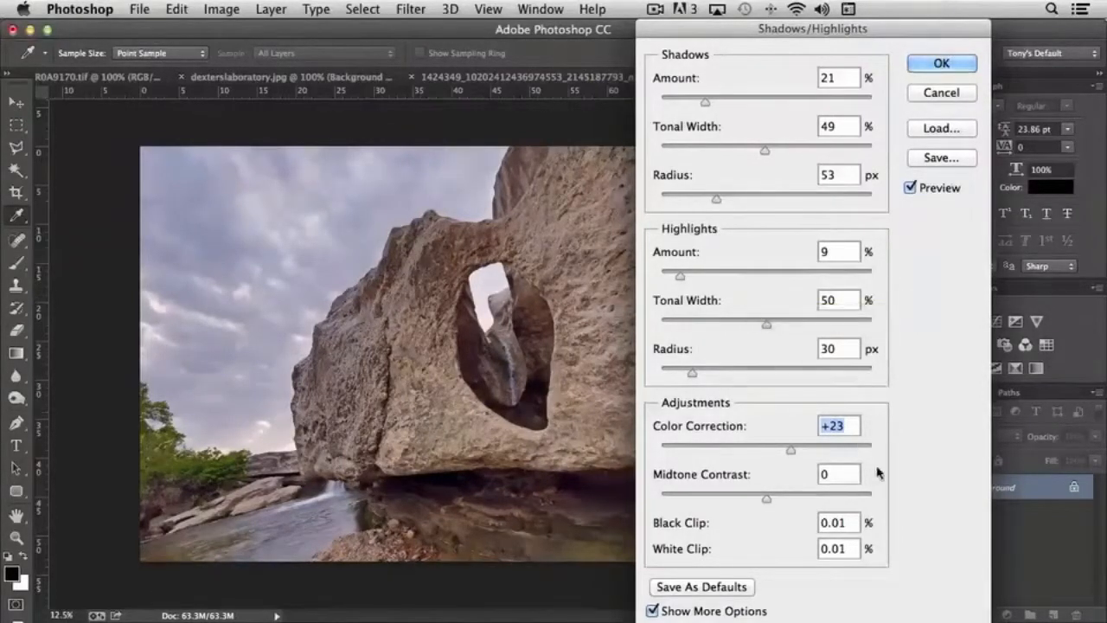
mouse_move(879, 468)
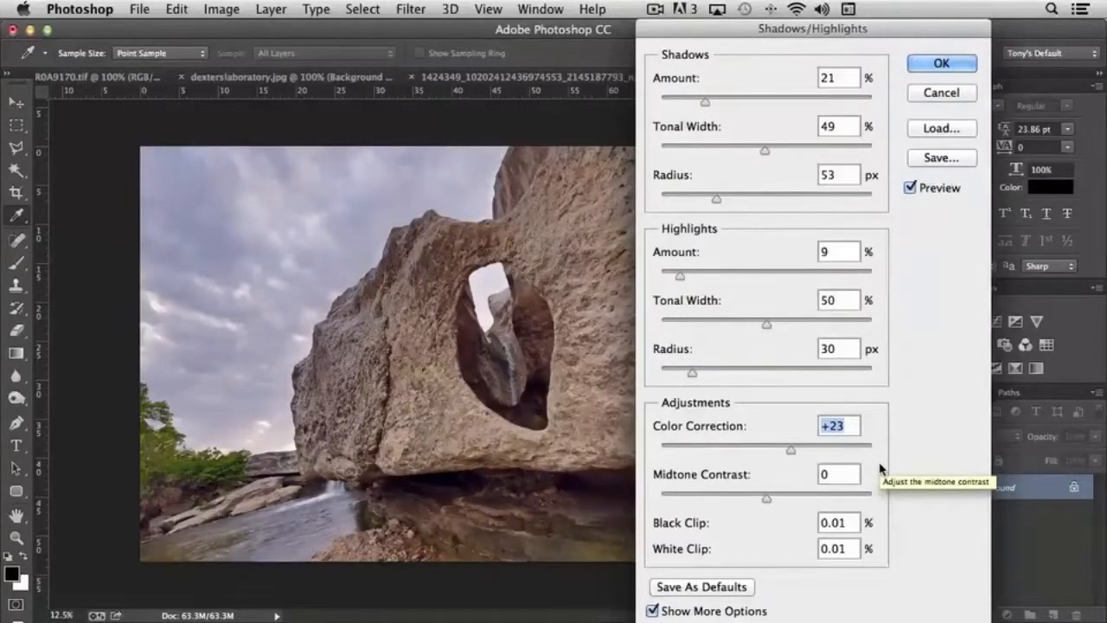
left_click(941, 62)
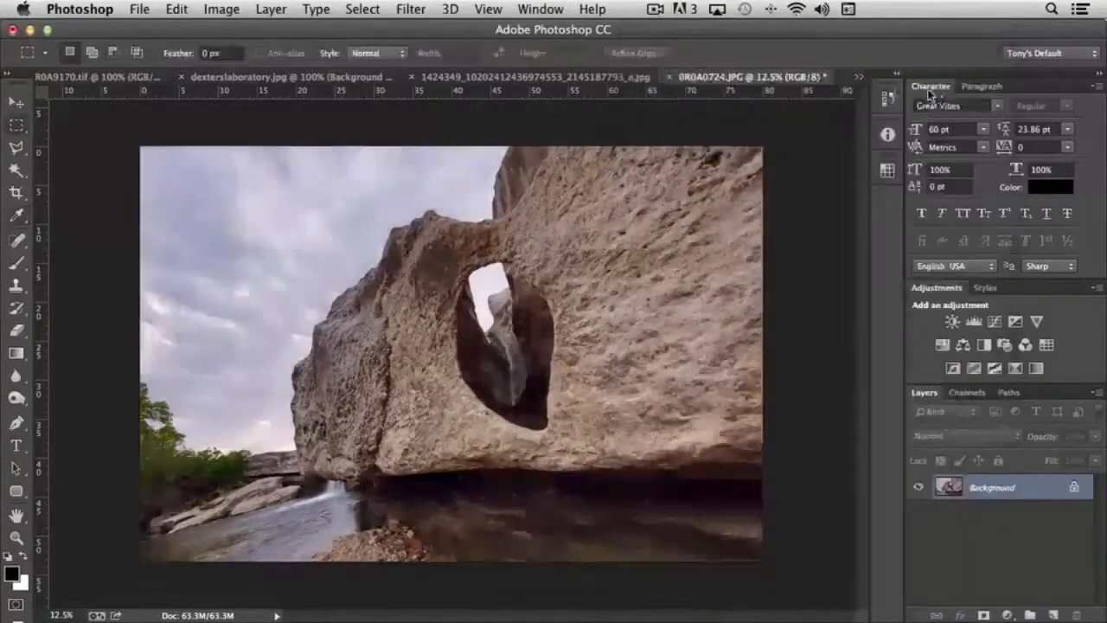
Try HDR Toning edge glow radii up to 175 px and tweak the edge glow strength.
left_click(222, 11)
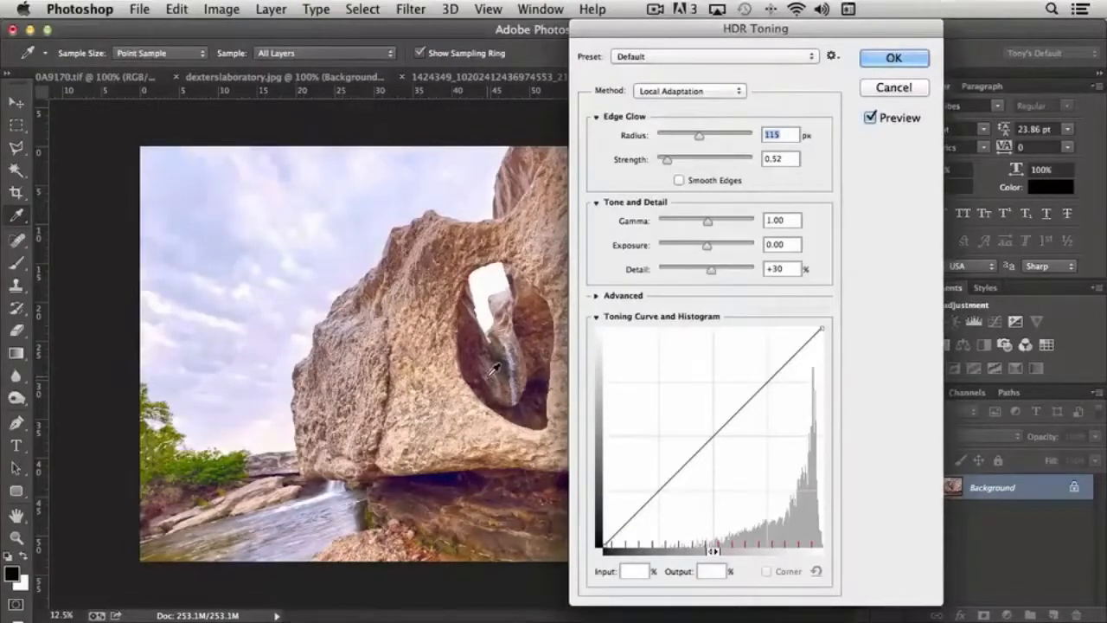
left_click_drag(754, 28, 830, 27)
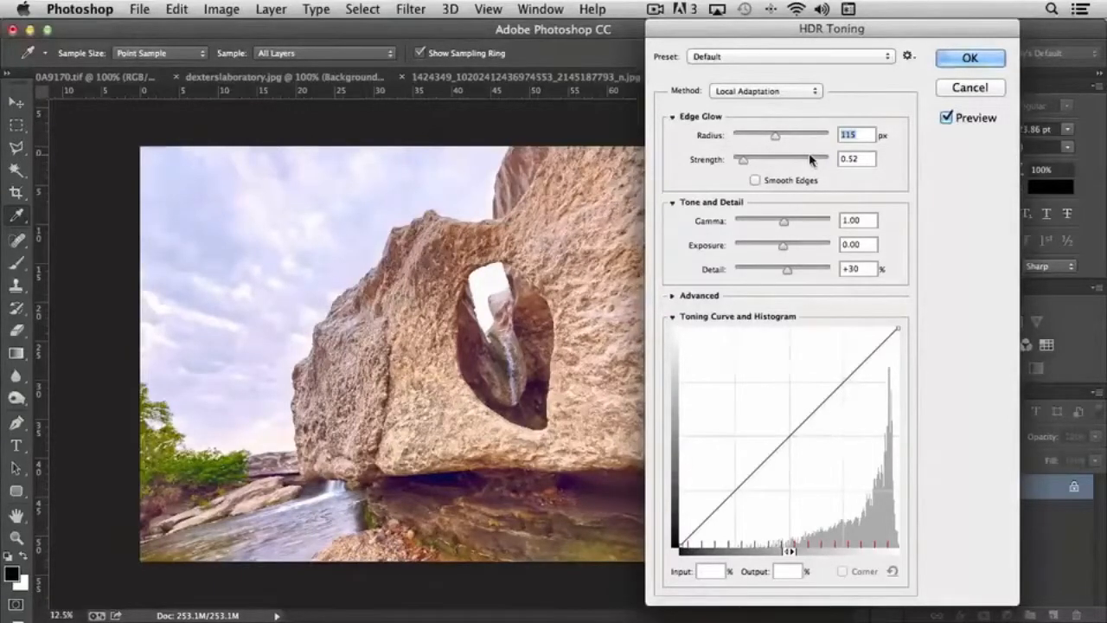
mouse_move(810, 159)
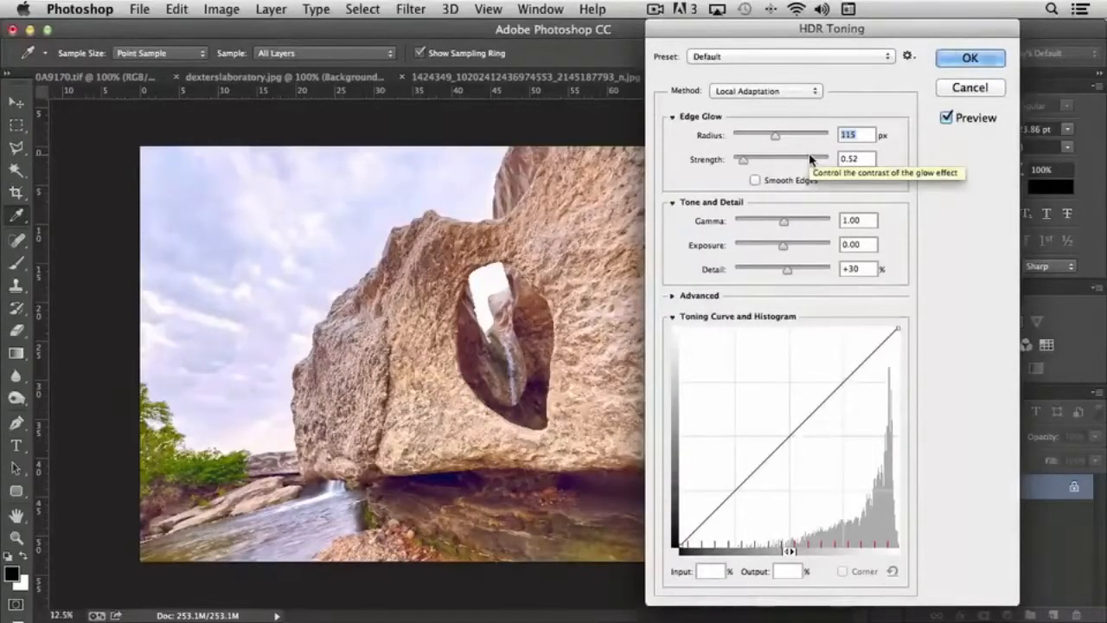
mouse_move(398, 277)
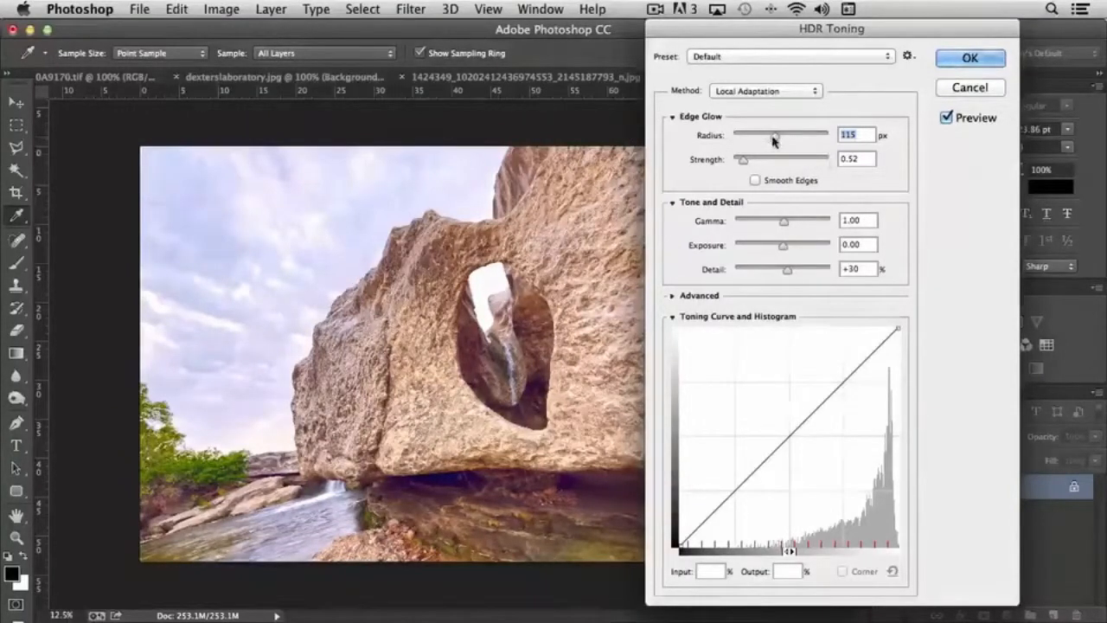
left_click_drag(775, 135, 778, 134)
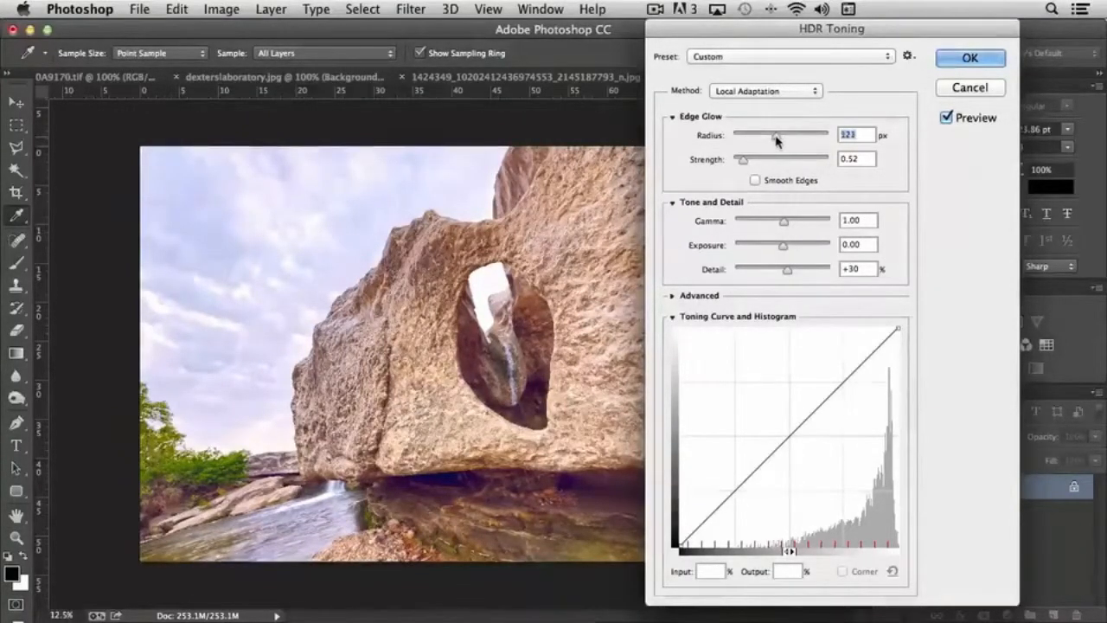
left_click_drag(775, 135, 759, 135)
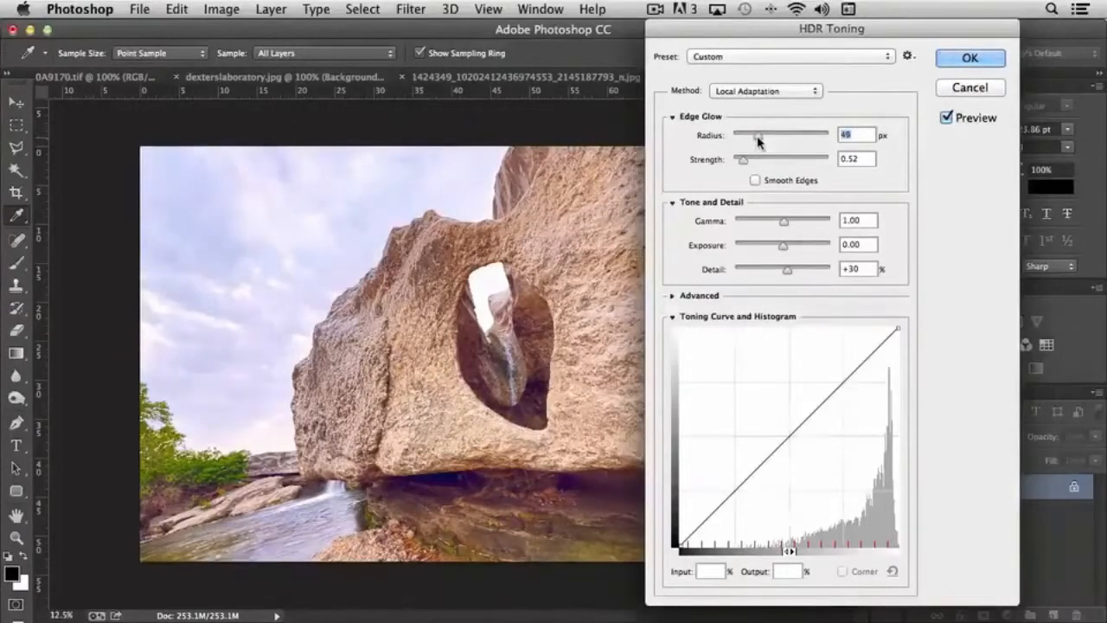
left_click_drag(757, 135, 782, 135)
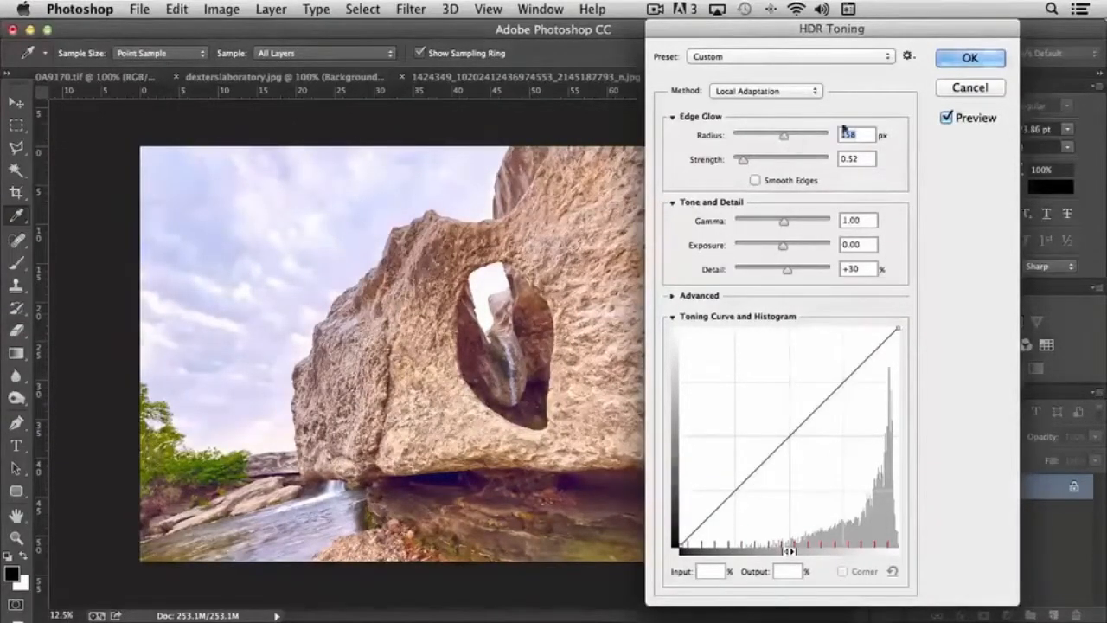
left_click_drag(782, 135, 743, 135)
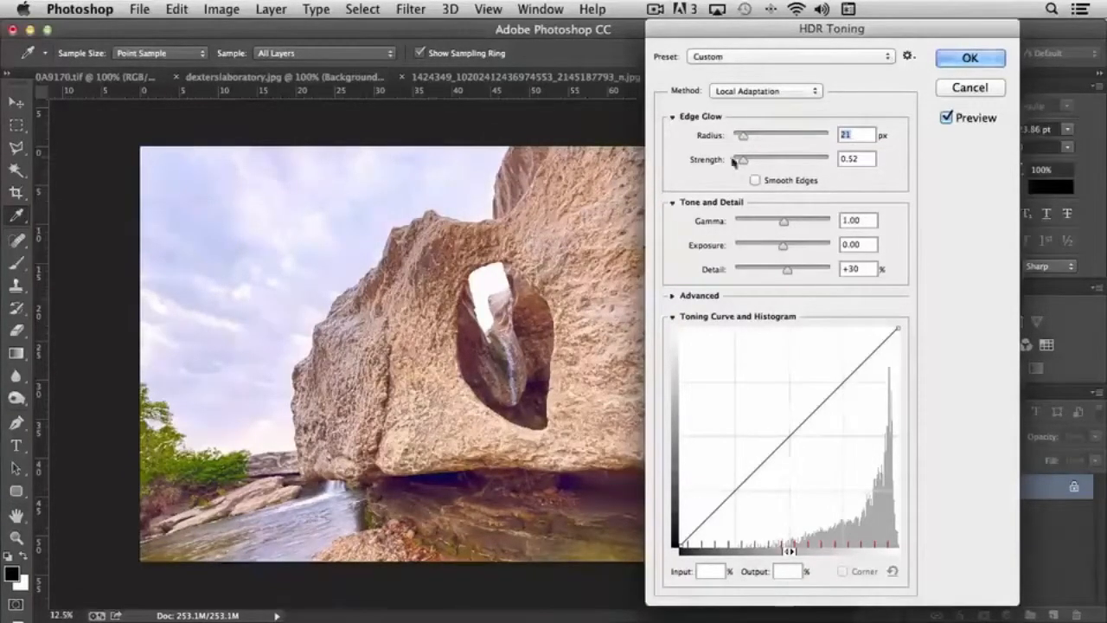
left_click_drag(742, 135, 787, 135)
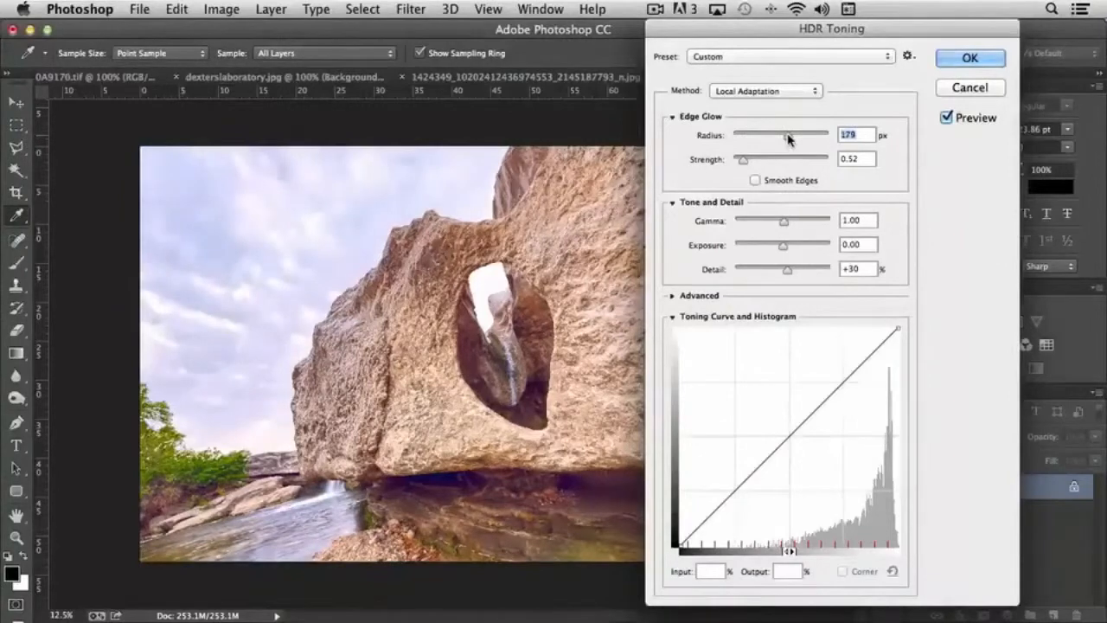
left_click_drag(788, 134, 786, 135)
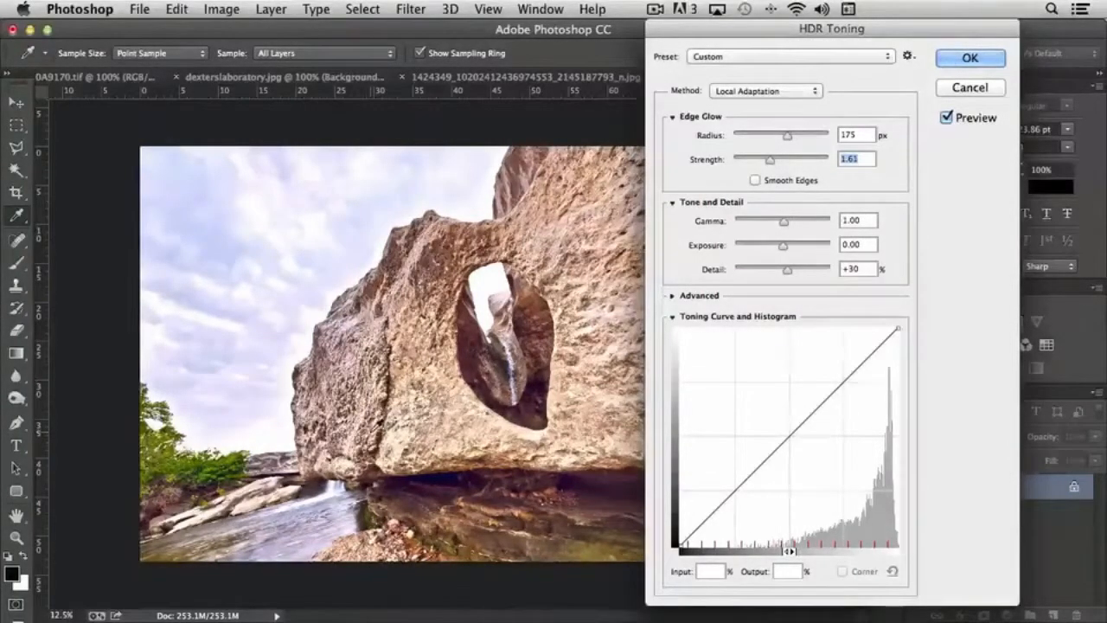
left_click_drag(775, 159, 754, 159)
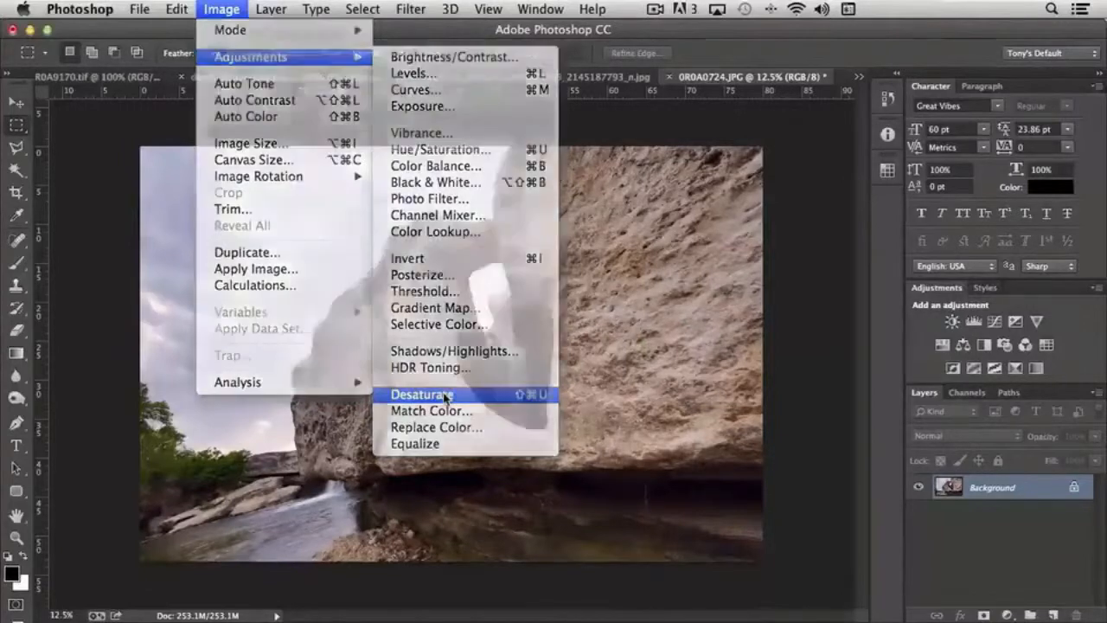
left_click(422, 394)
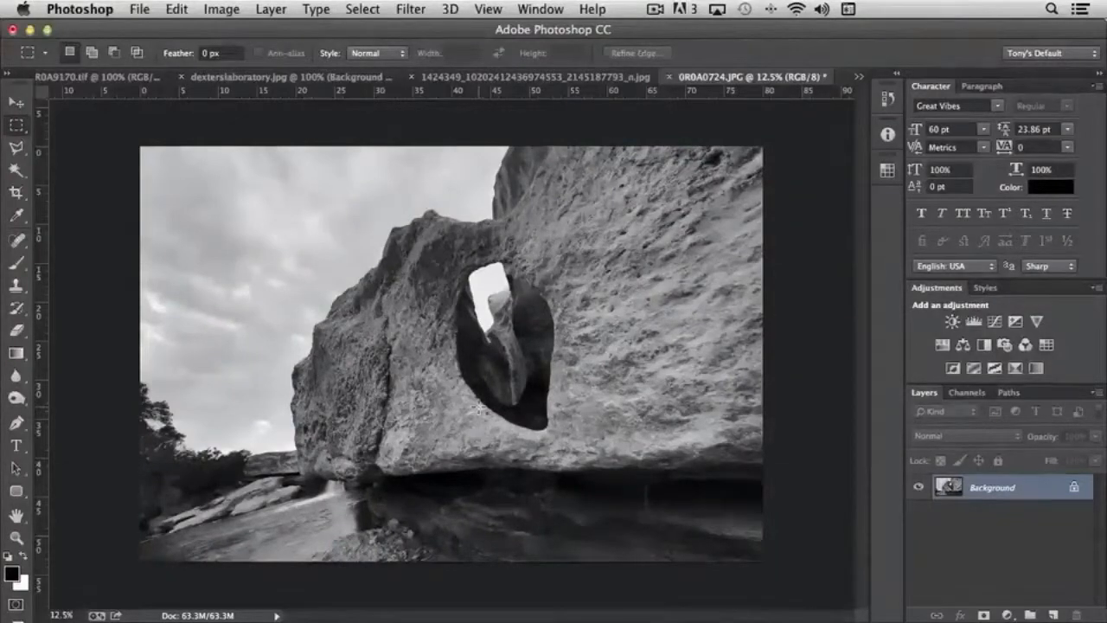
left_click(221, 9)
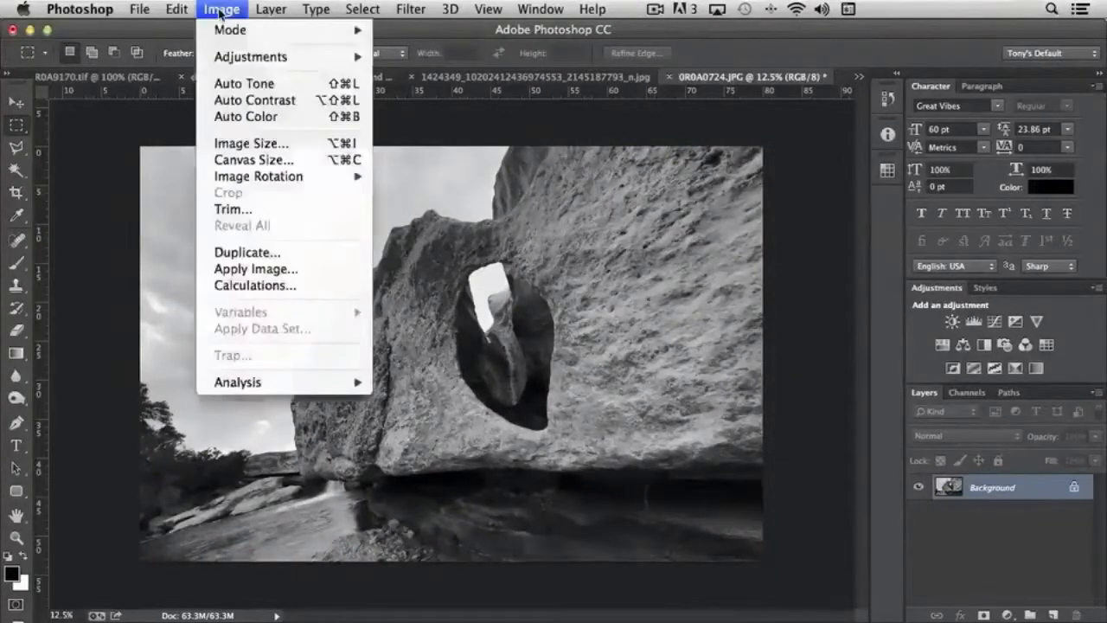
left_click(230, 30)
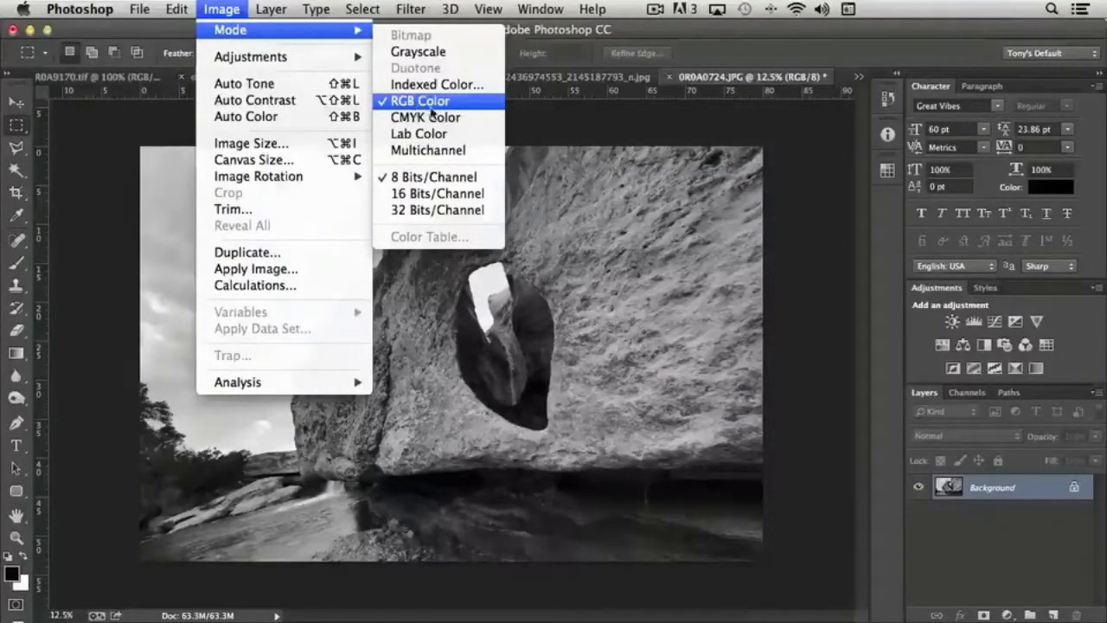
left_click(418, 100)
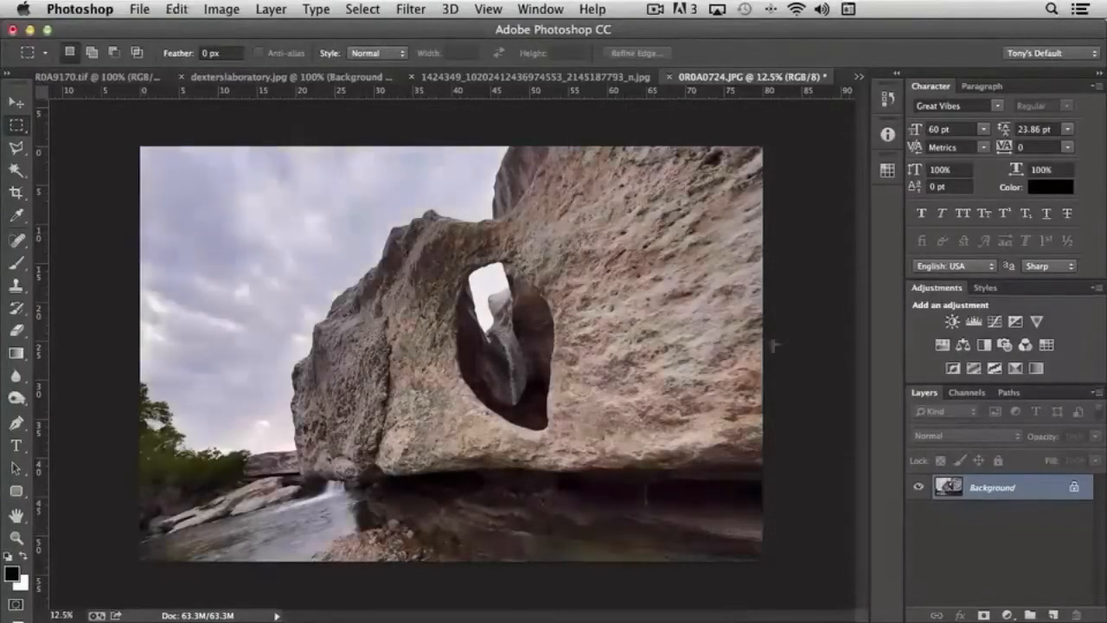
Choose Match Color from the Image > Adjustments menu for the rock arch photo.
left_click(221, 11)
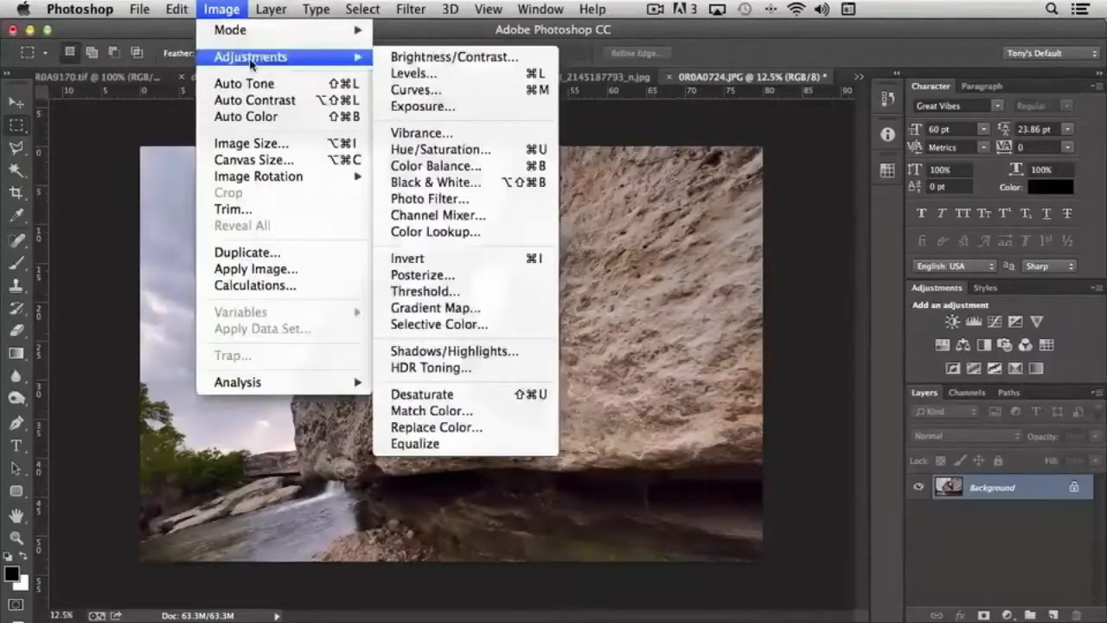
mouse_move(429, 410)
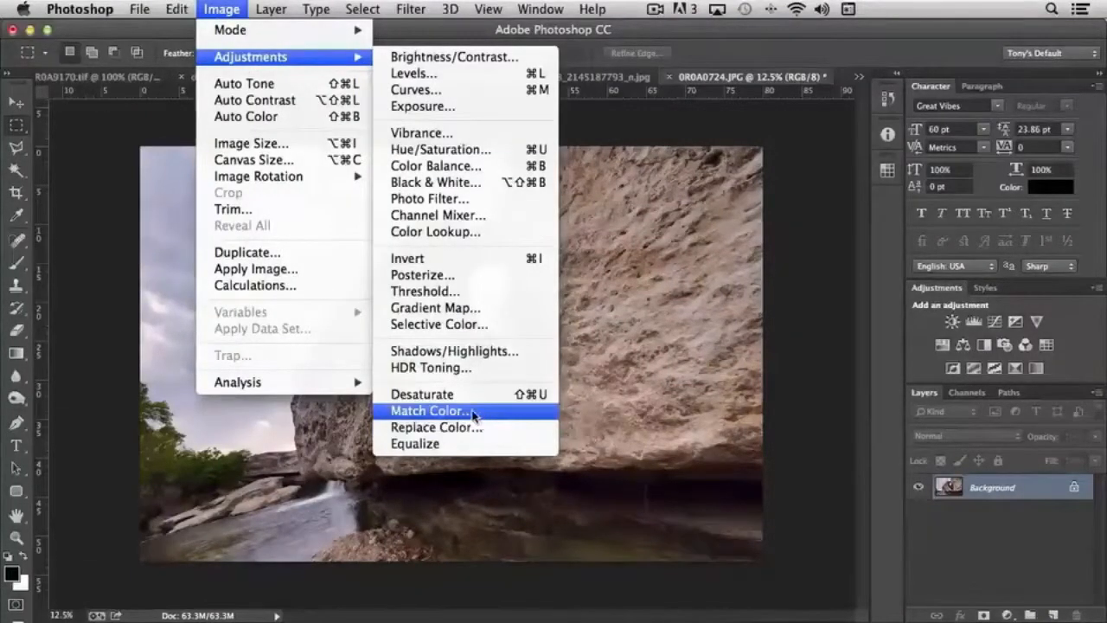
left_click(429, 411)
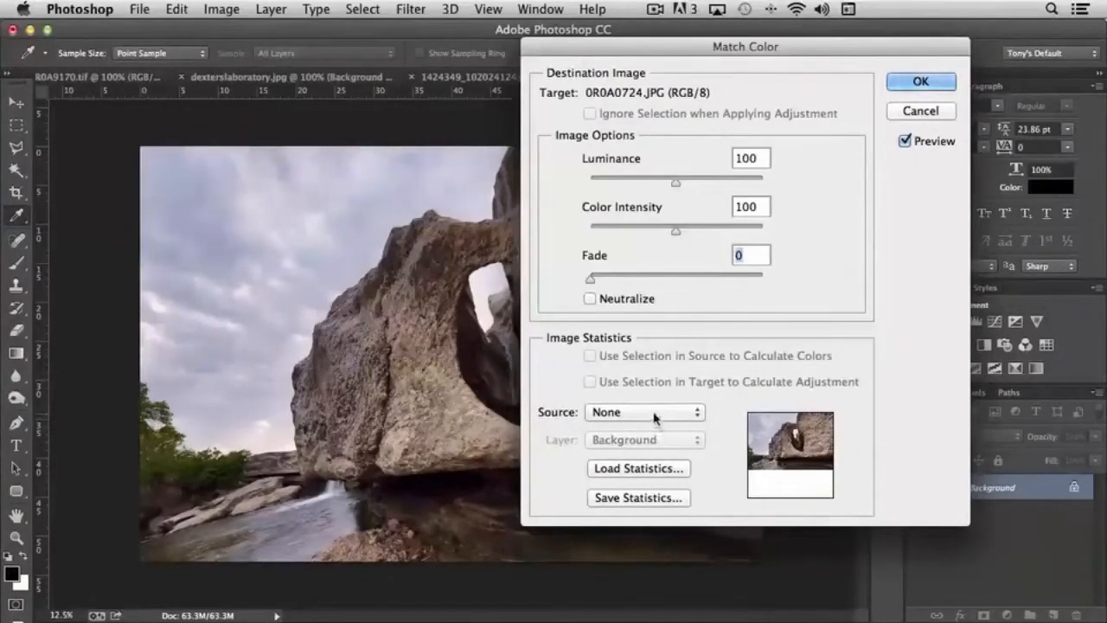
Preview 0R0A9170.tif as the Match Color source, then set the source back to None.
left_click(644, 412)
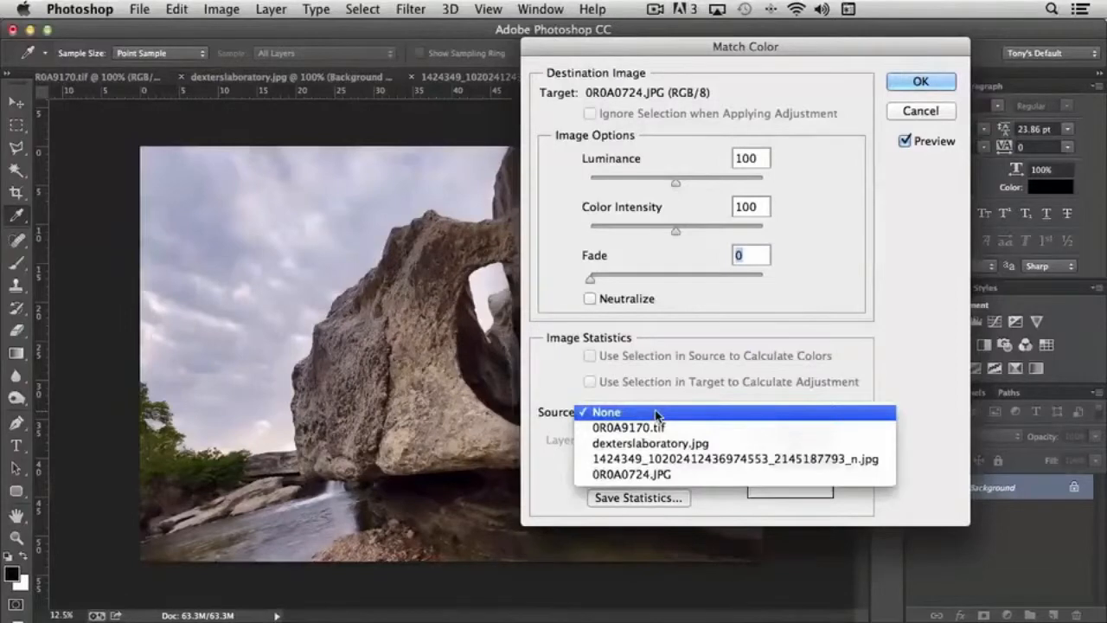
mouse_move(629, 428)
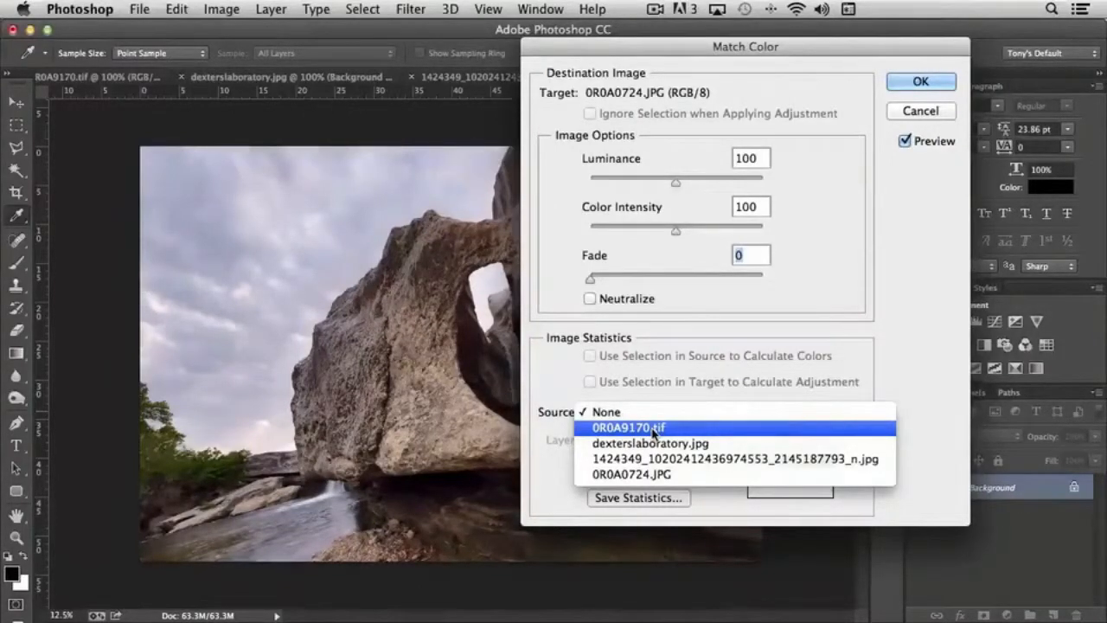
left_click(628, 427)
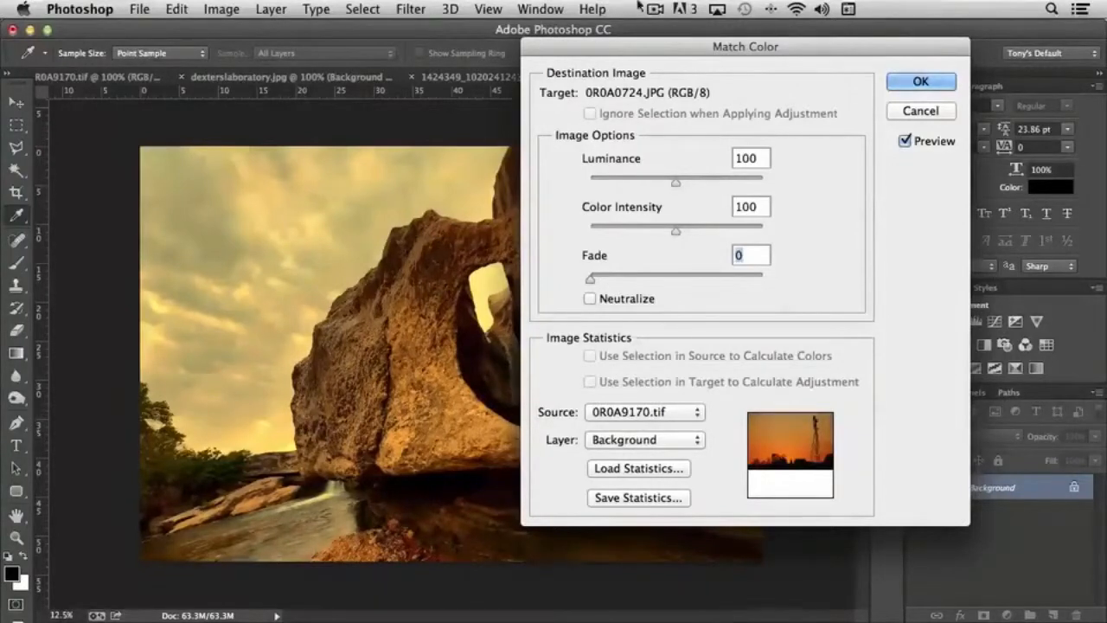
left_click_drag(744, 45, 1024, 38)
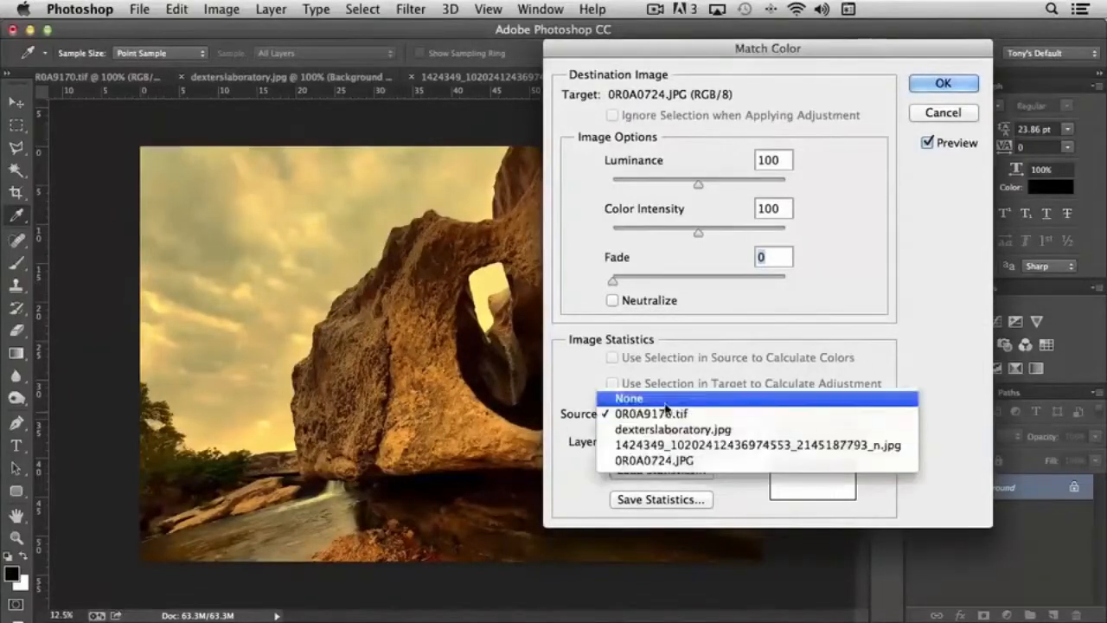
left_click(630, 397)
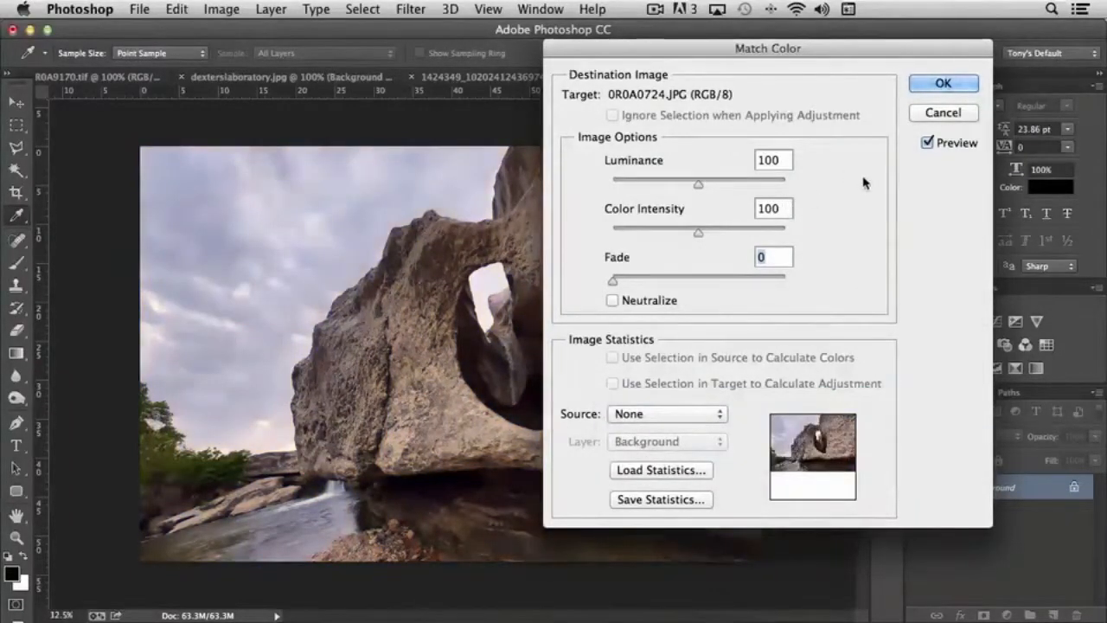
mouse_move(789, 443)
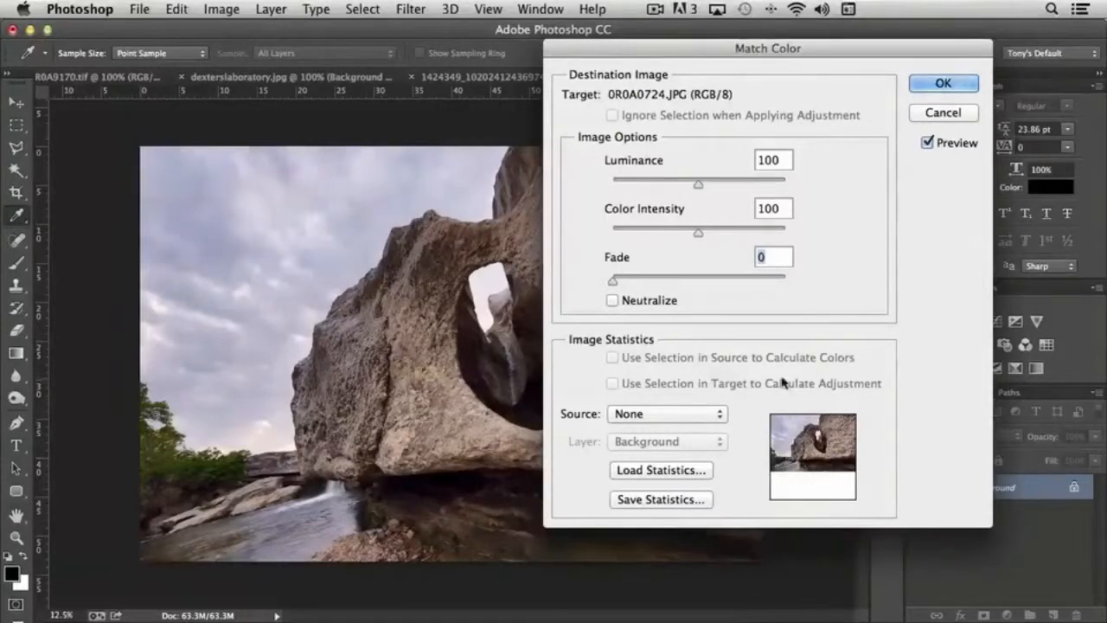
mouse_move(778, 401)
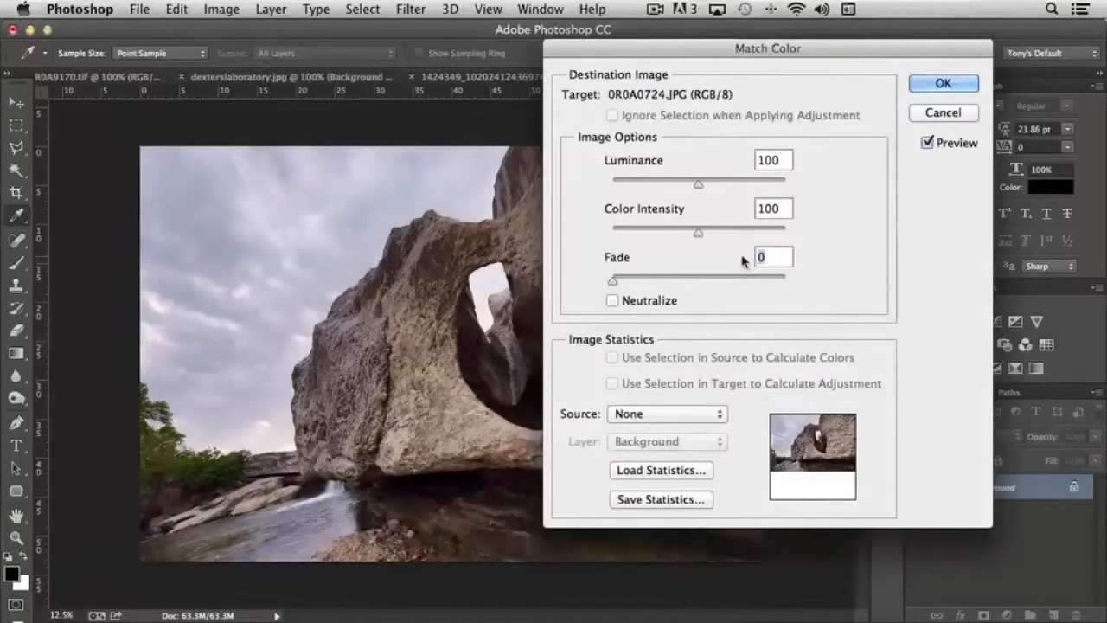
mouse_move(692, 201)
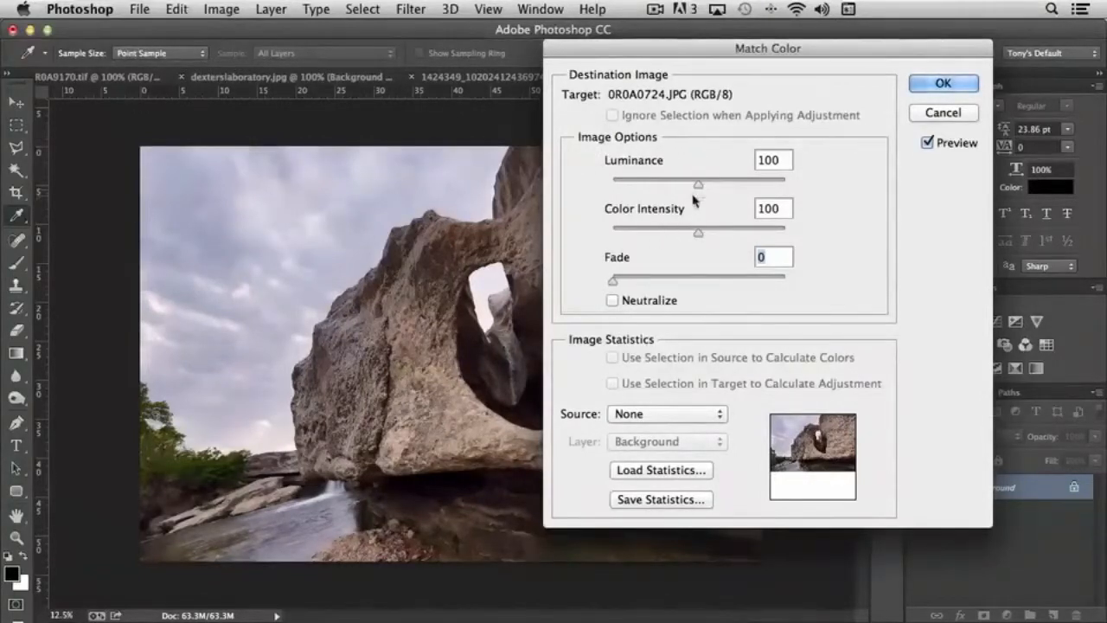
mouse_move(657, 453)
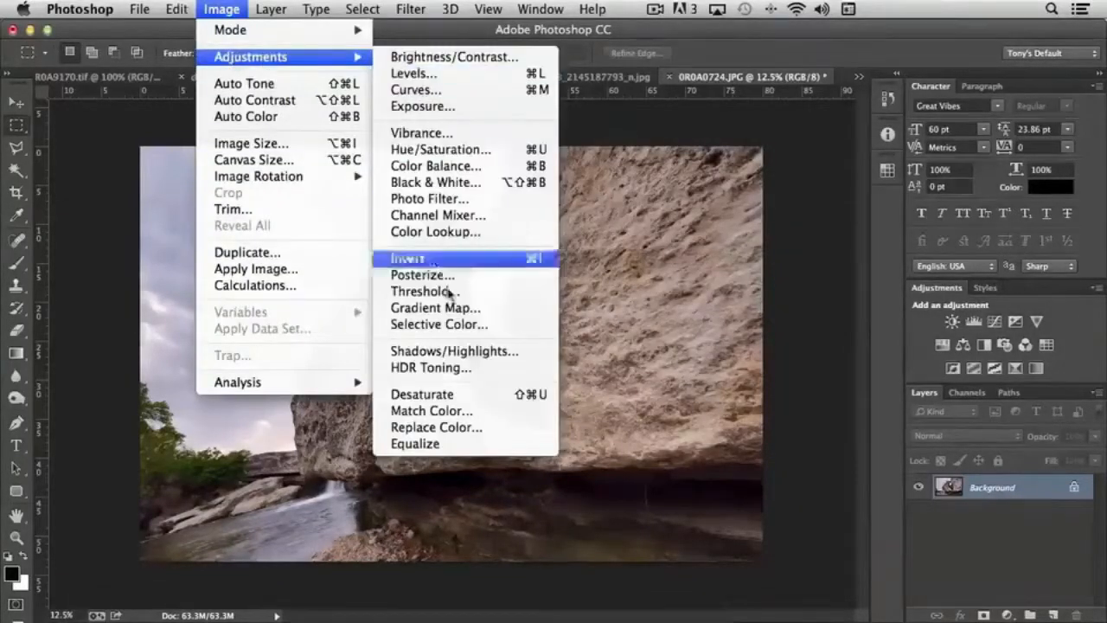
mouse_move(467, 426)
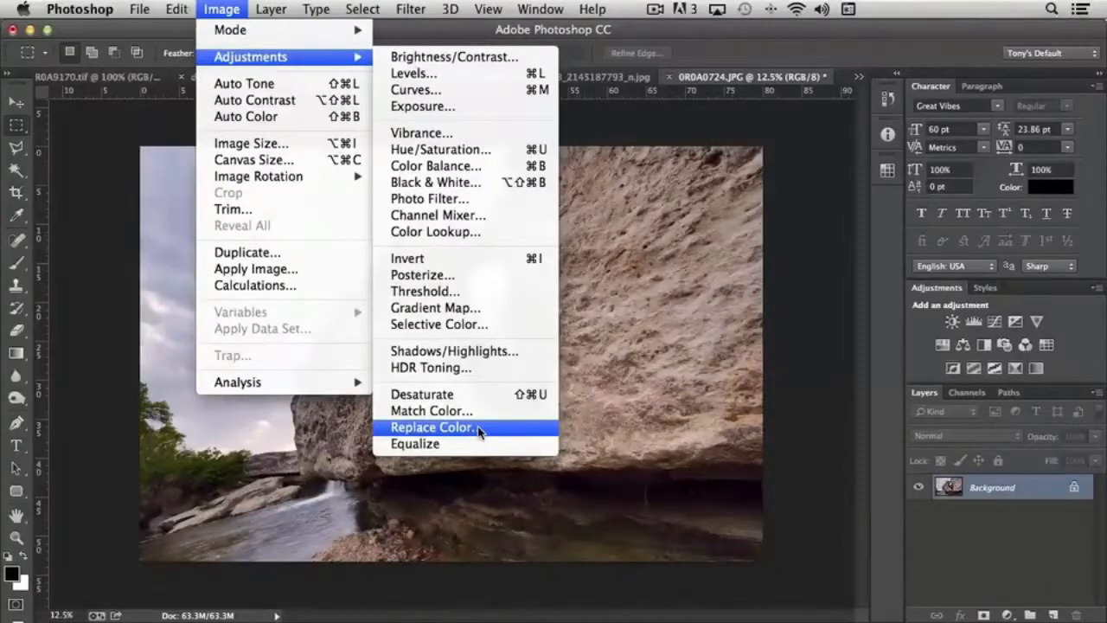
Choose Replace Color from the adjustments list for the rock arch photo.
left_click(433, 425)
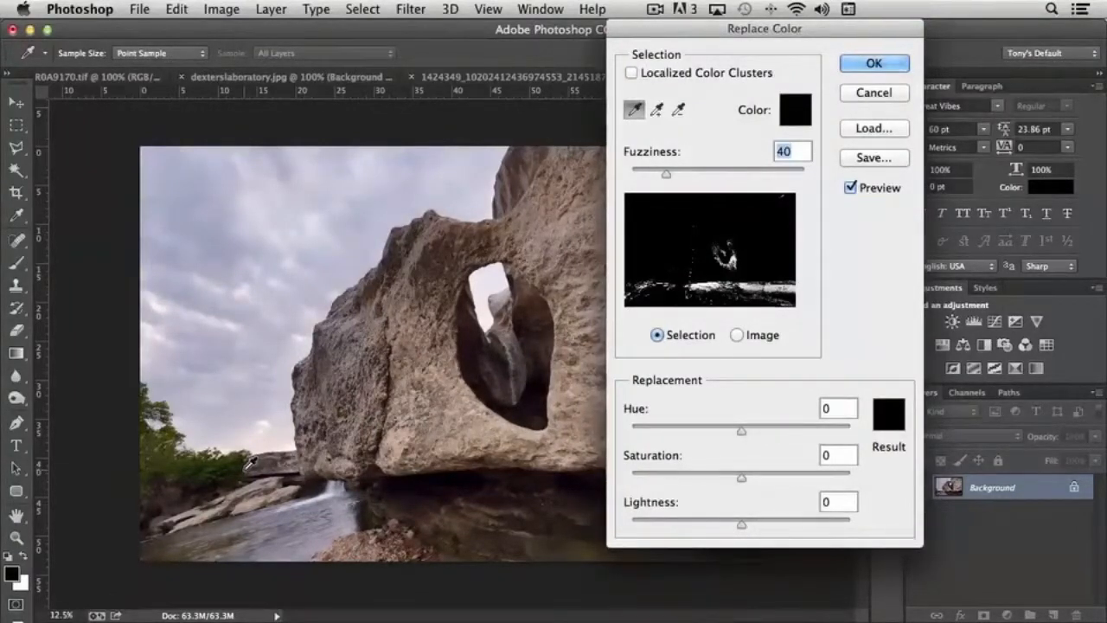
mouse_move(229, 243)
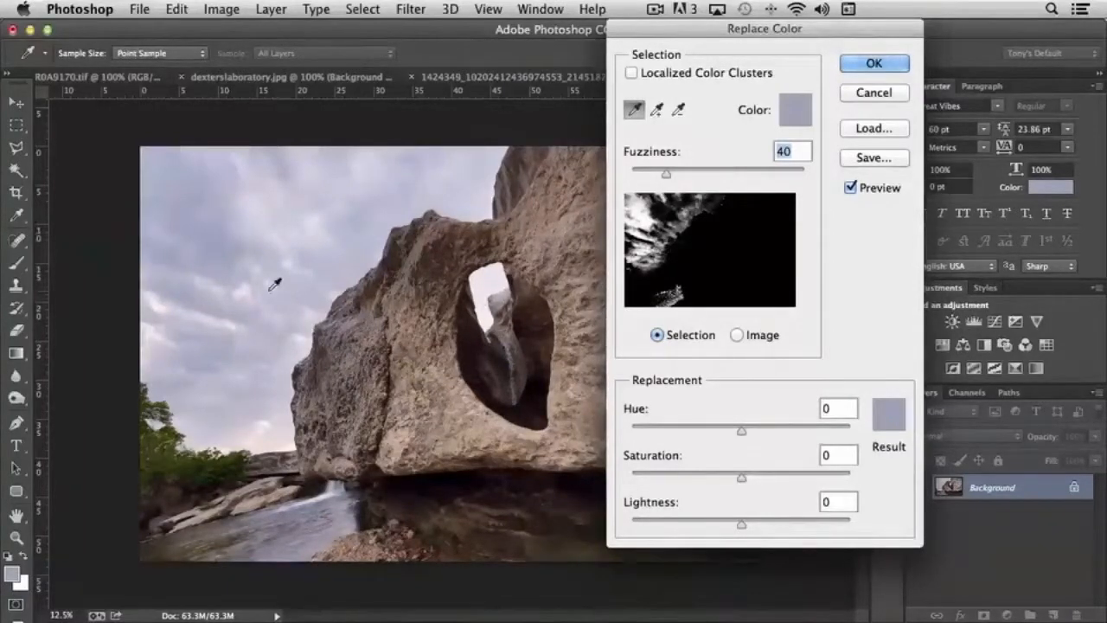
Set Fuzziness to 38 and add another sky tone with the Add to Sample eyedropper.
left_click_drag(666, 171, 640, 172)
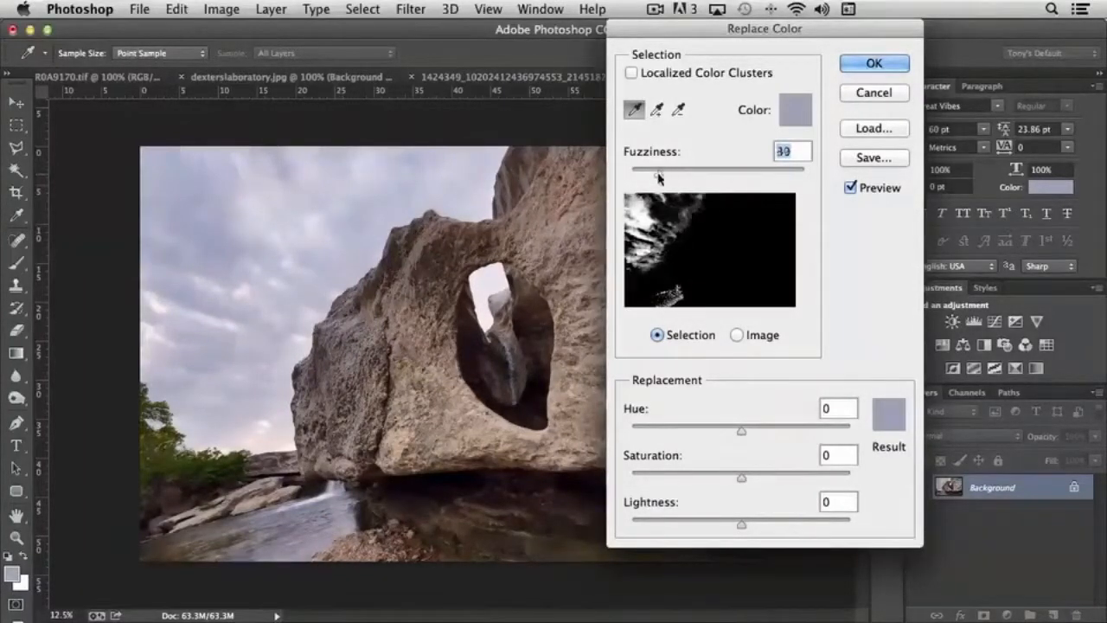
left_click_drag(658, 169, 702, 169)
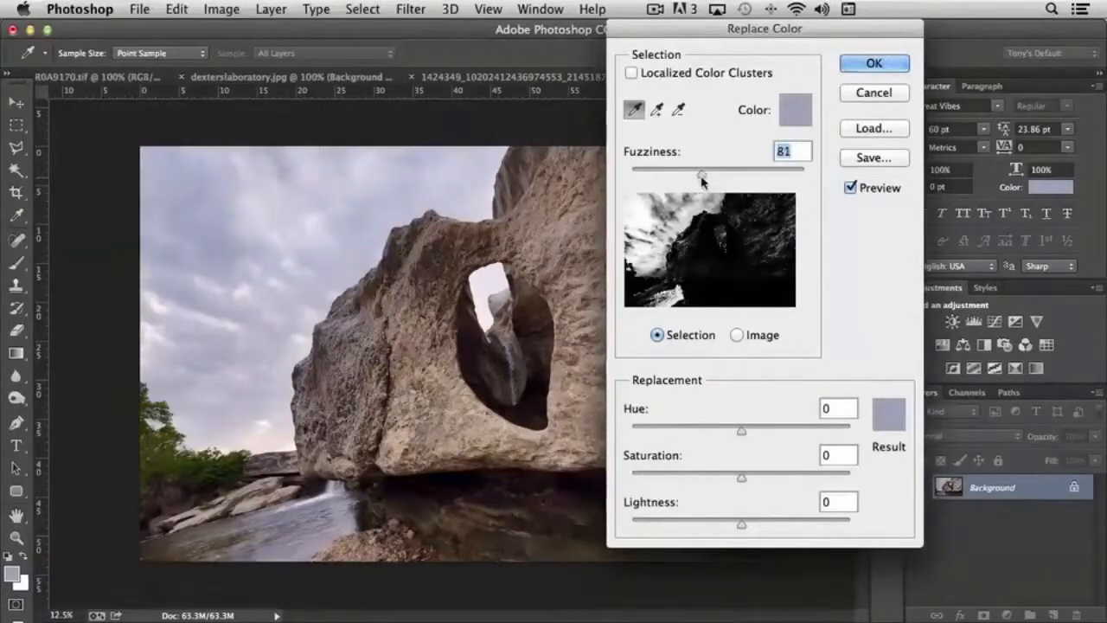
left_click_drag(702, 170, 683, 170)
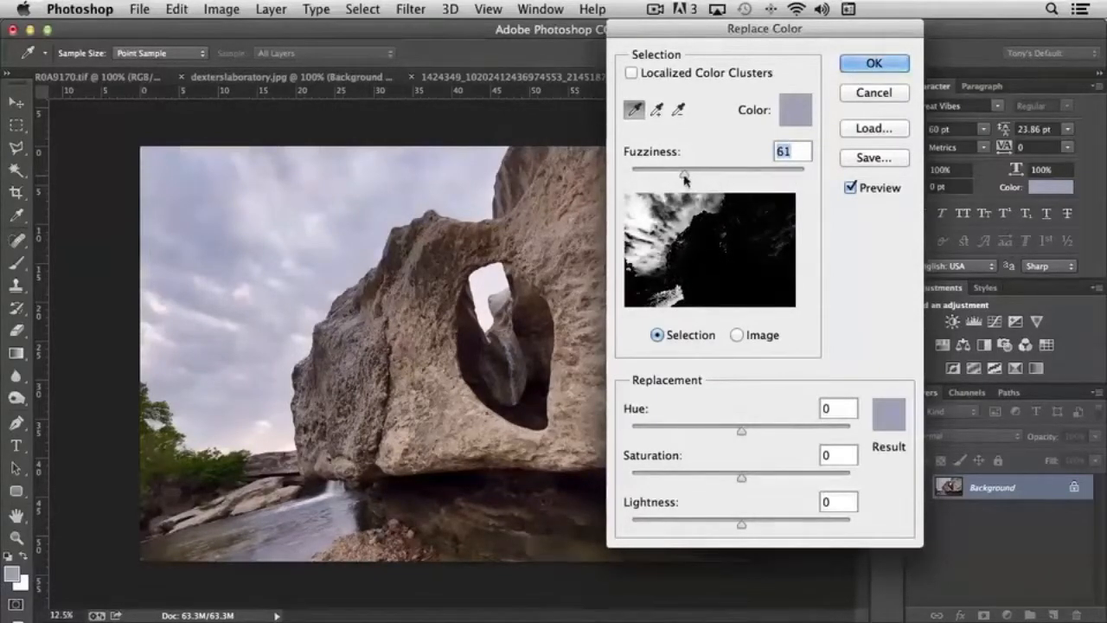
left_click_drag(695, 166, 671, 166)
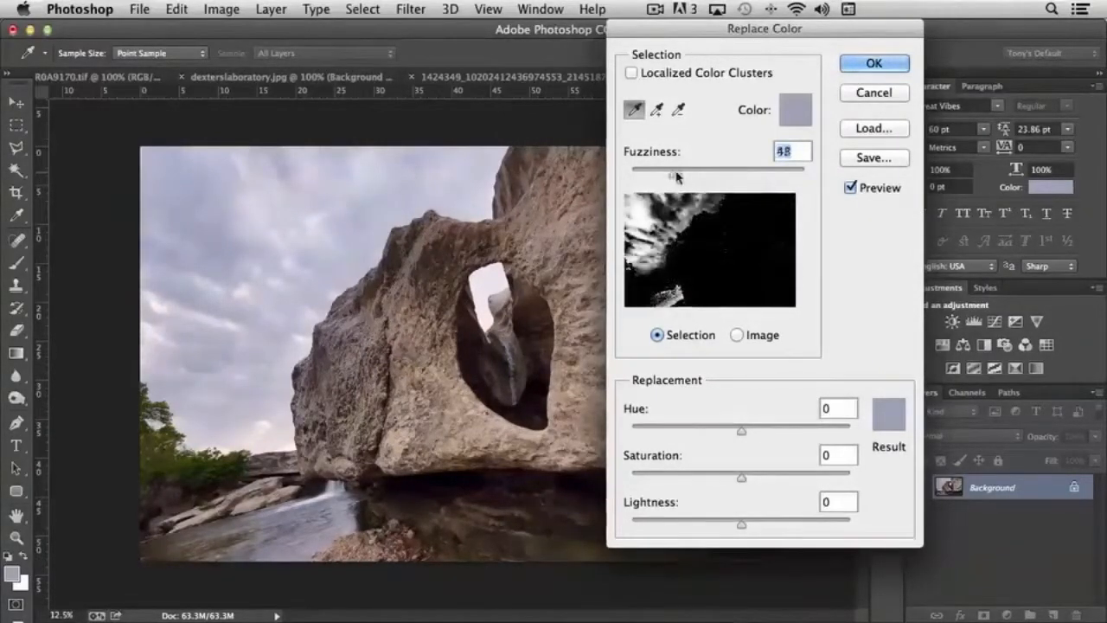
left_click_drag(675, 173, 683, 173)
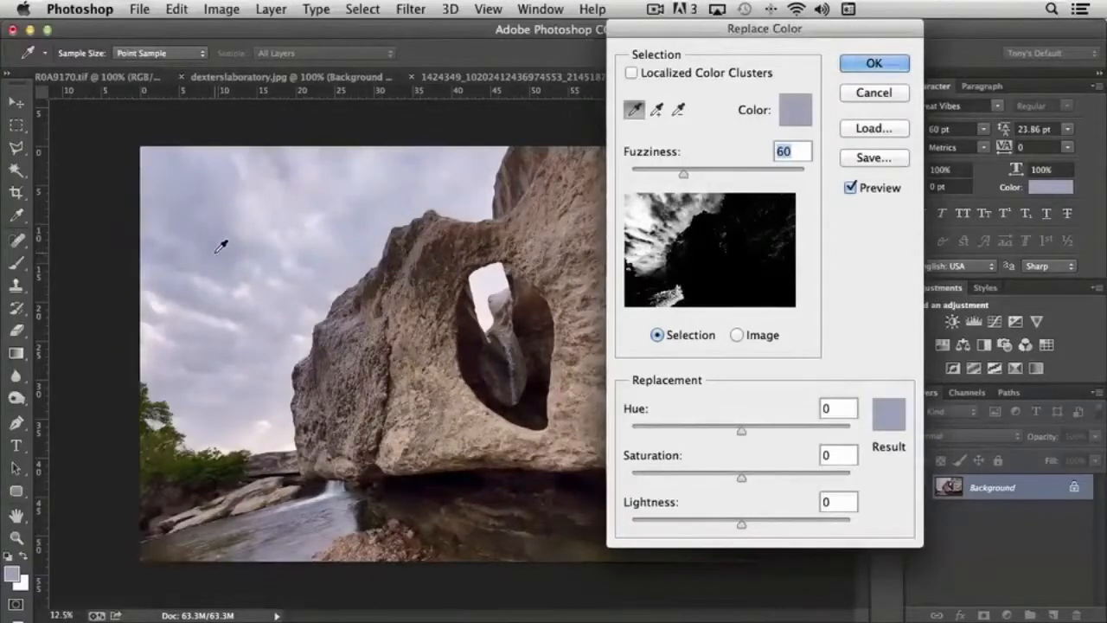
left_click_drag(683, 174, 671, 175)
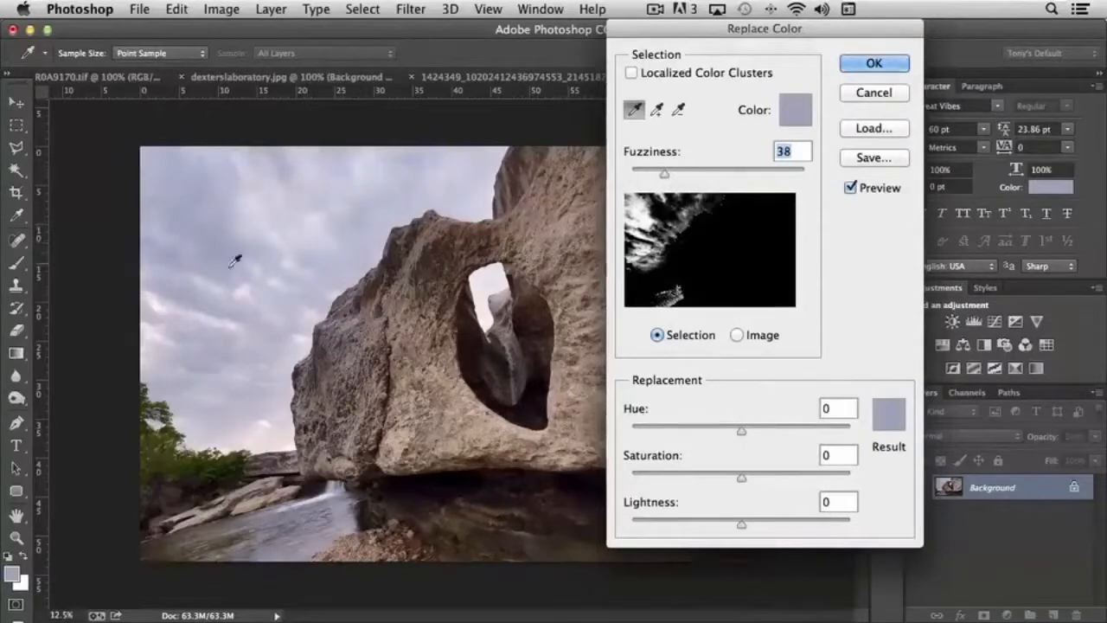
mouse_move(235, 201)
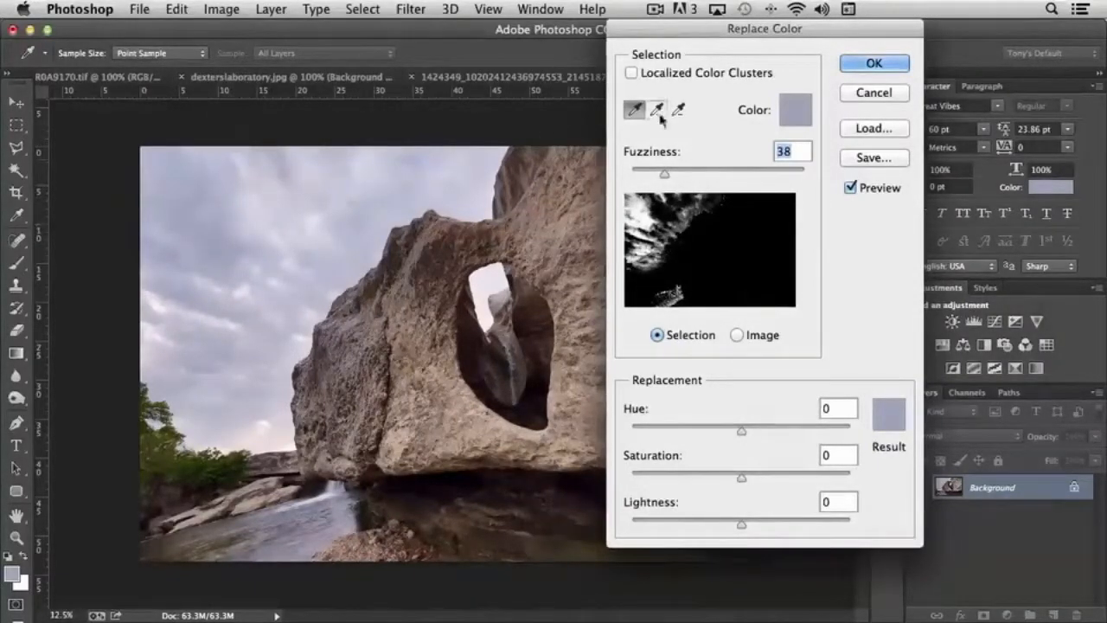
left_click(657, 111)
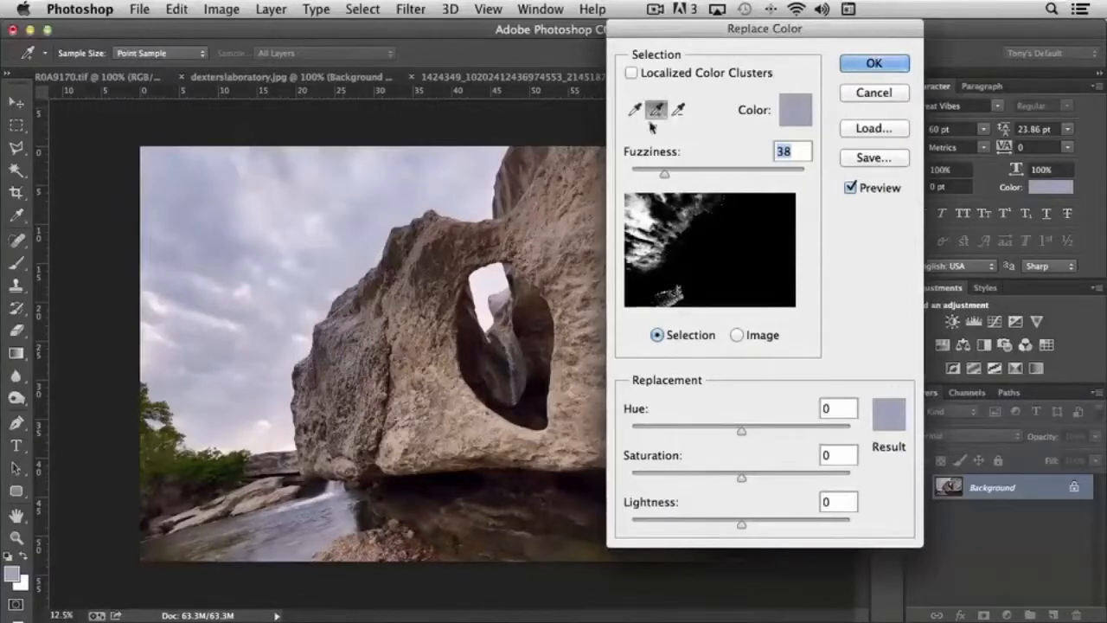
mouse_move(256, 218)
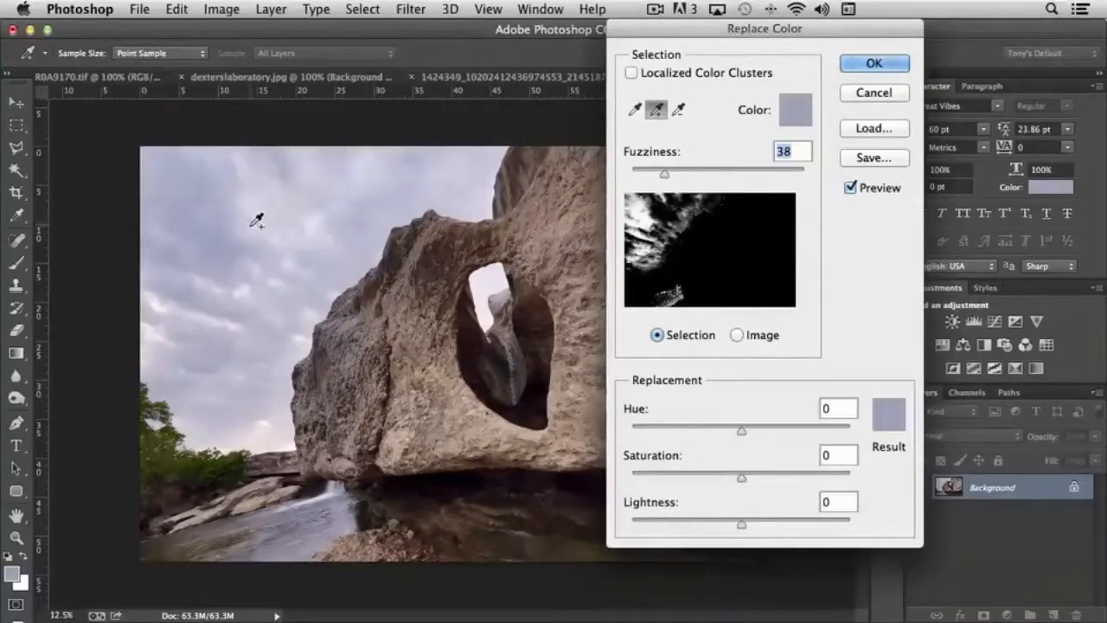
left_click(349, 230)
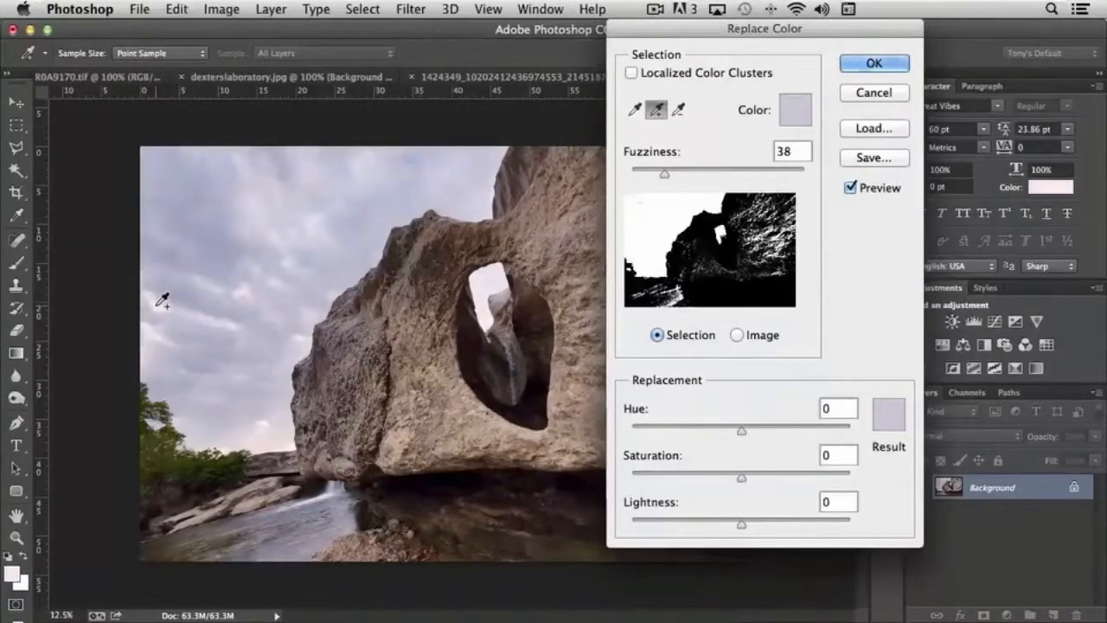
mouse_move(183, 194)
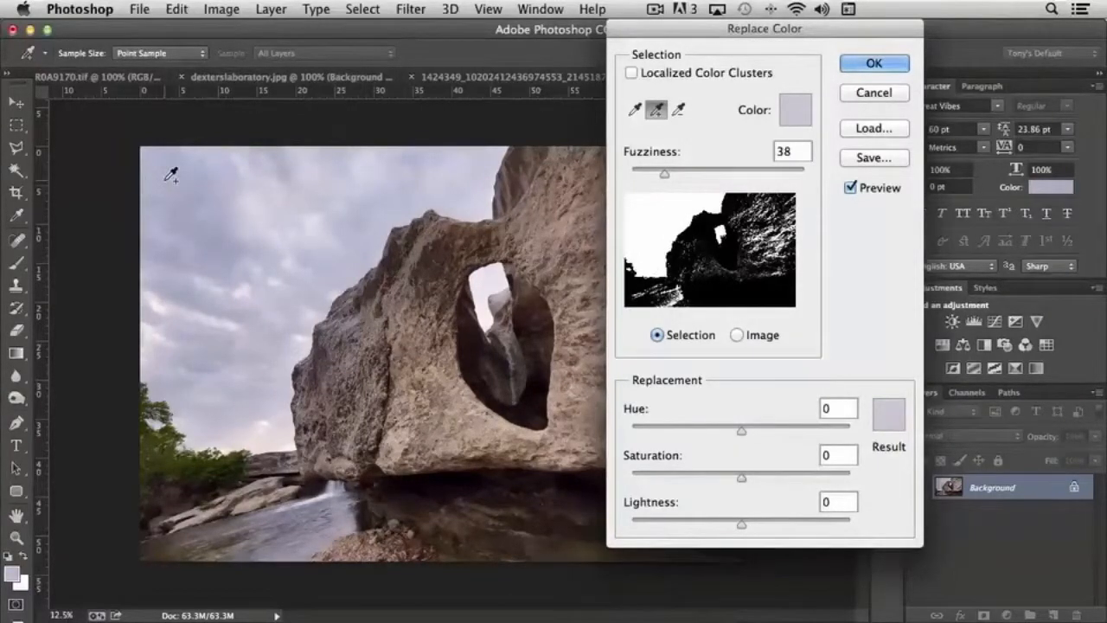
mouse_move(180, 182)
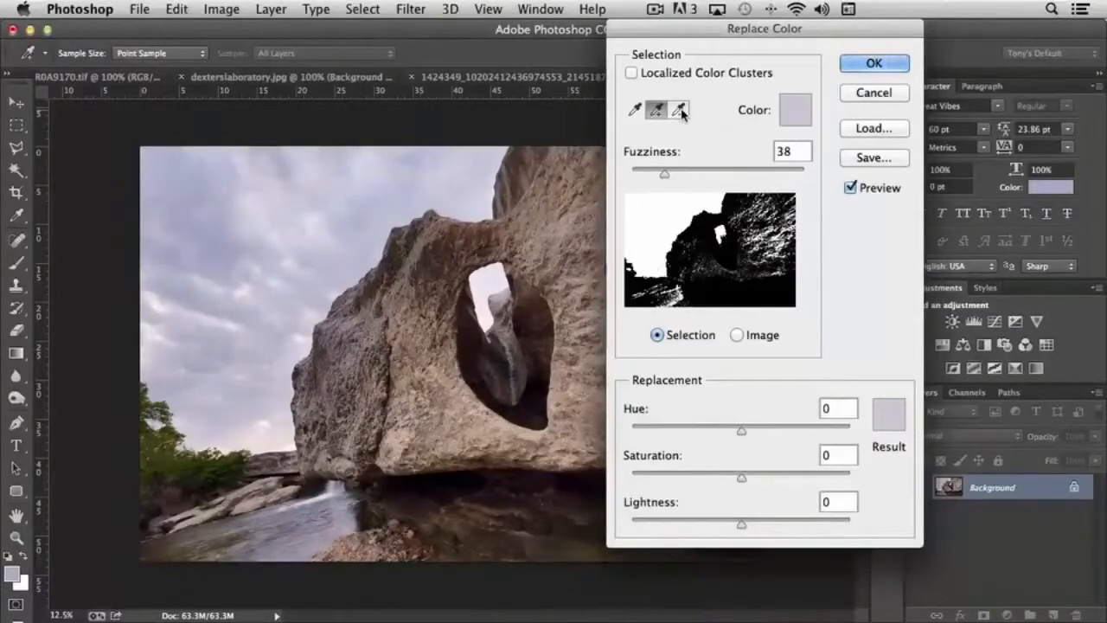
Switch to Subtract from Sample and lower Fuzziness to 21 to narrow the sky selection.
left_click(678, 111)
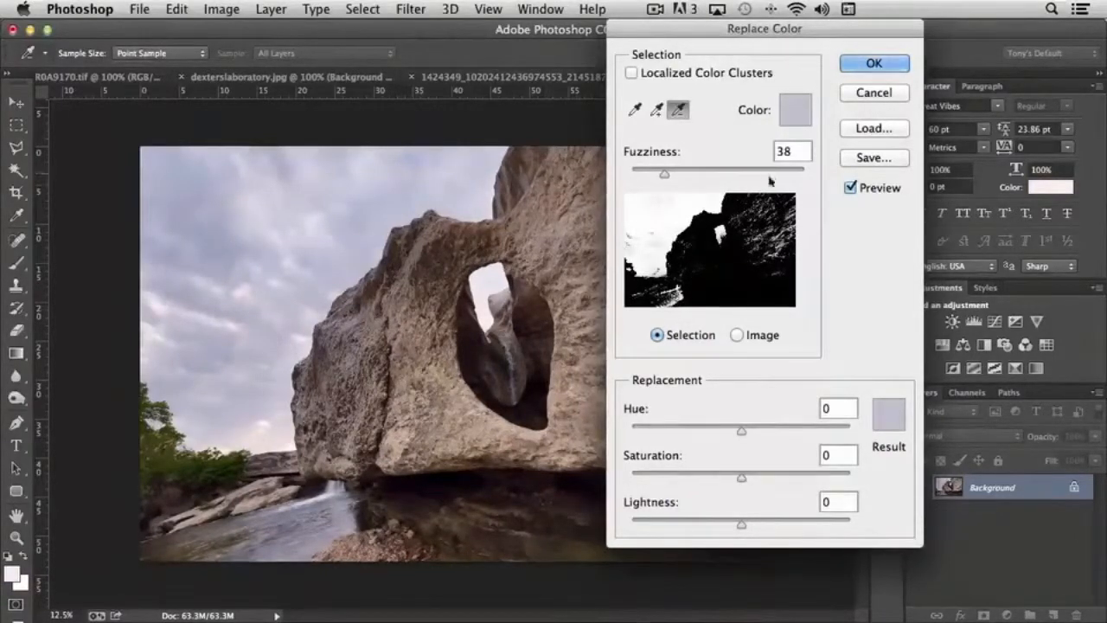
left_click_drag(664, 173, 661, 173)
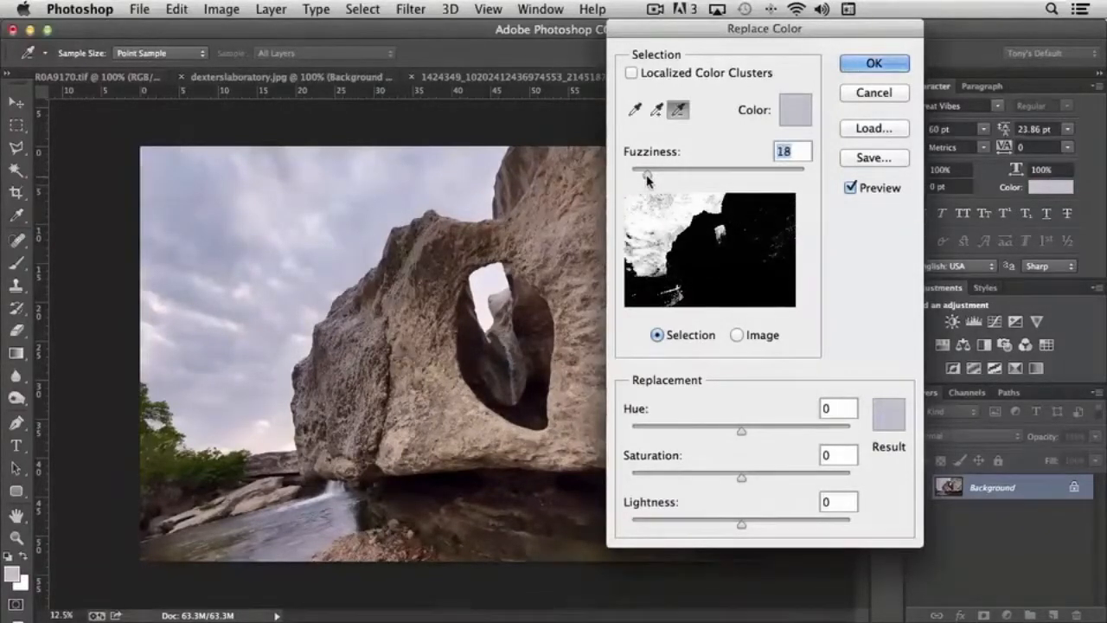
left_click_drag(673, 167, 642, 168)
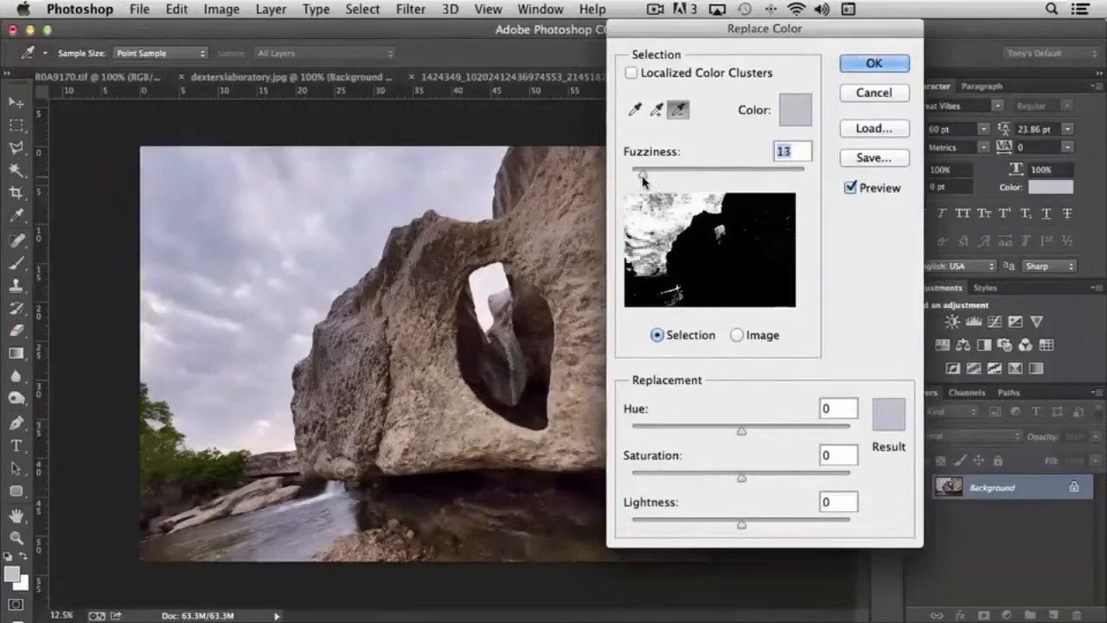
left_click_drag(643, 167, 761, 168)
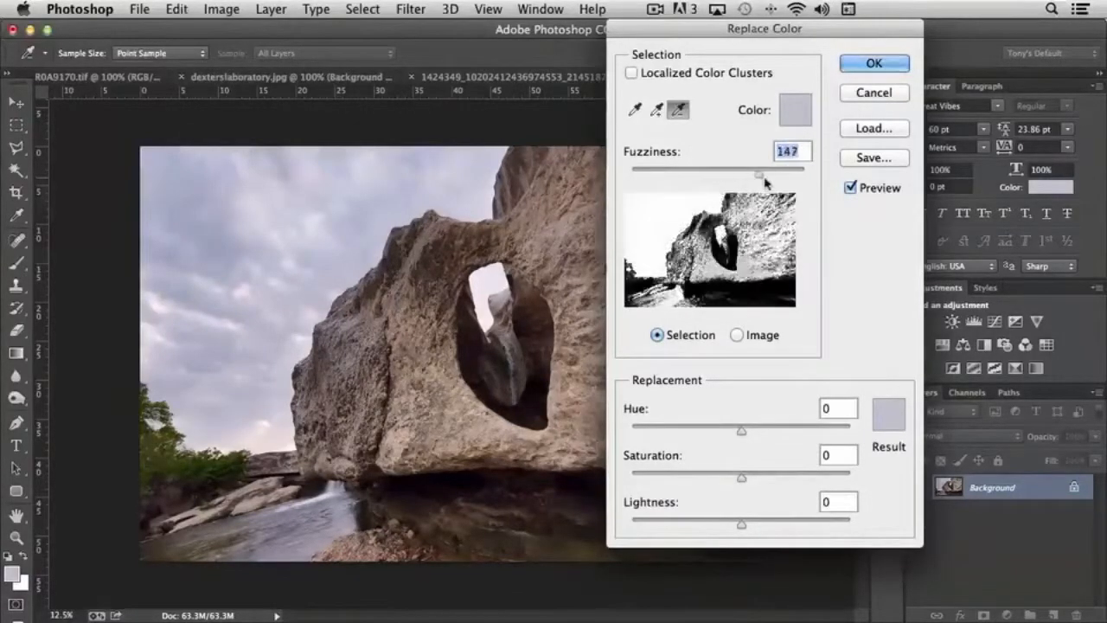
left_click_drag(759, 177, 649, 177)
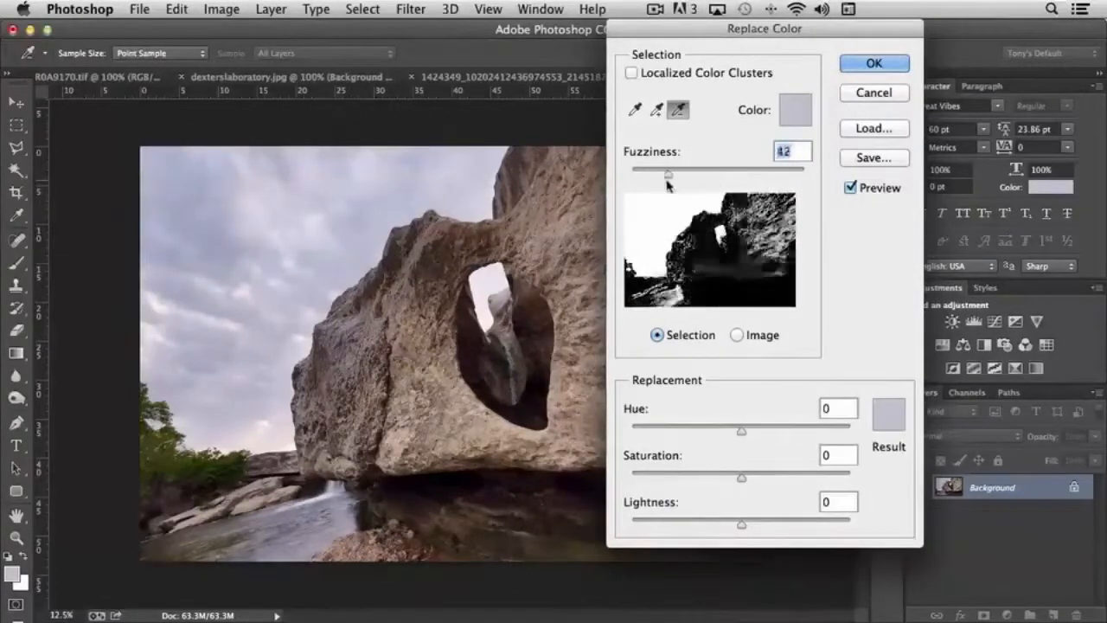
left_click_drag(671, 170, 647, 169)
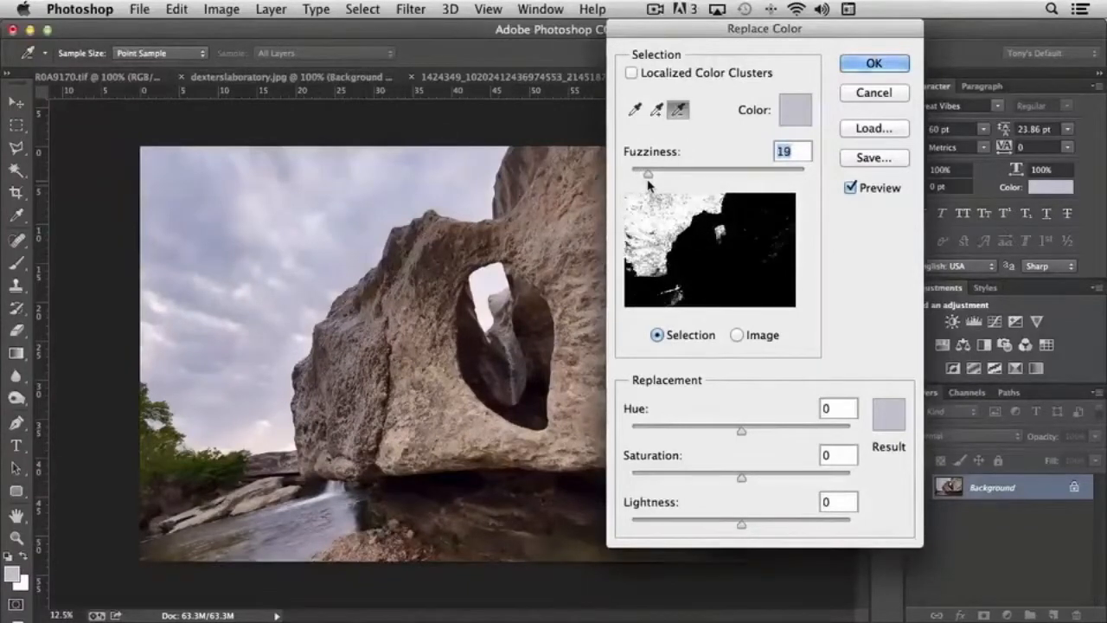
left_click_drag(647, 172, 651, 173)
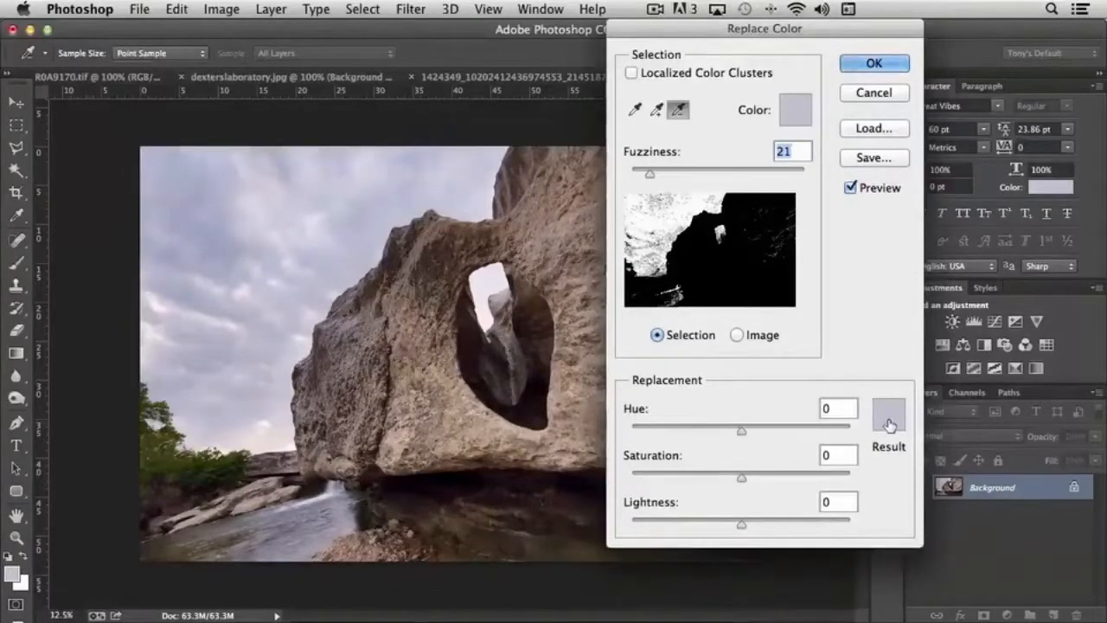
mouse_move(730, 446)
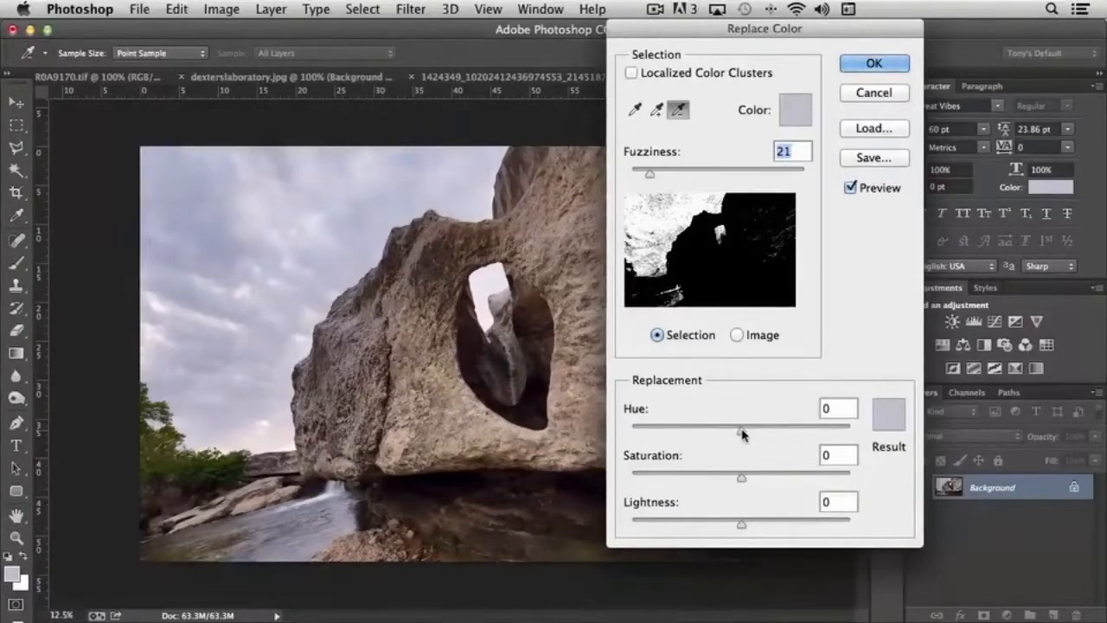
Shift the replacement Hue to -119 to turn the sky green.
left_click_drag(741, 425, 787, 425)
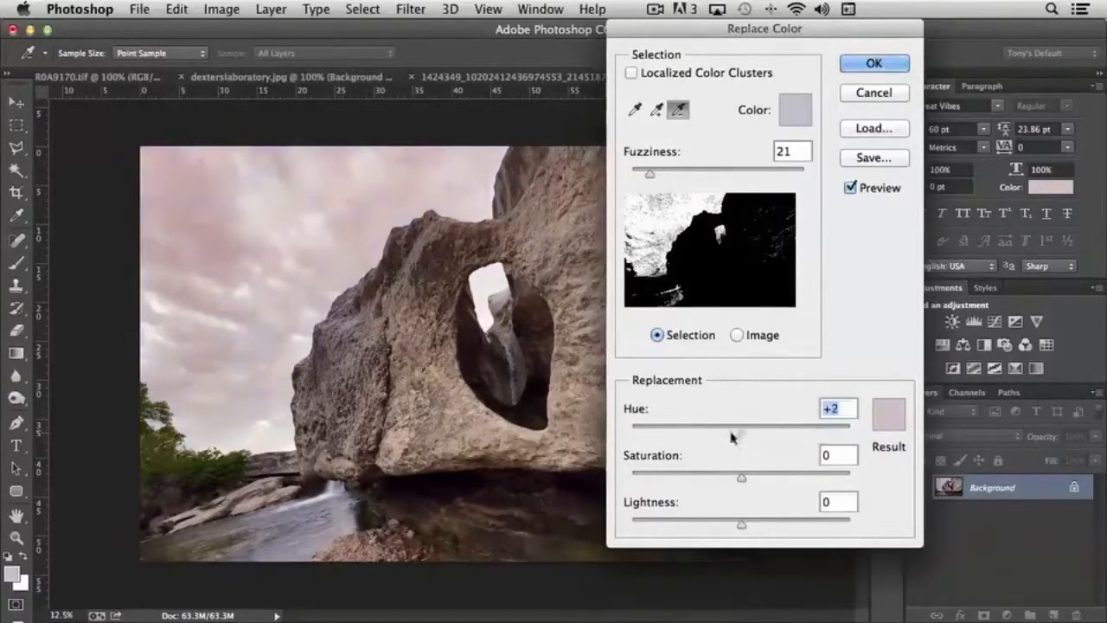
left_click_drag(730, 426, 671, 425)
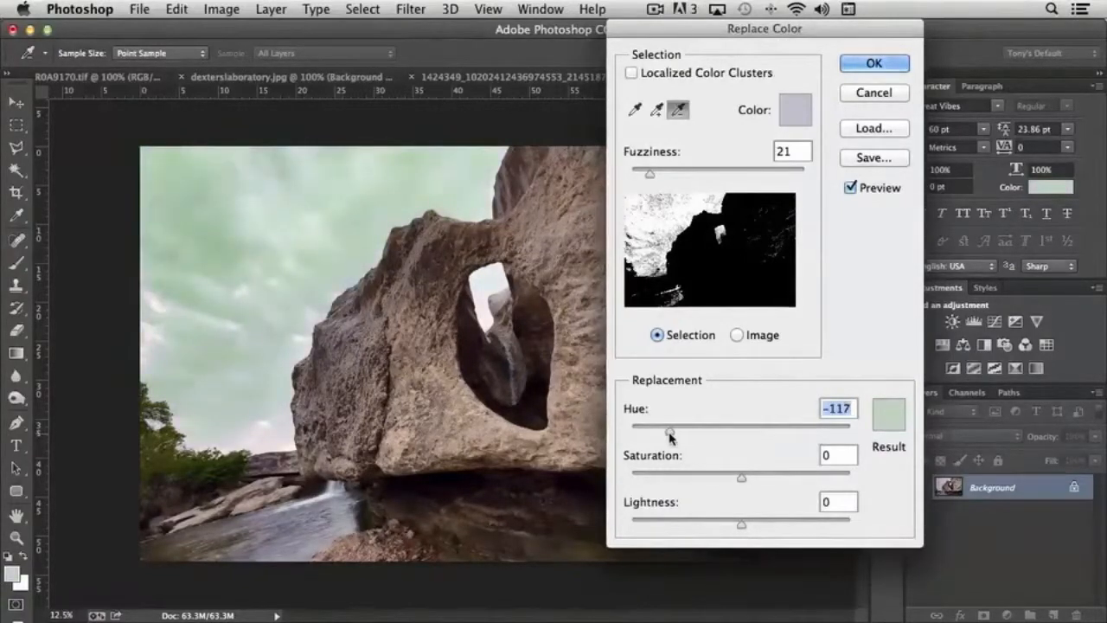
left_click_drag(671, 431, 668, 431)
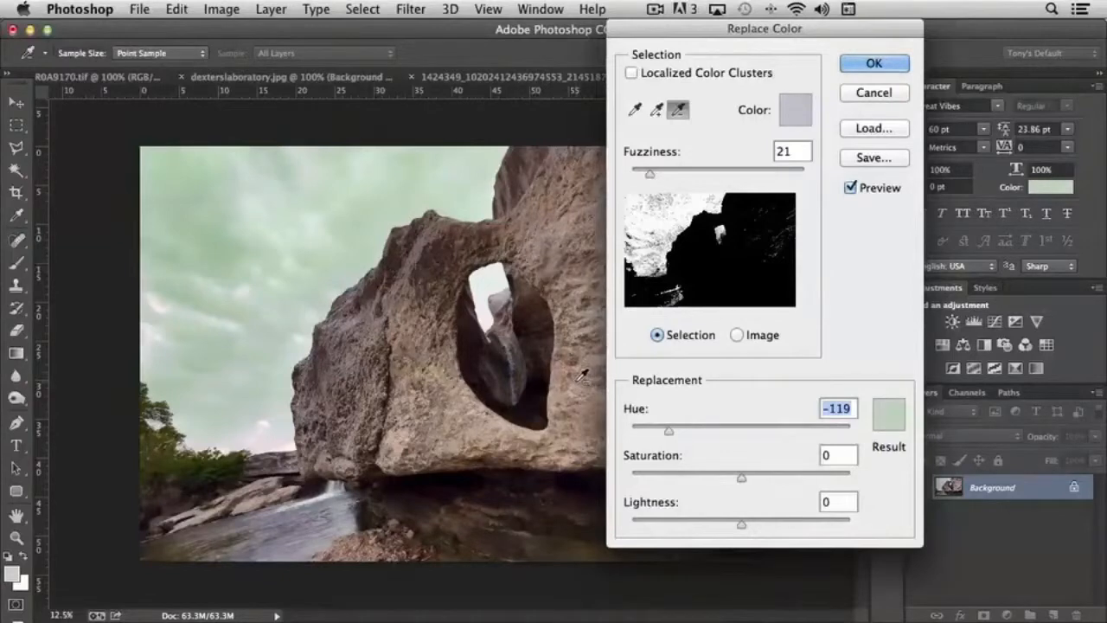
mouse_move(314, 173)
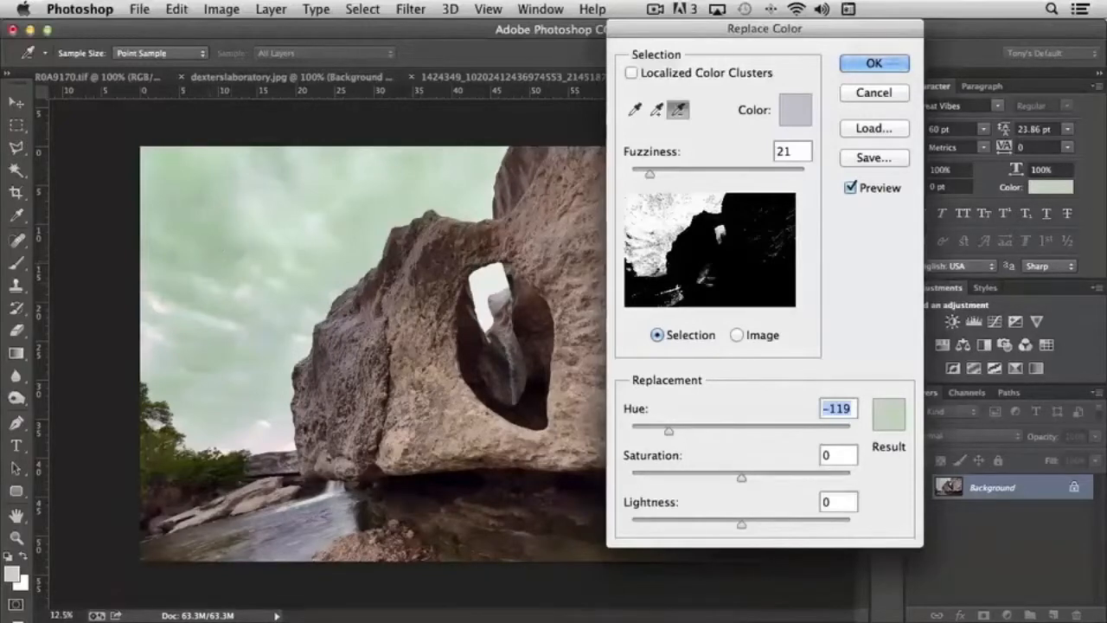
Raise Fuzziness to 51 so more of the sky is recoloured.
left_click_drag(648, 173, 661, 173)
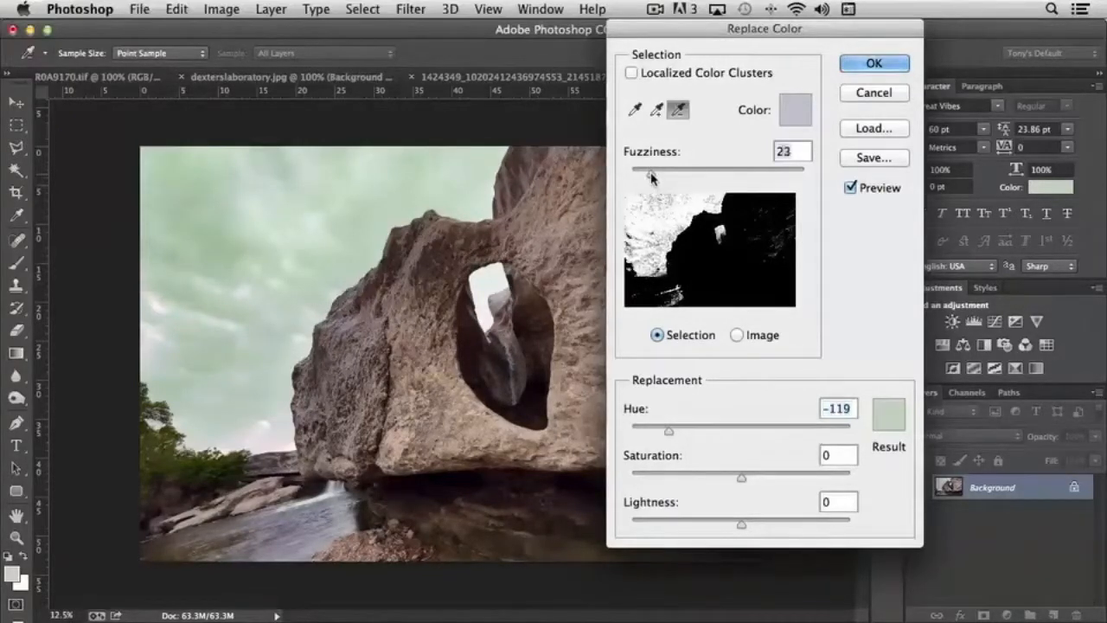
left_click_drag(650, 170, 671, 170)
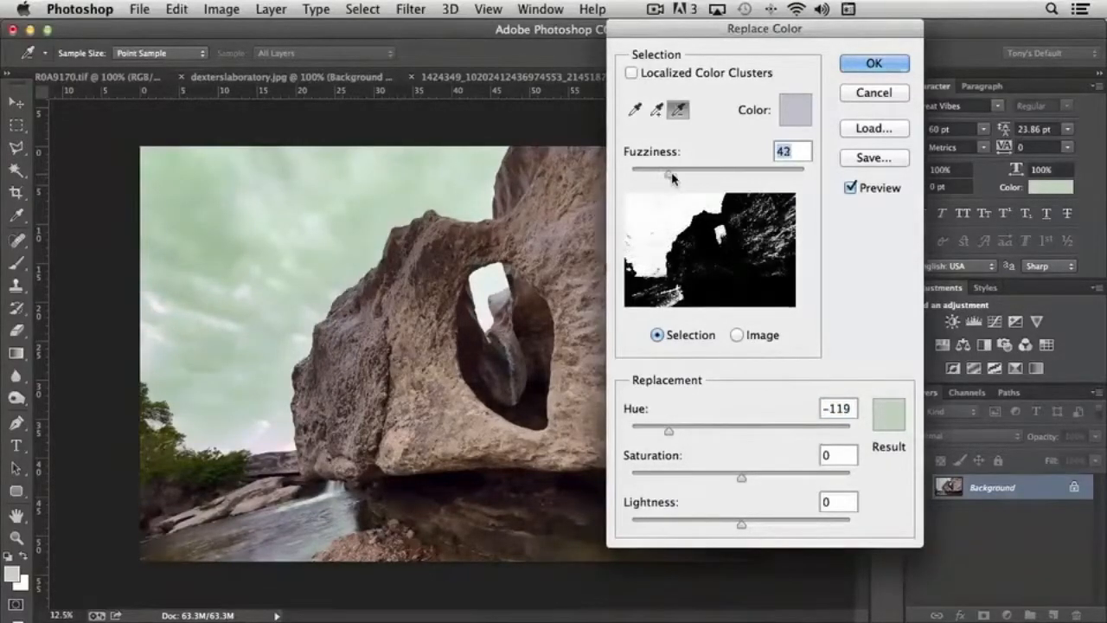
left_click_drag(671, 170, 692, 170)
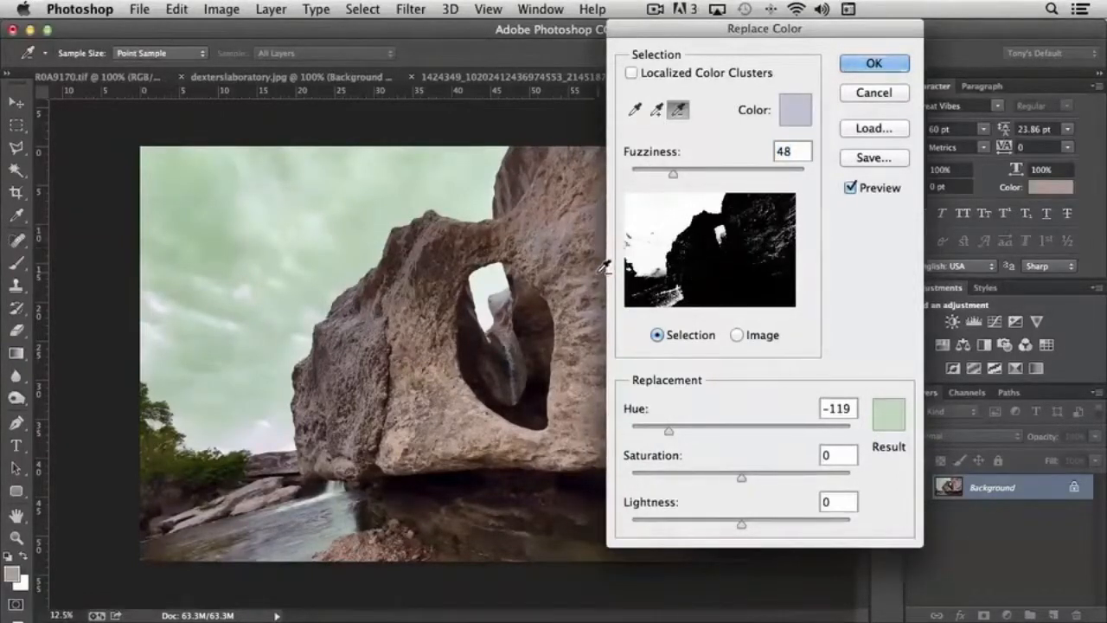
left_click_drag(764, 28, 849, 28)
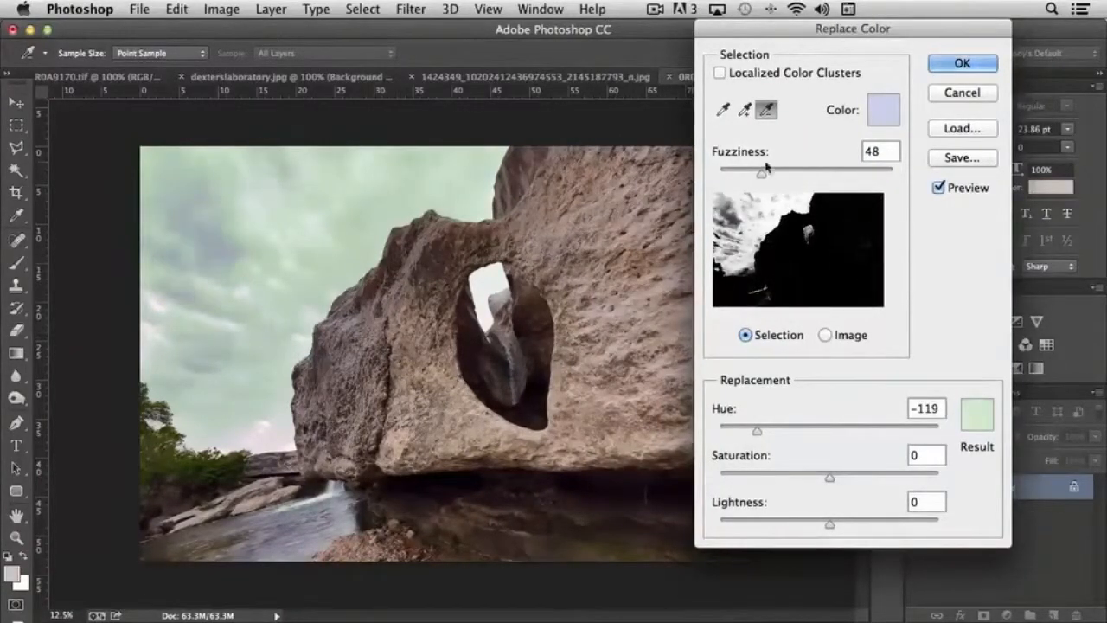
left_click_drag(761, 170, 765, 170)
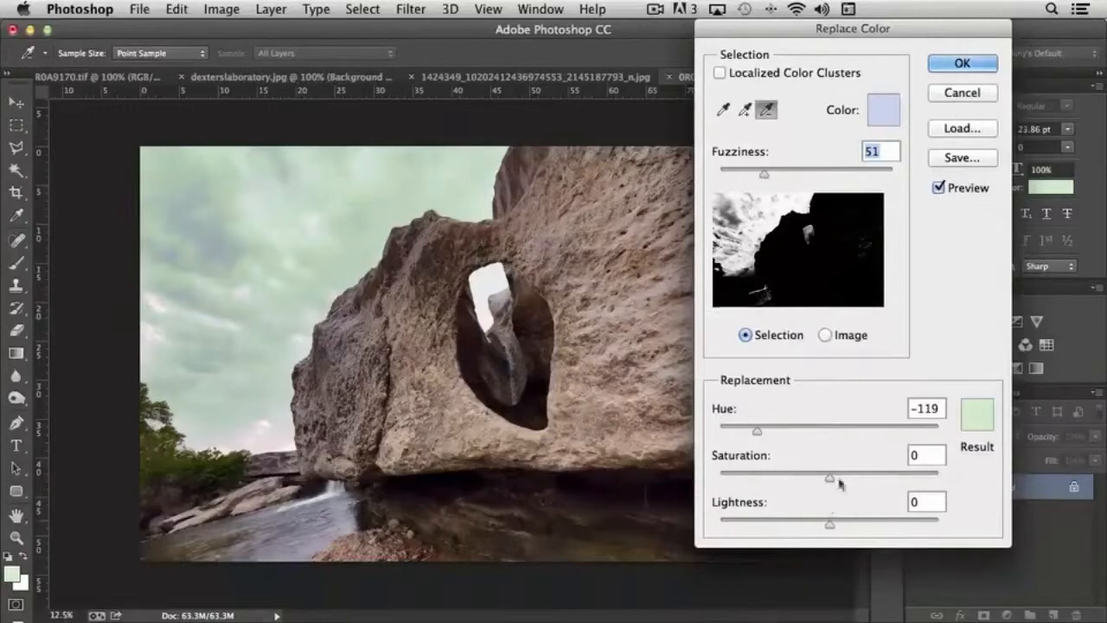
Set Saturation to +58 and Lightness to -1, then sample the foliage as the colour to replace.
left_click_drag(830, 472, 882, 472)
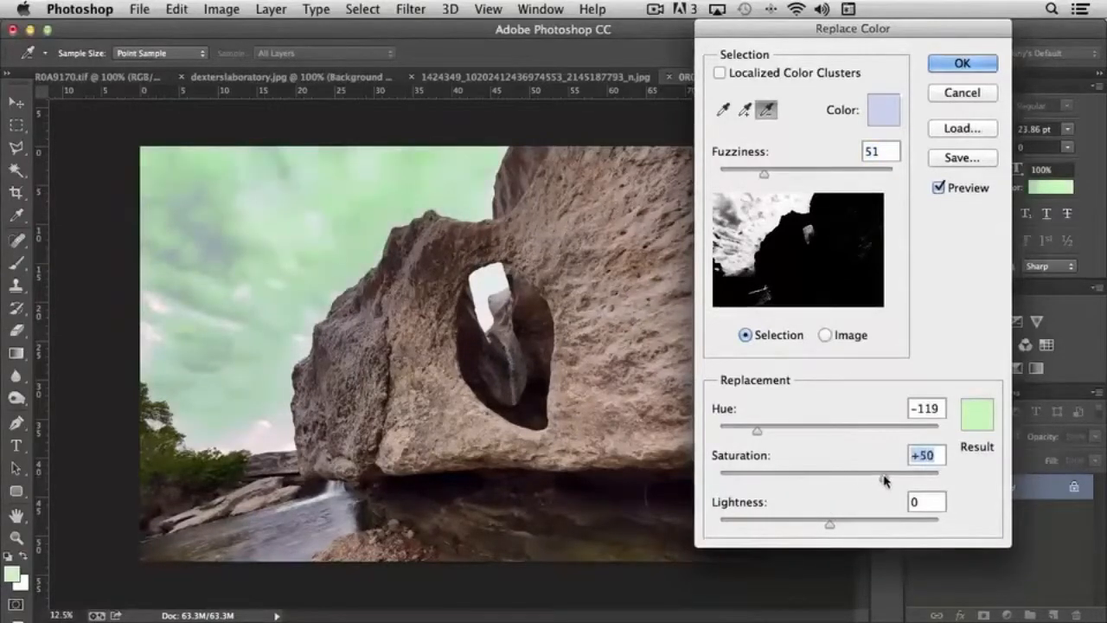
left_click_drag(886, 481, 906, 474)
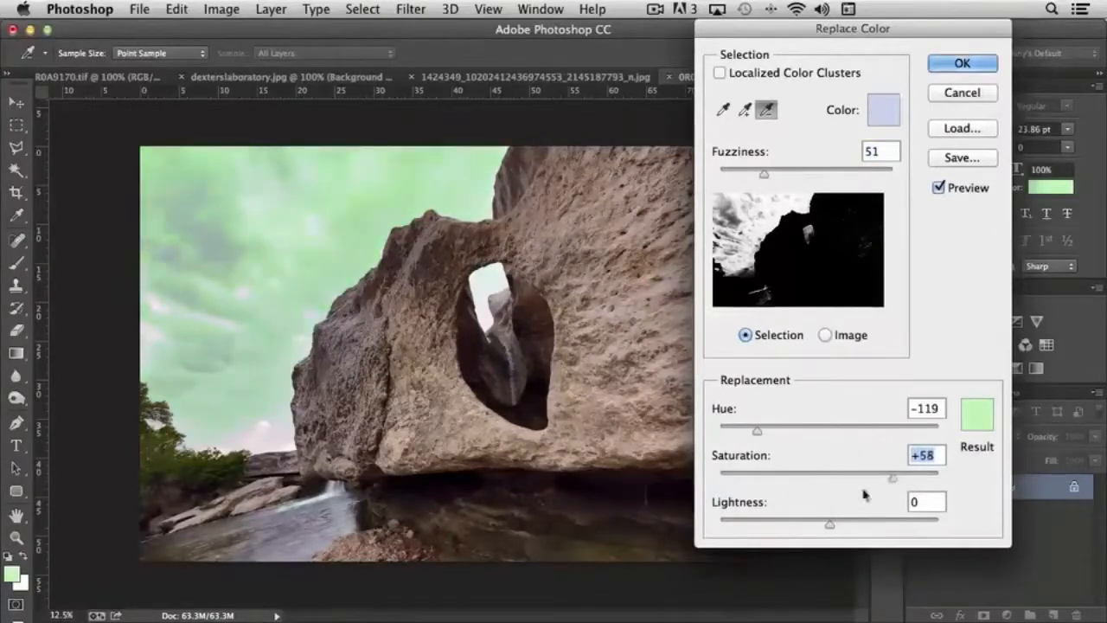
left_click_drag(828, 522, 854, 523)
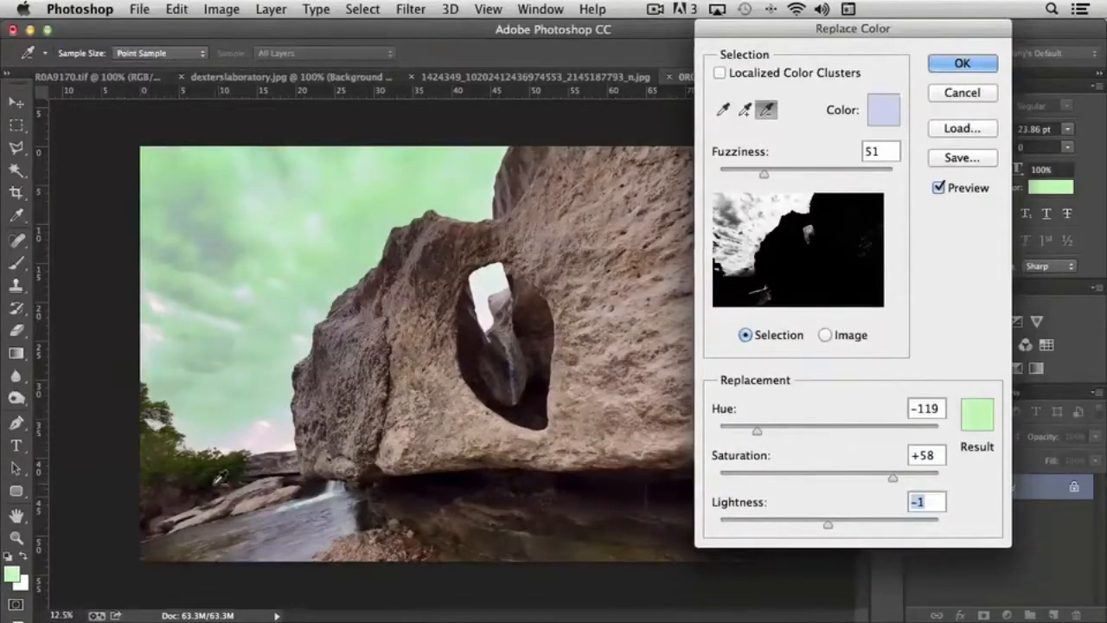
left_click(744, 111)
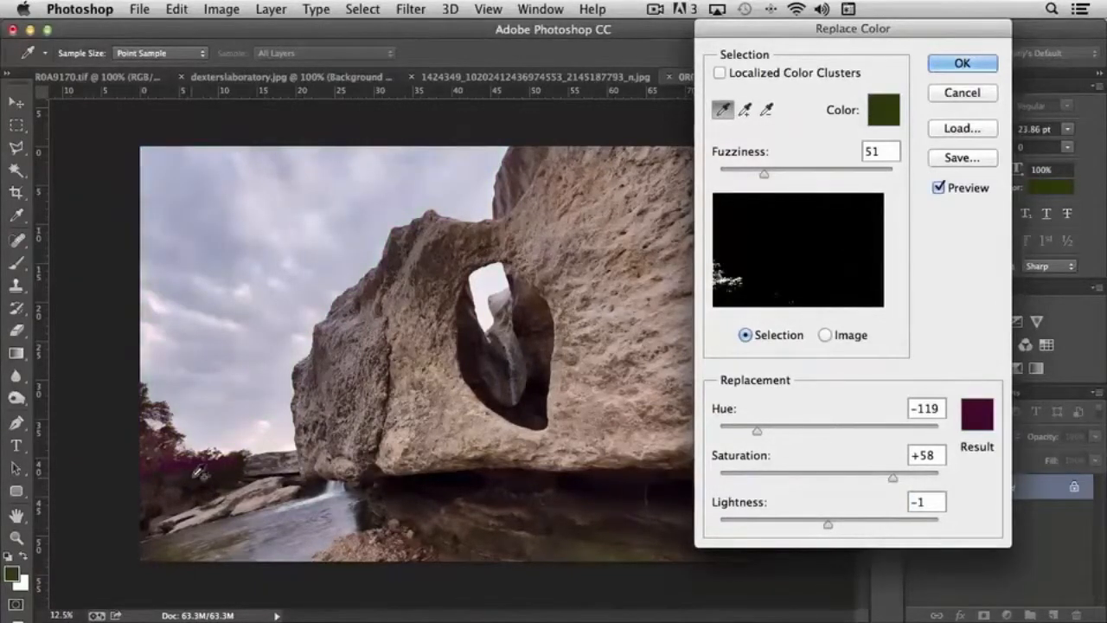
Sample darker foliage, try magenta, red and purple hues on it, then cancel Replace Color.
left_click(199, 470)
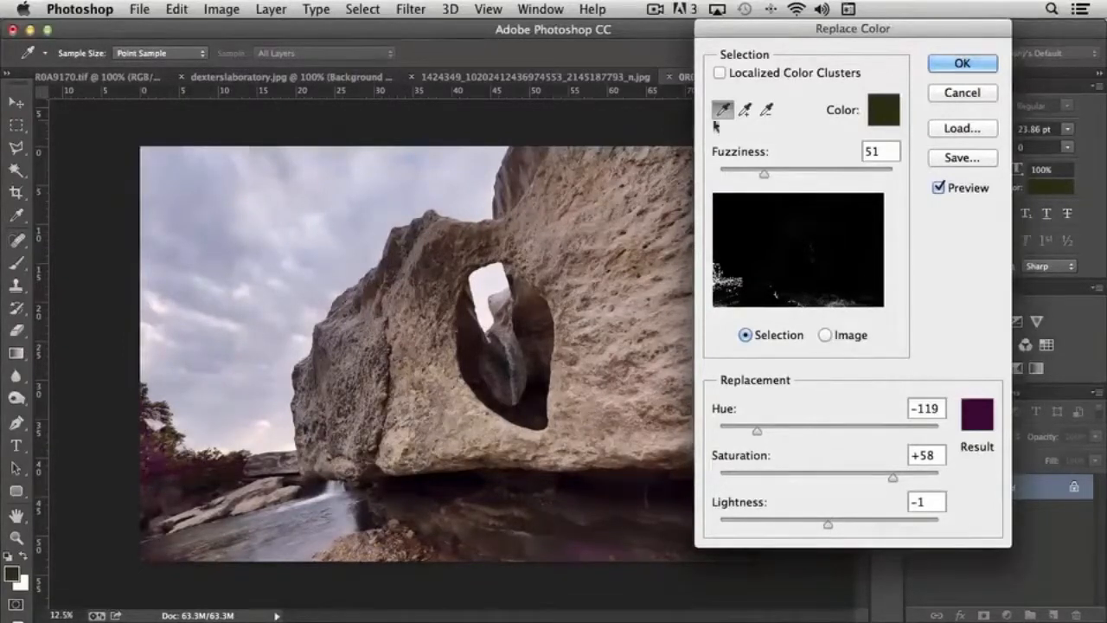
left_click(744, 111)
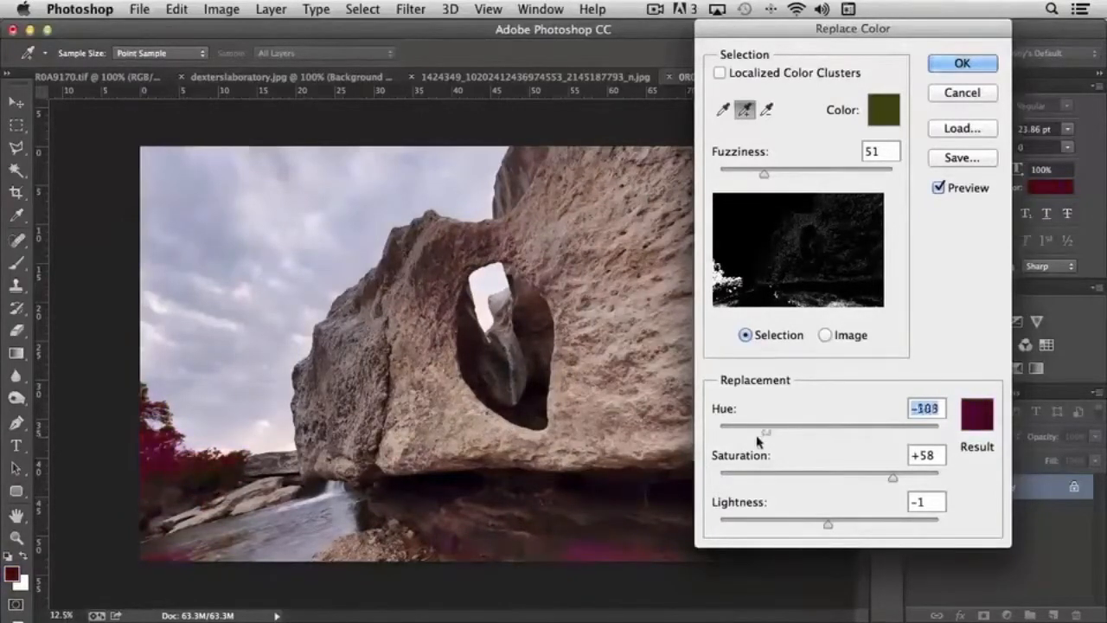
left_click_drag(764, 426, 795, 426)
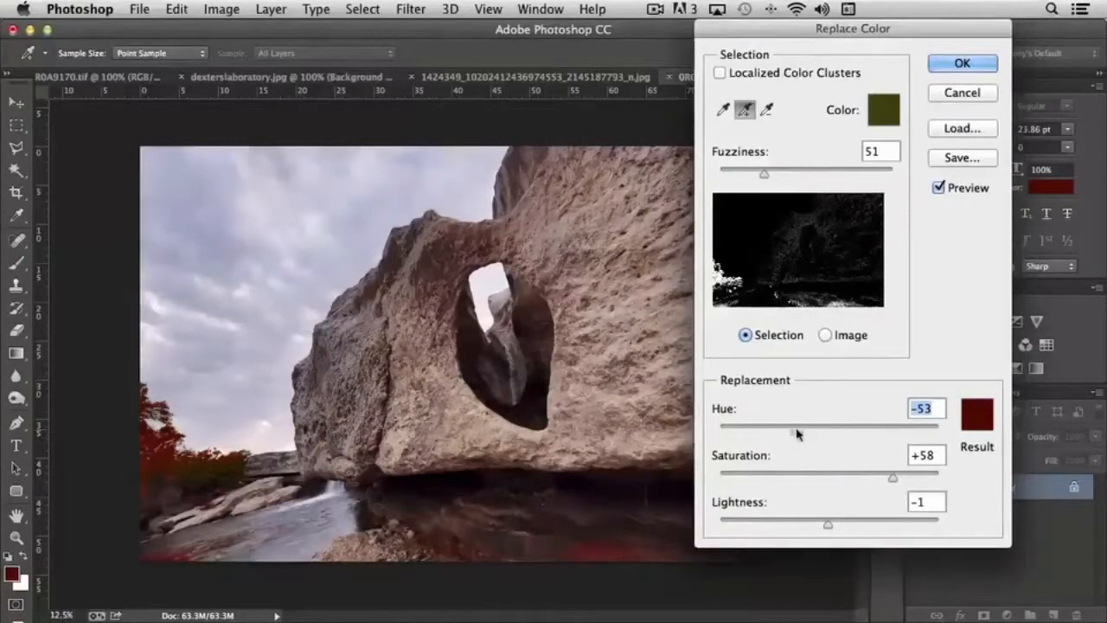
left_click_drag(797, 425, 758, 426)
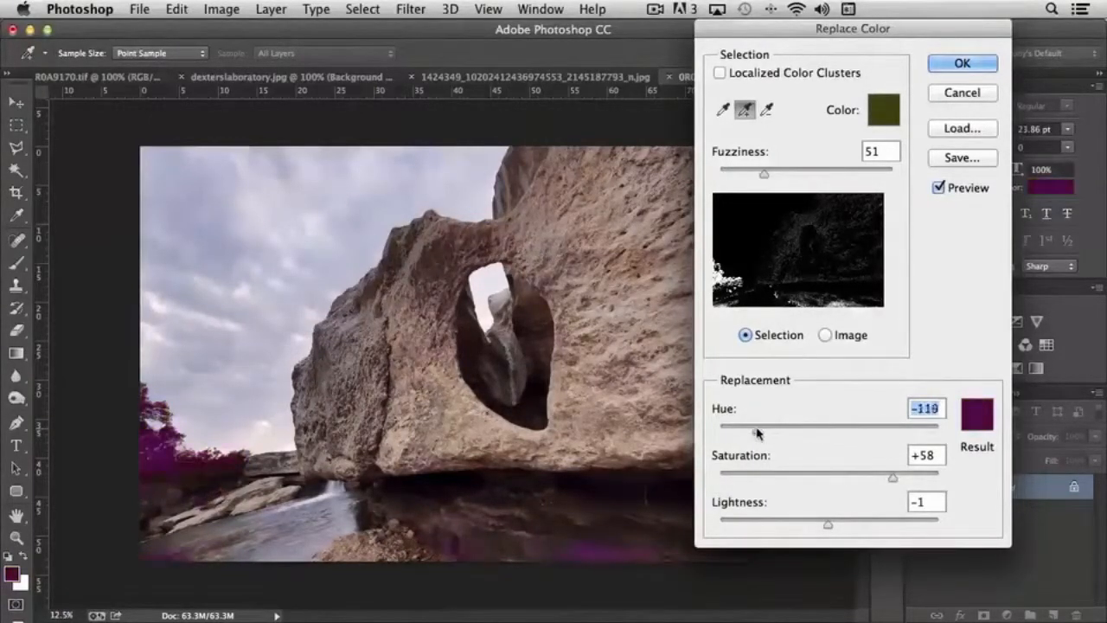
left_click_drag(759, 426, 768, 429)
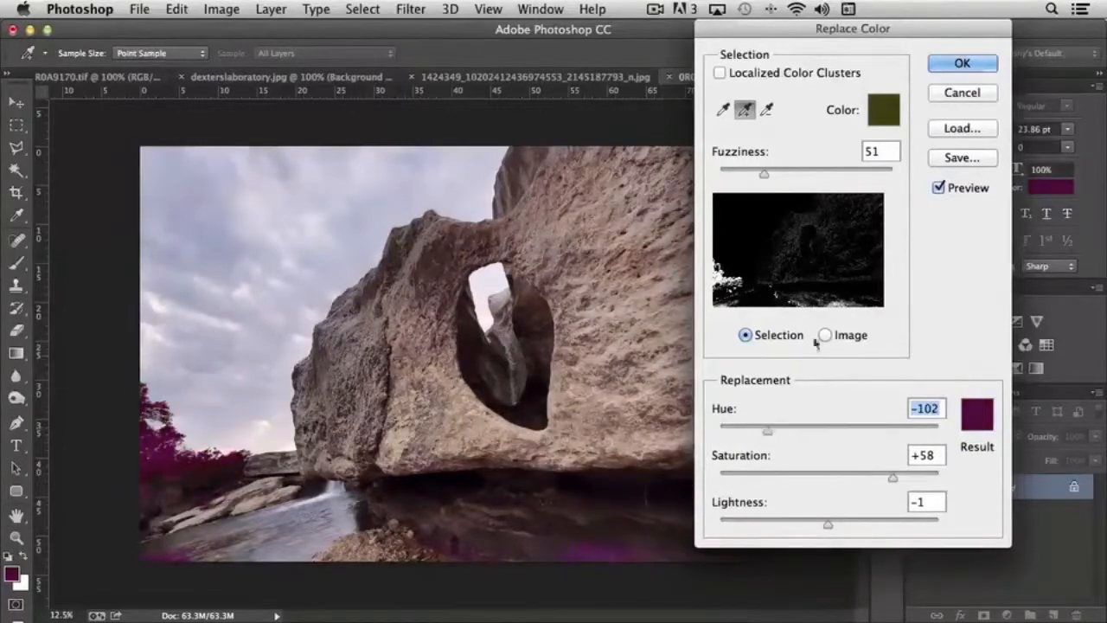
left_click(962, 62)
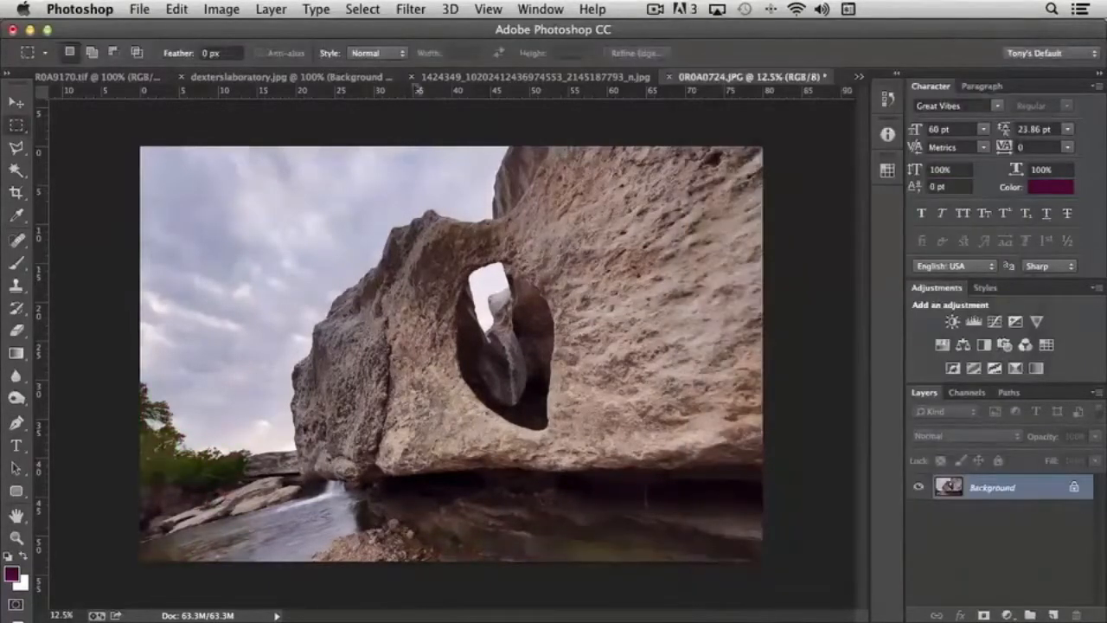
In the Dexter cartoon, sample his orange hair in Replace Color and widen Fuzziness over it.
left_click(285, 76)
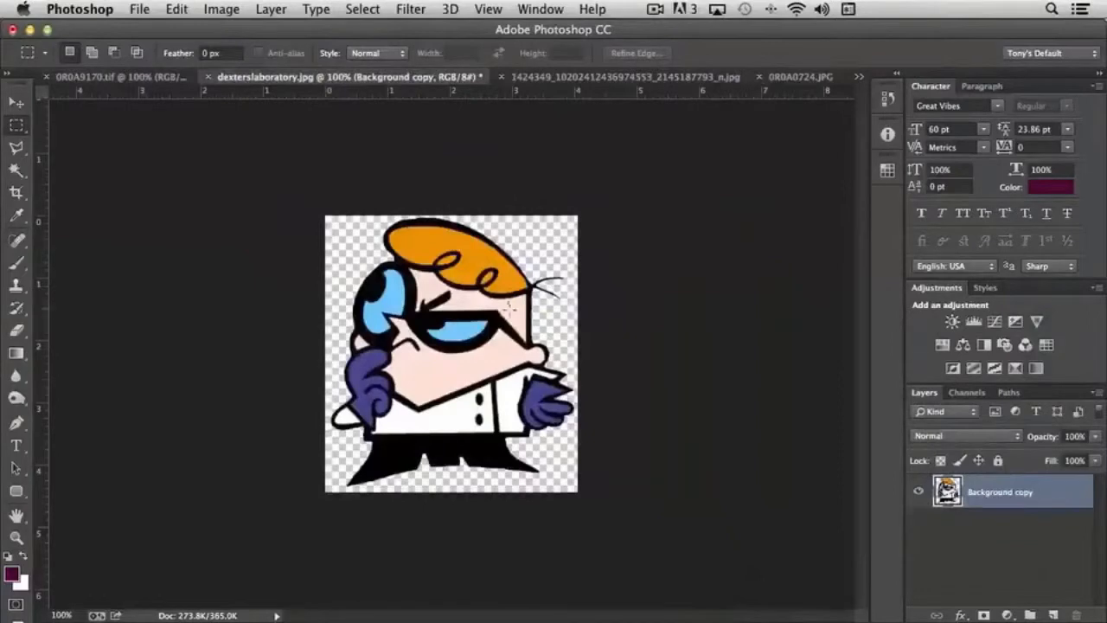
left_click(221, 10)
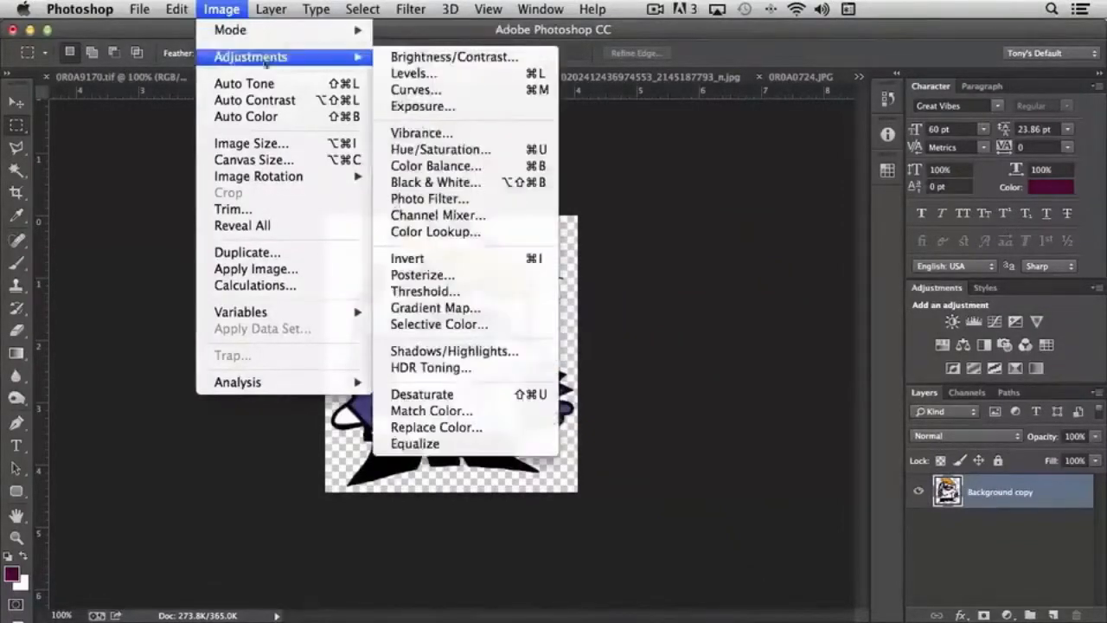
mouse_move(436, 425)
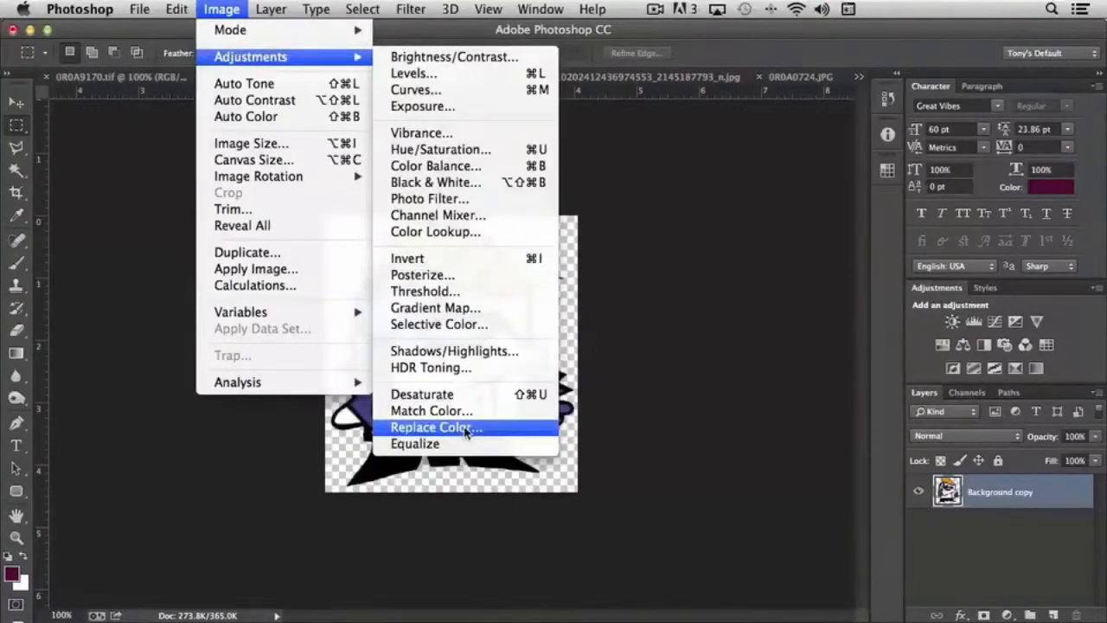
left_click(436, 427)
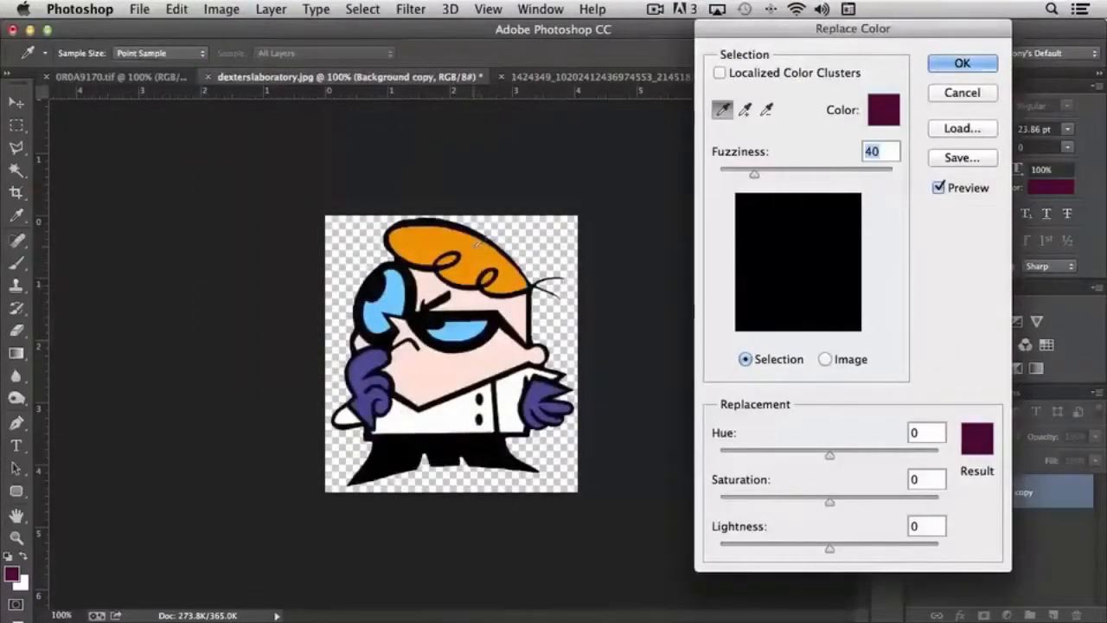
left_click(482, 245)
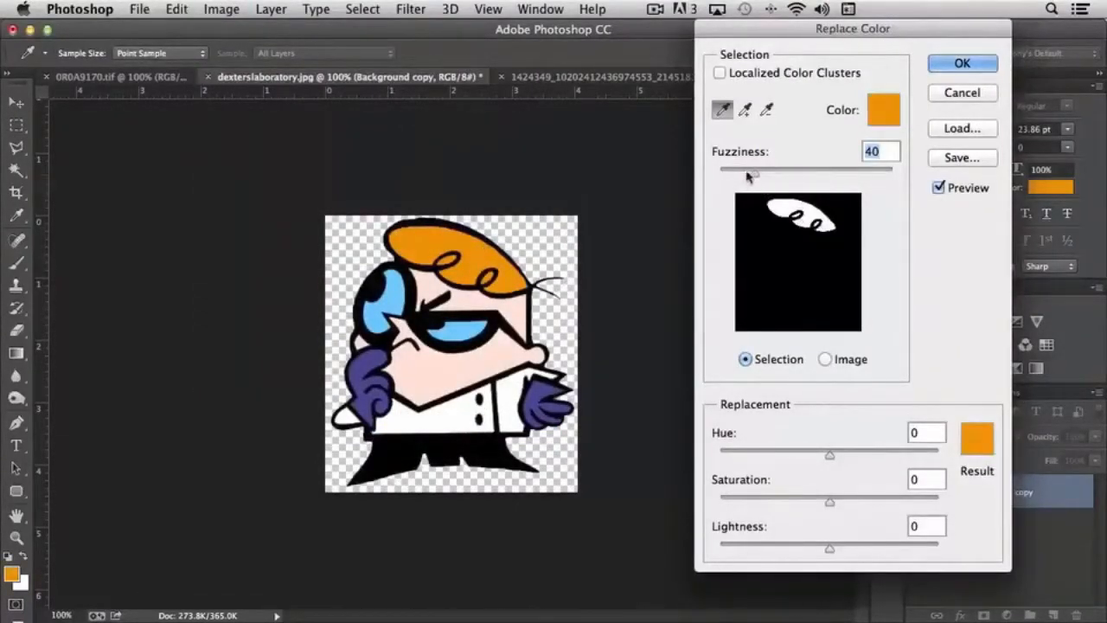
left_click_drag(753, 169, 847, 170)
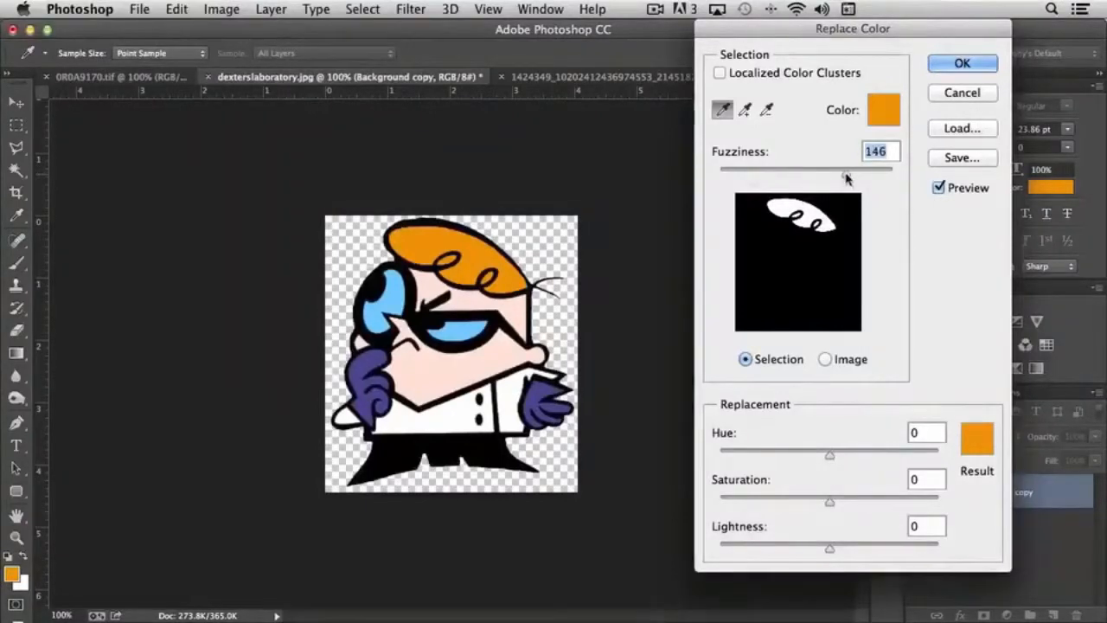
mouse_move(740, 416)
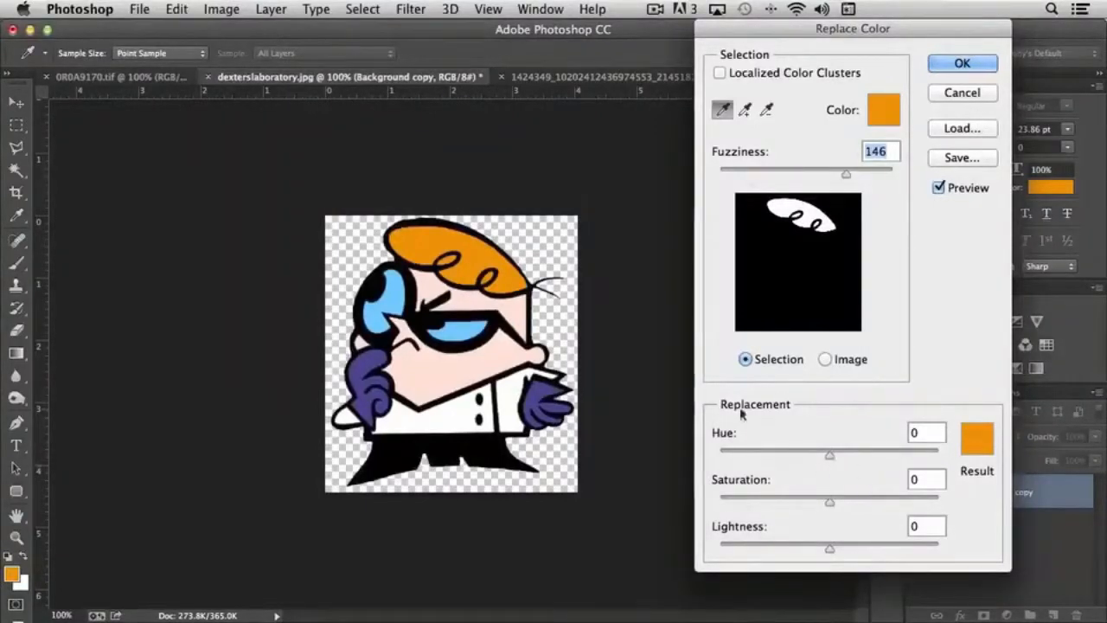
Preview red and purple hair hues, lower Saturation to -29 and raise Fuzziness to 200.
left_click_drag(829, 450, 811, 450)
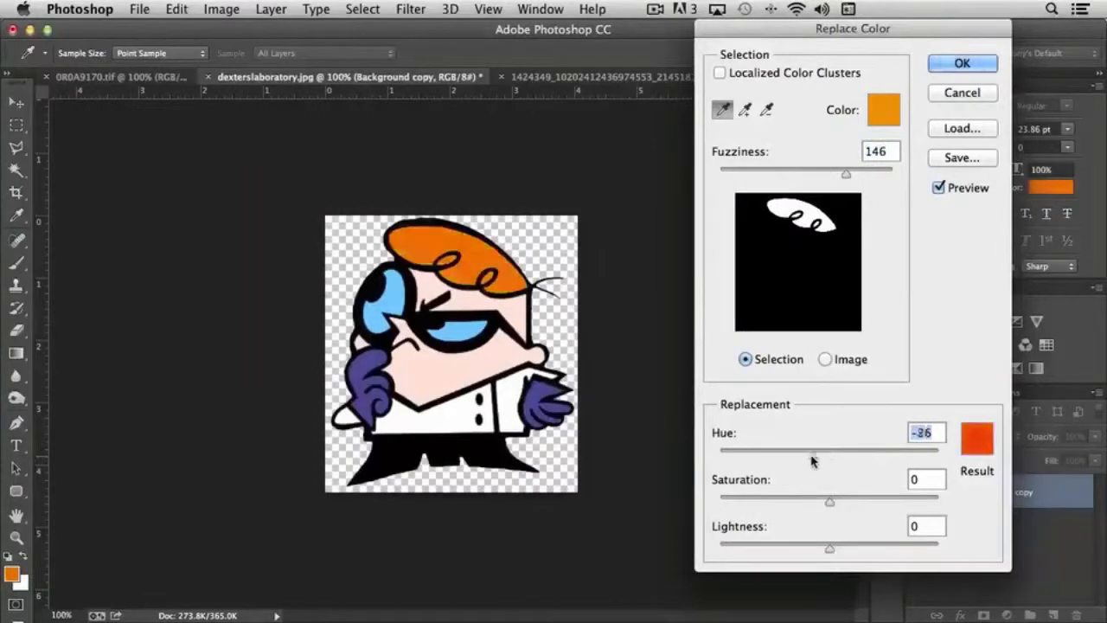
left_click_drag(811, 453, 748, 453)
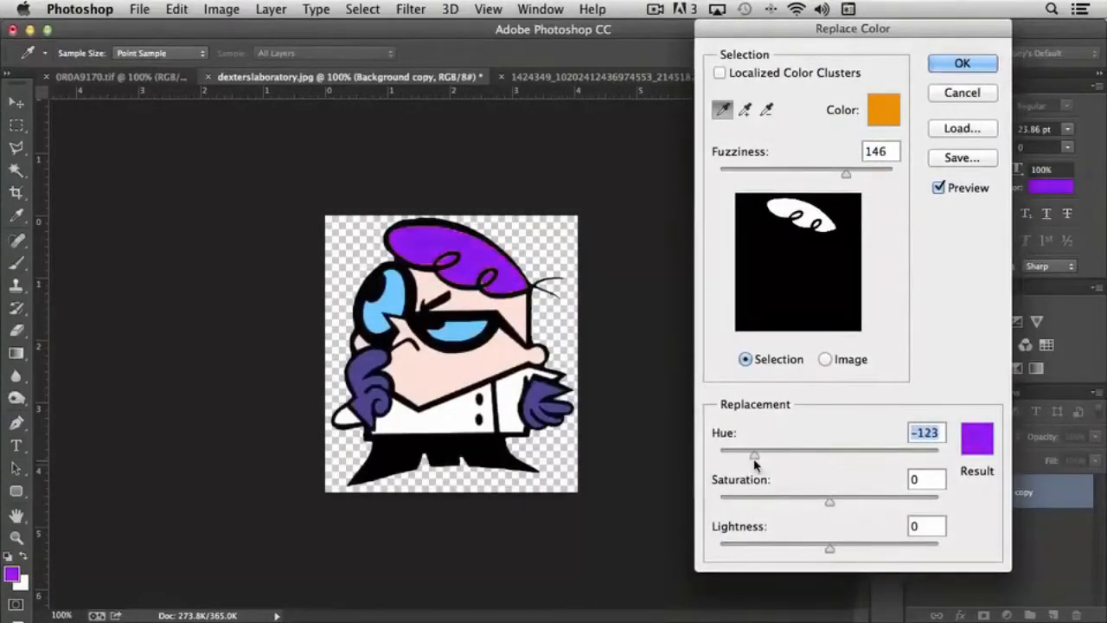
left_click_drag(754, 455, 799, 455)
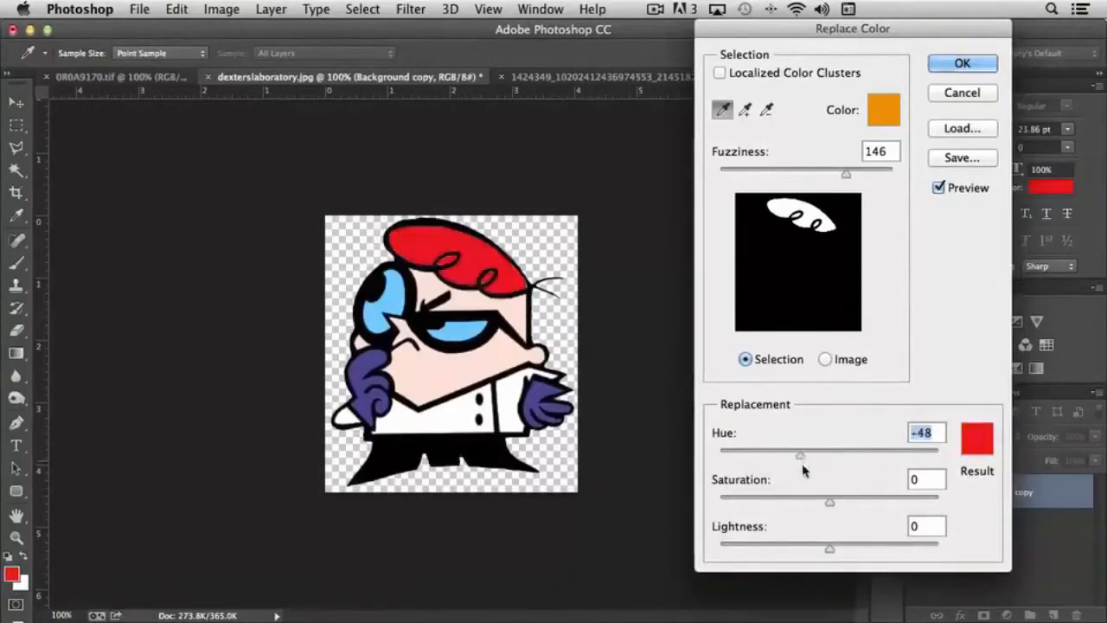
left_click_drag(830, 501, 798, 502)
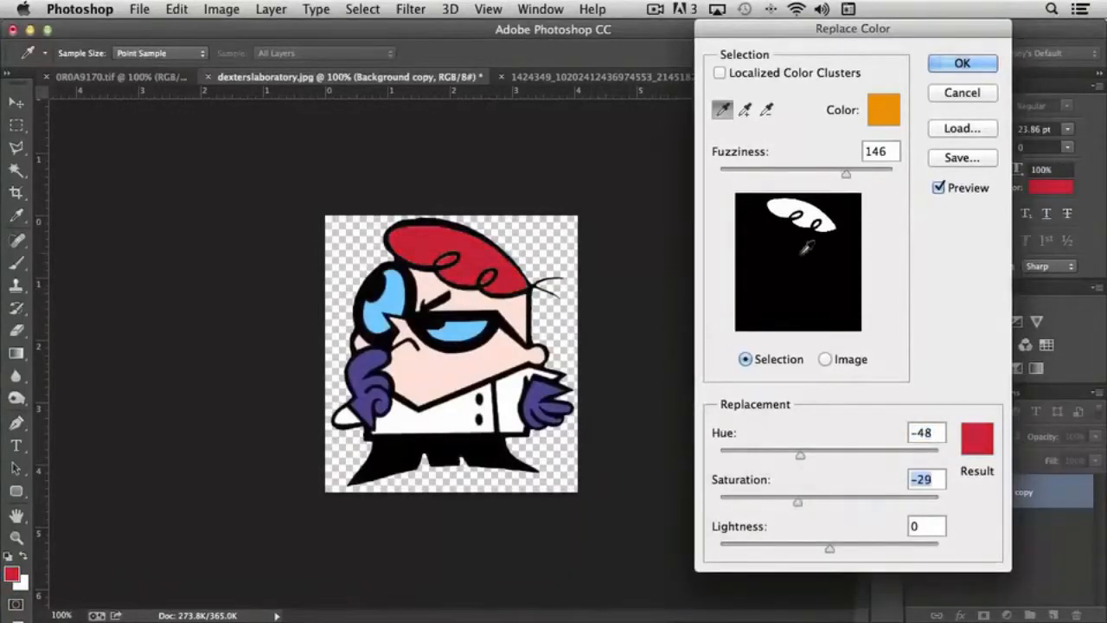
left_click_drag(847, 168, 890, 168)
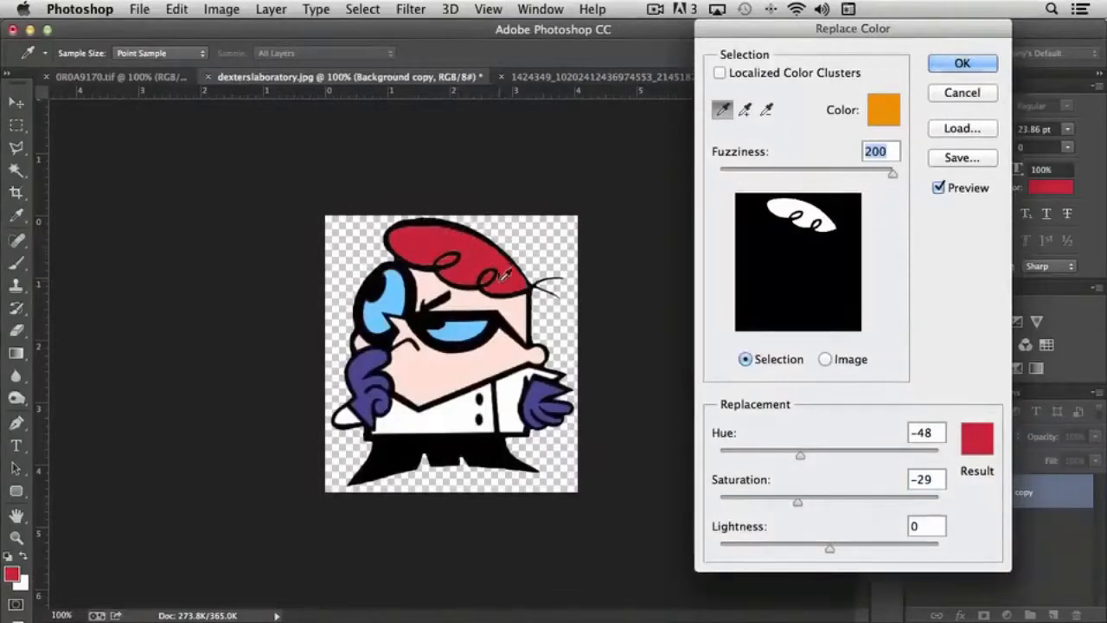
Try golden and orange hues, settle on Hue -55 deep crimson and apply it.
left_click_drag(799, 457, 765, 457)
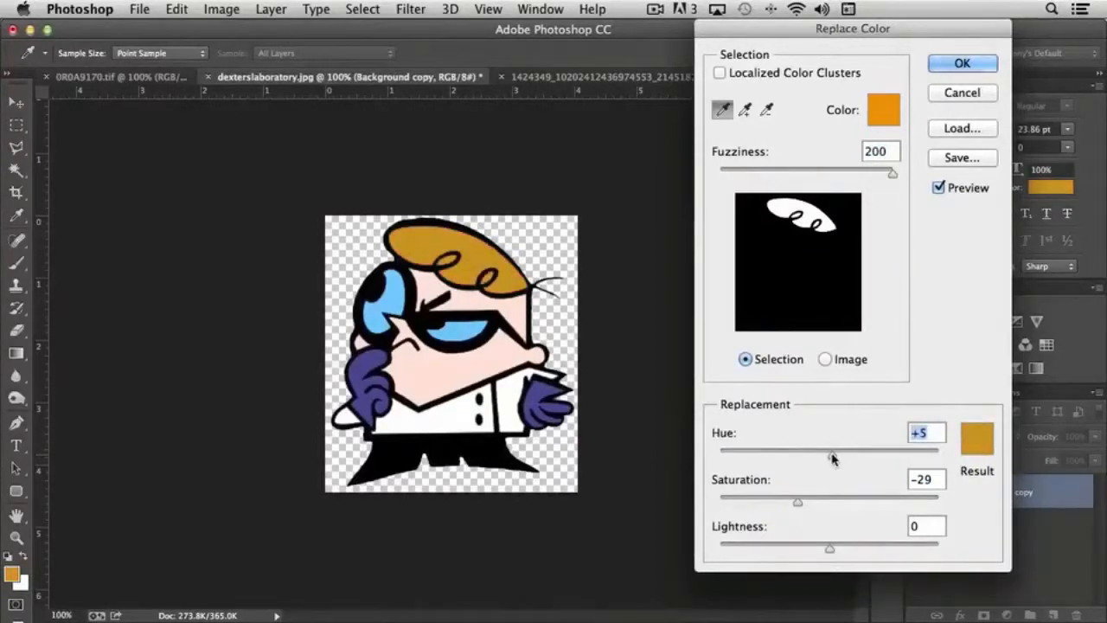
left_click_drag(834, 450, 813, 449)
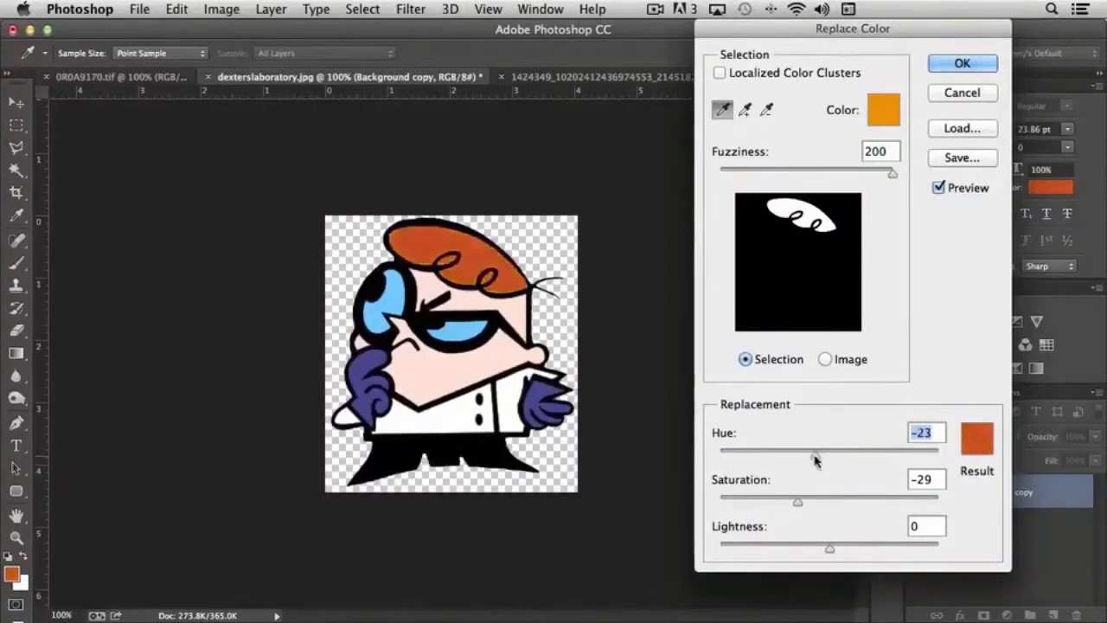
left_click_drag(817, 449, 796, 450)
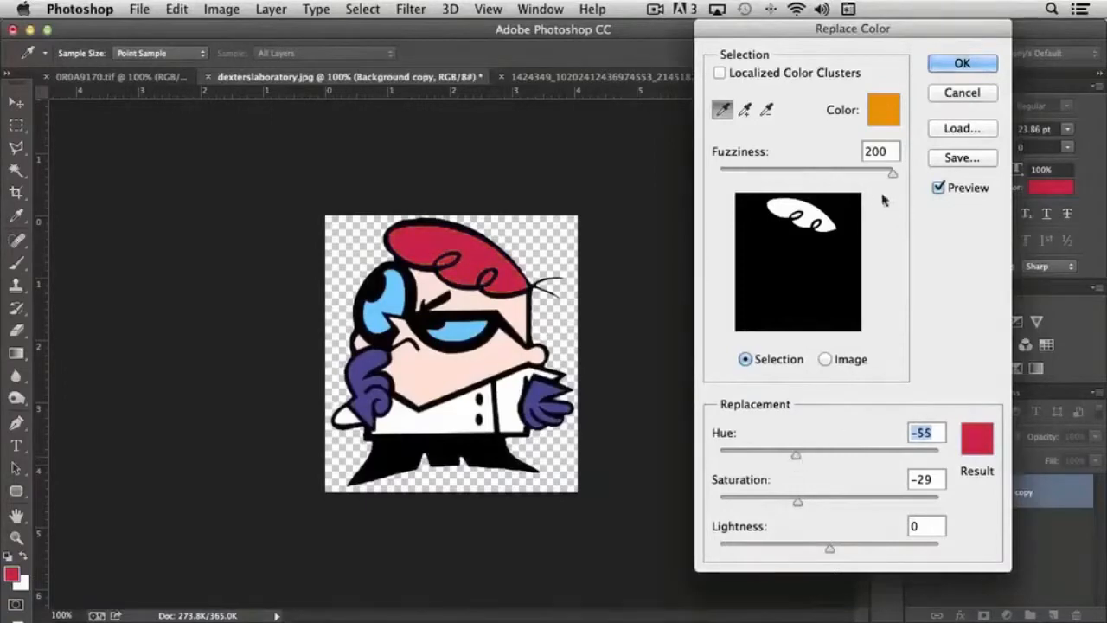
left_click(962, 62)
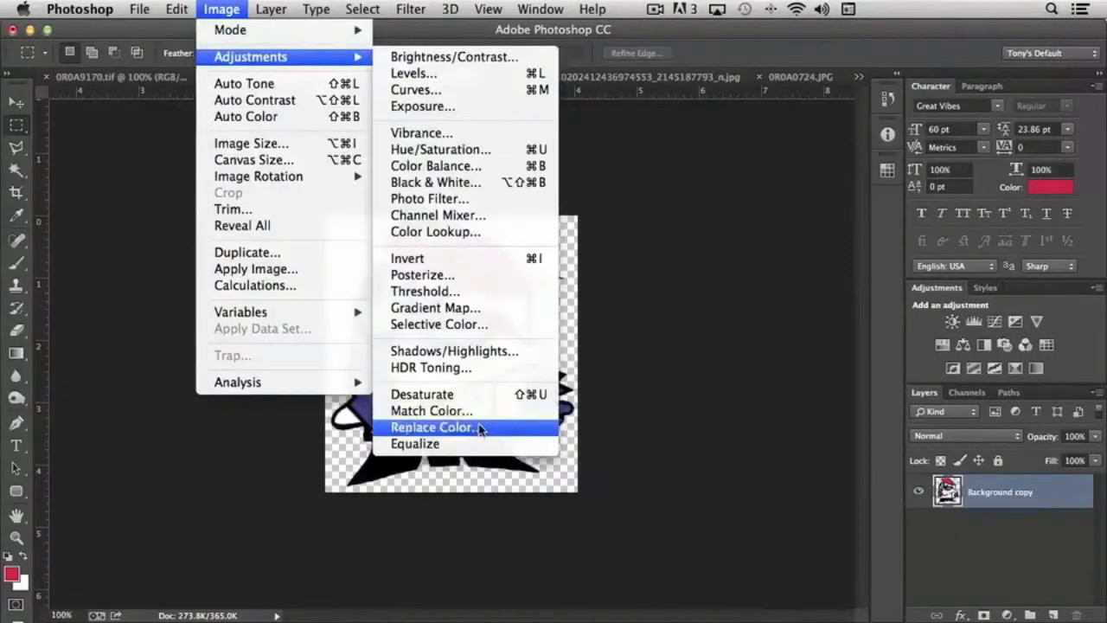
Replace the gloves' purple with green using Fuzziness 108, Hue -107, Saturation +23.
left_click(432, 427)
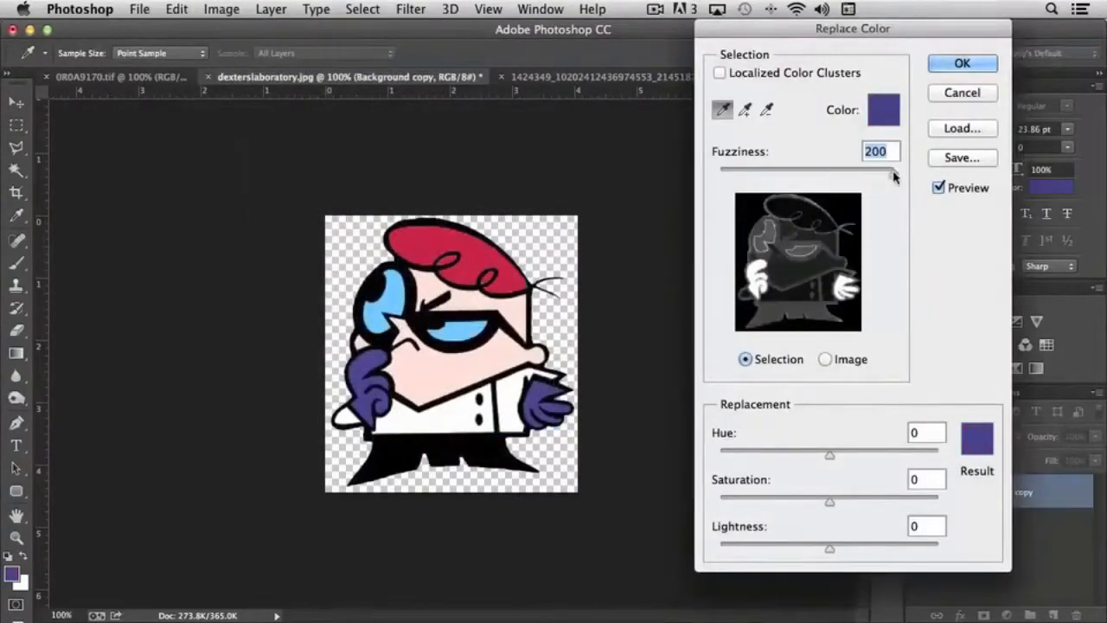
left_click_drag(896, 169, 813, 169)
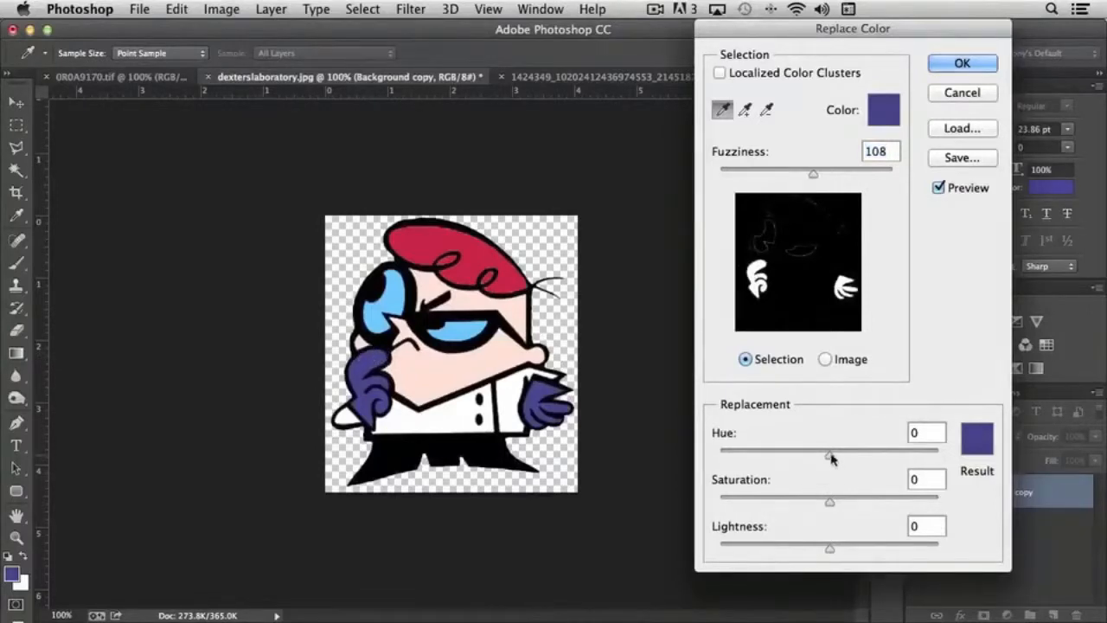
left_click_drag(831, 450, 761, 450)
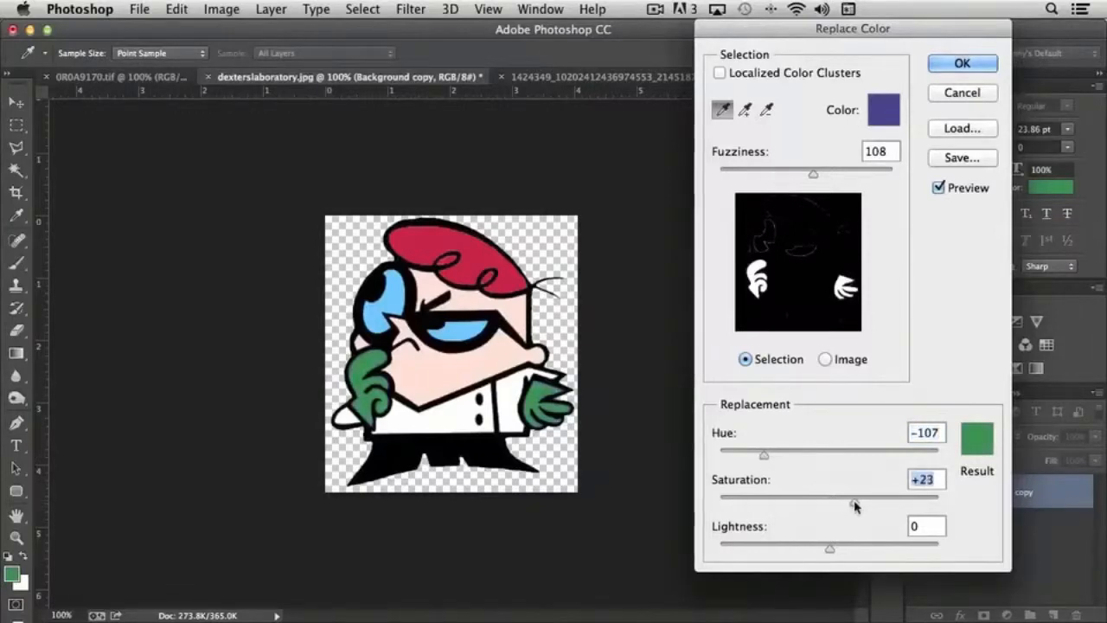
left_click(962, 62)
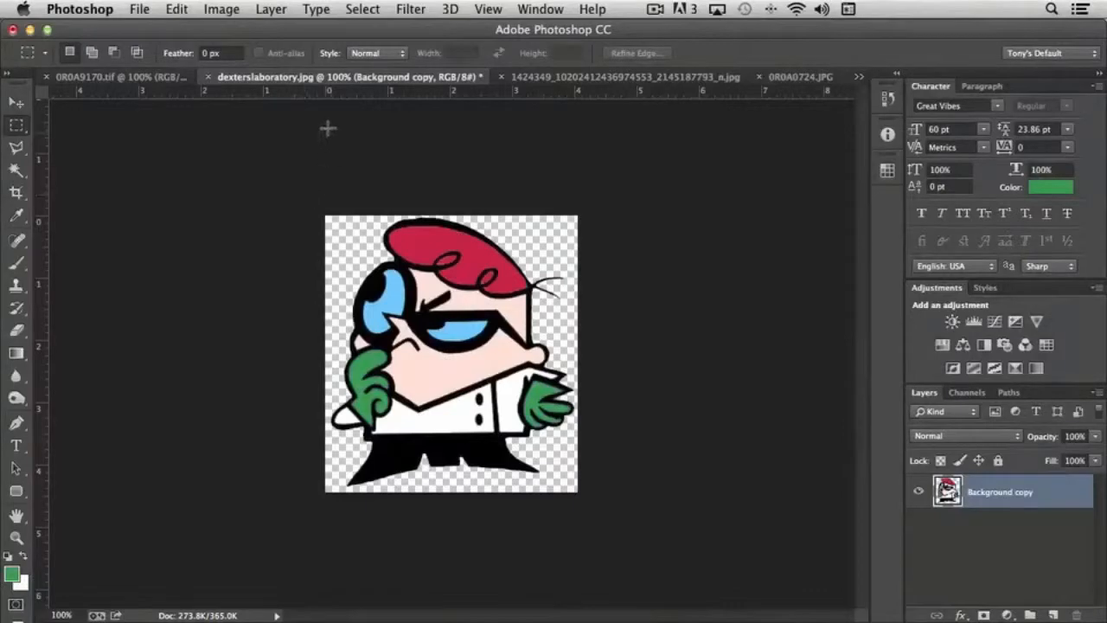
Apply Image > Adjustments > Equalize to the rock arch photo for punchier contrast.
left_click(221, 8)
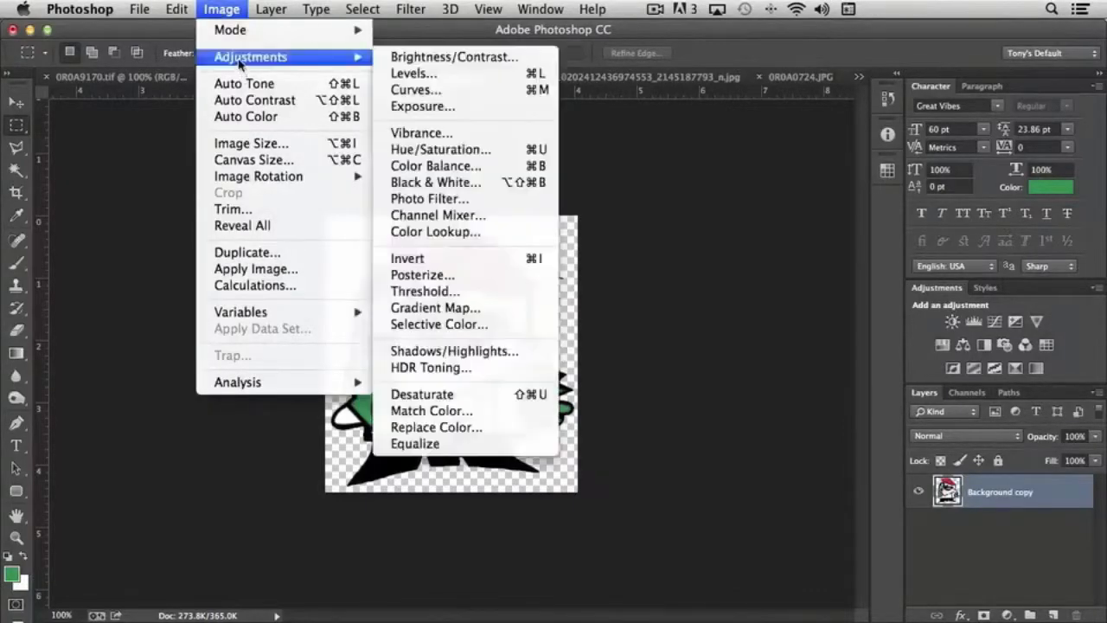
mouse_move(422, 394)
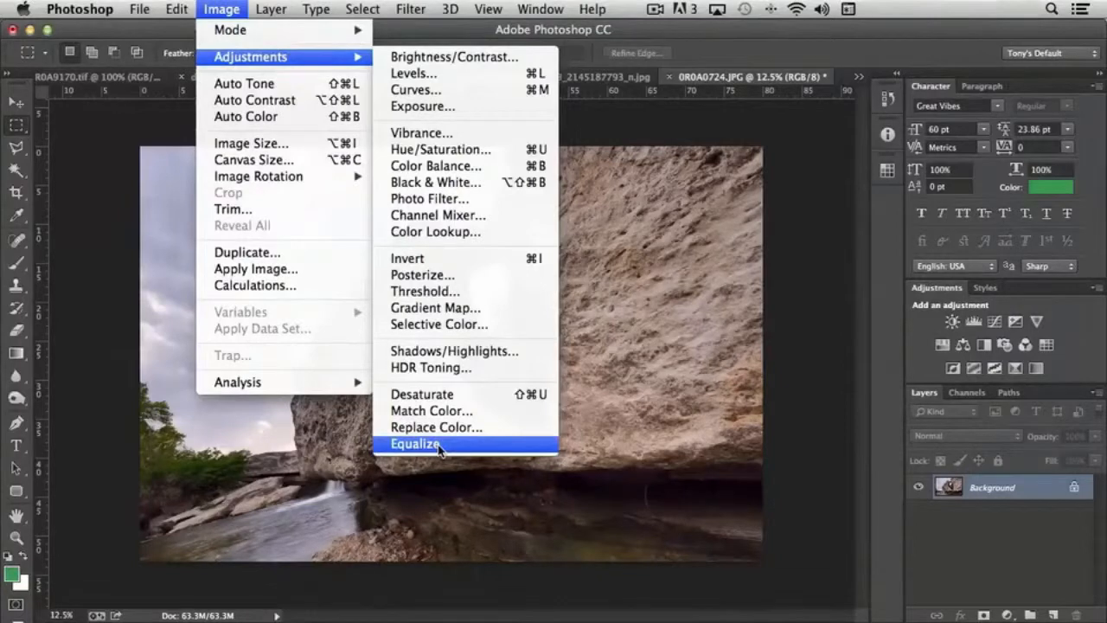
mouse_move(471, 90)
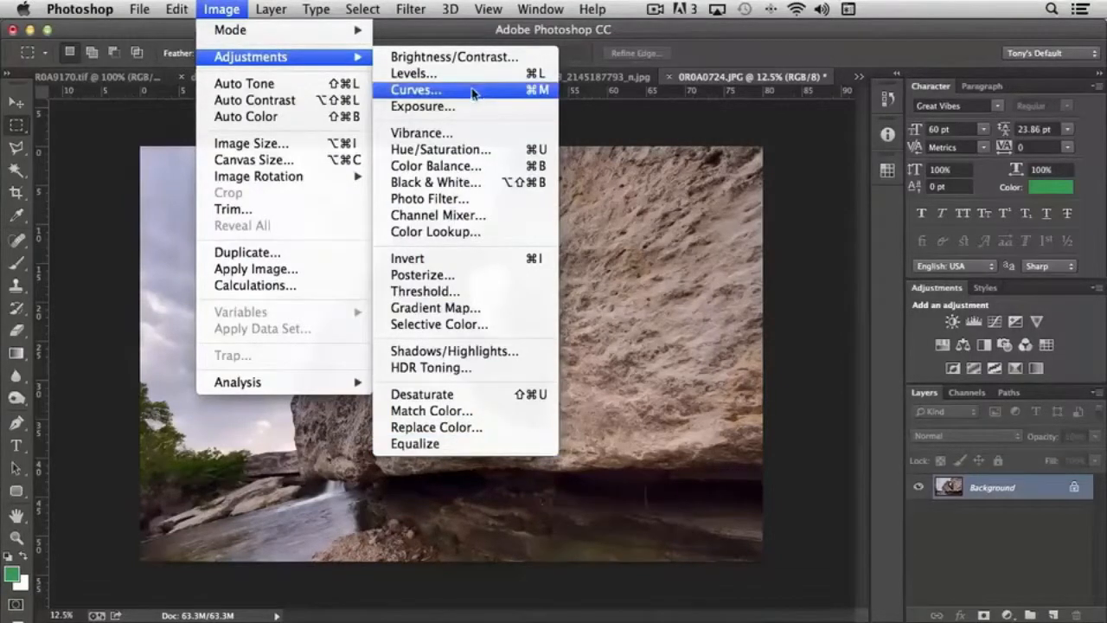
mouse_move(429, 197)
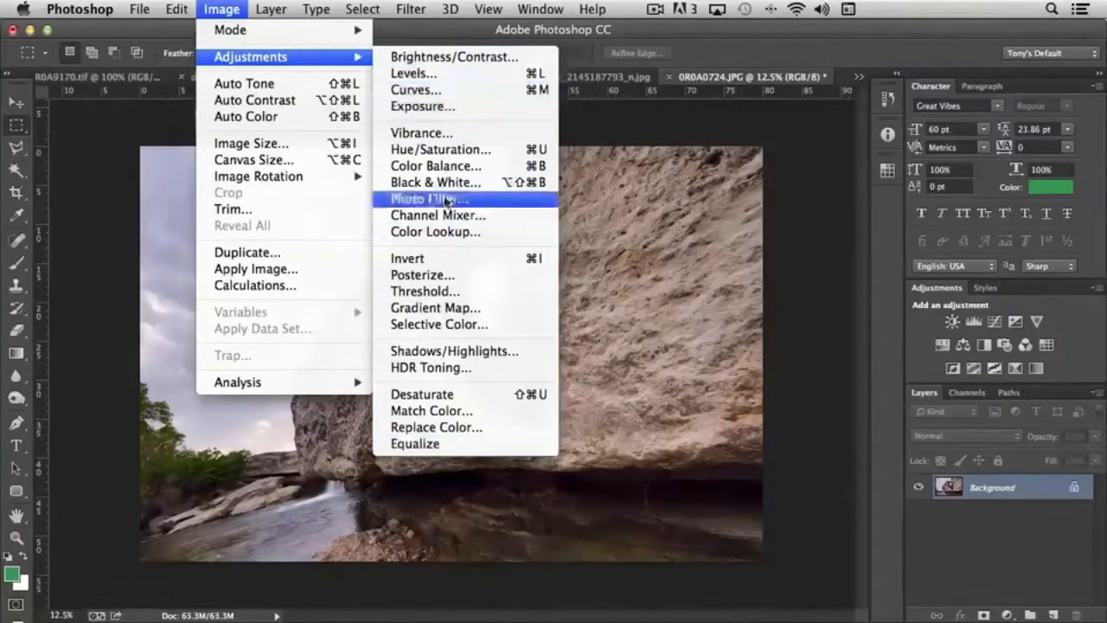
mouse_move(415, 443)
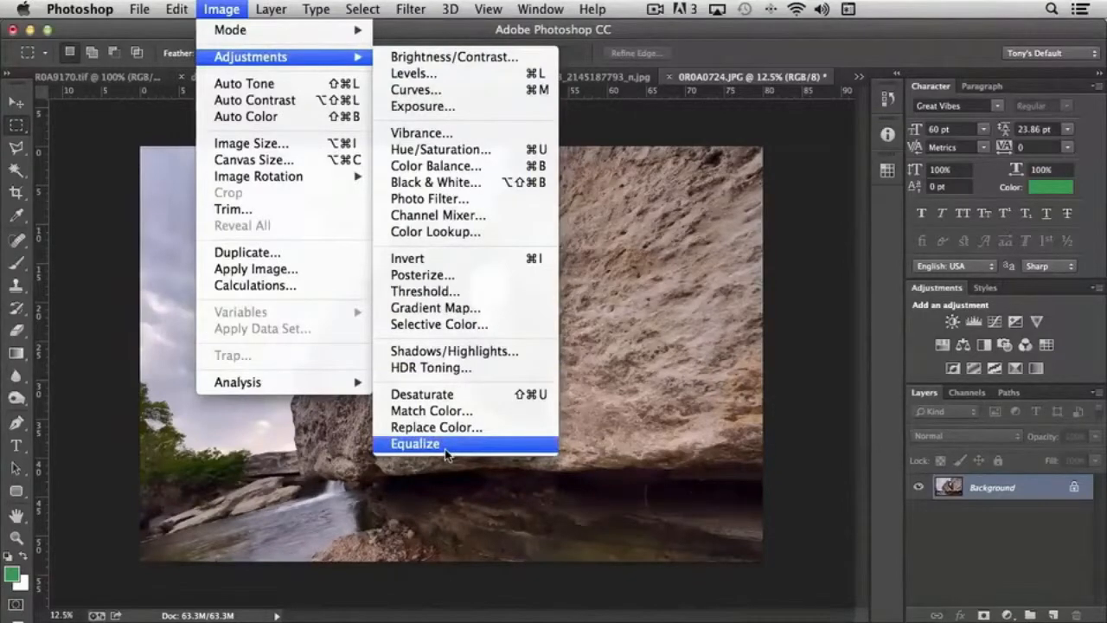
mouse_move(423, 446)
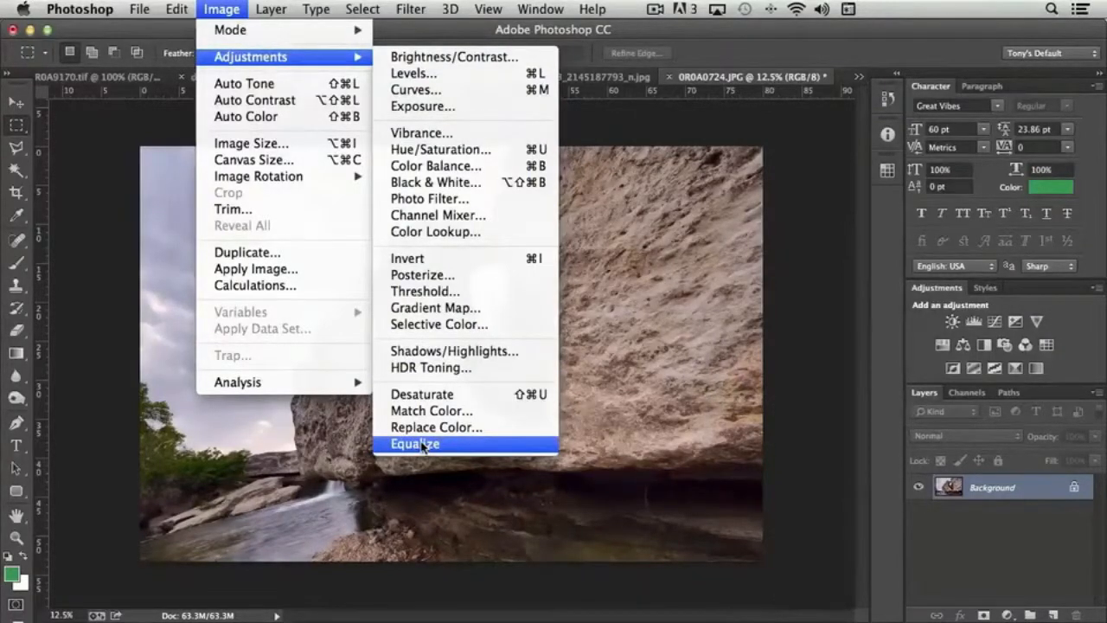
left_click(415, 443)
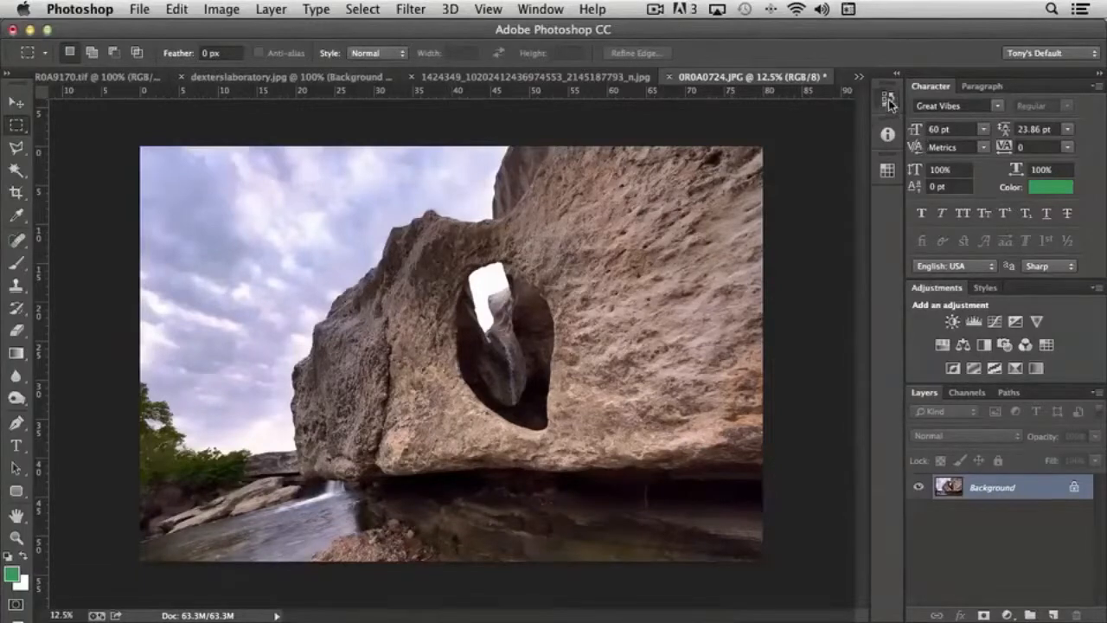
View the unedited original state of the rock arch photo in the History panel.
left_click(885, 97)
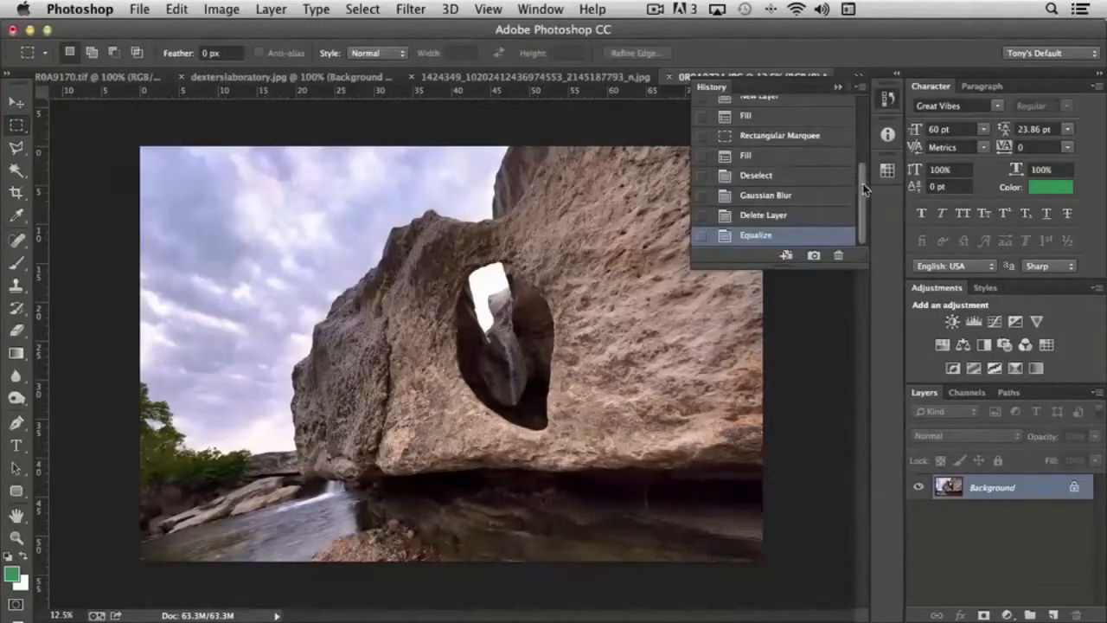
left_click(768, 106)
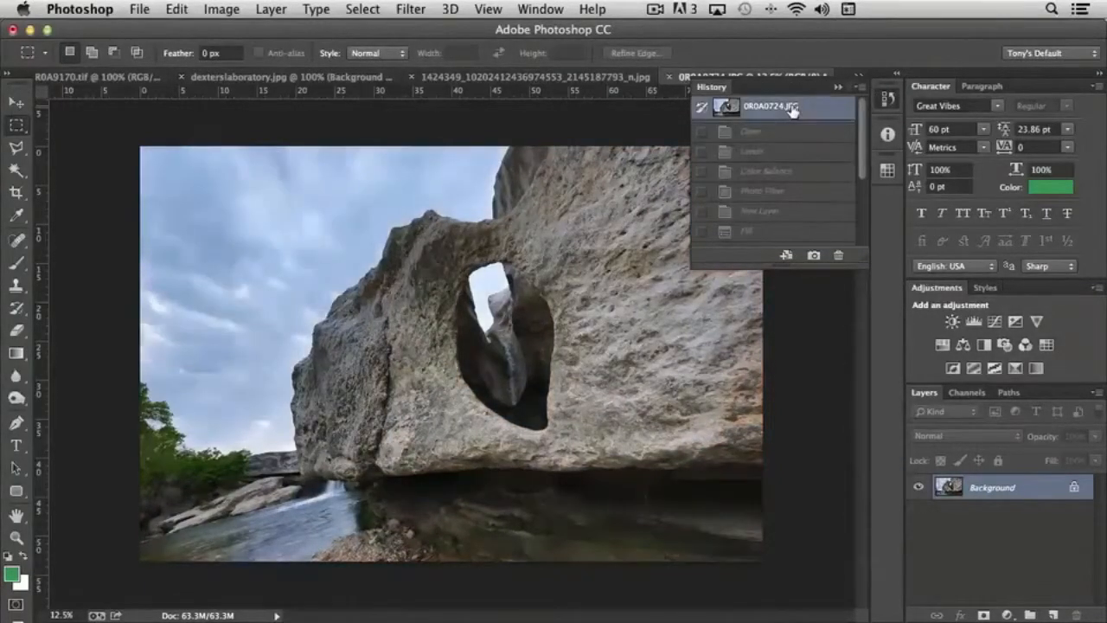
mouse_move(861, 147)
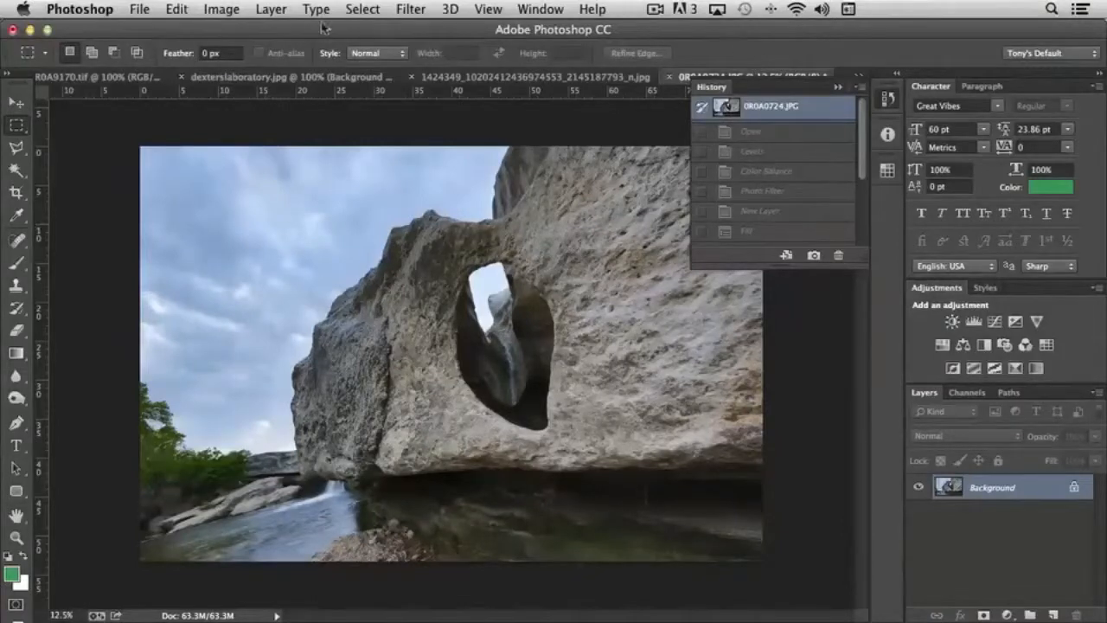
left_click(221, 10)
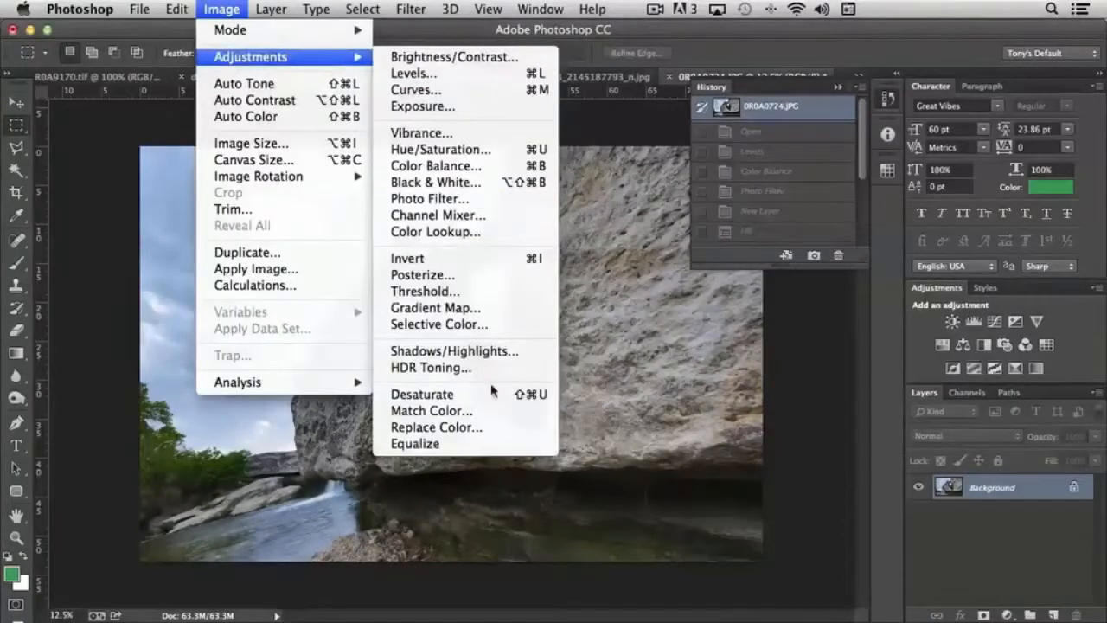
left_click(415, 442)
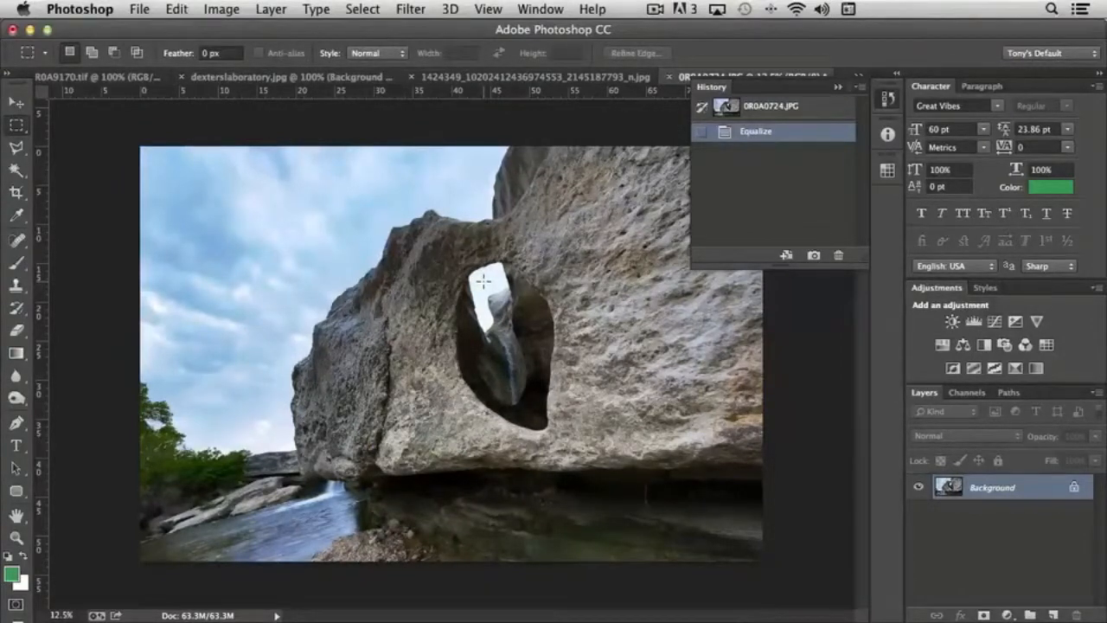
Return to the Equalize history state to show the adjusted photo again.
left_click(770, 106)
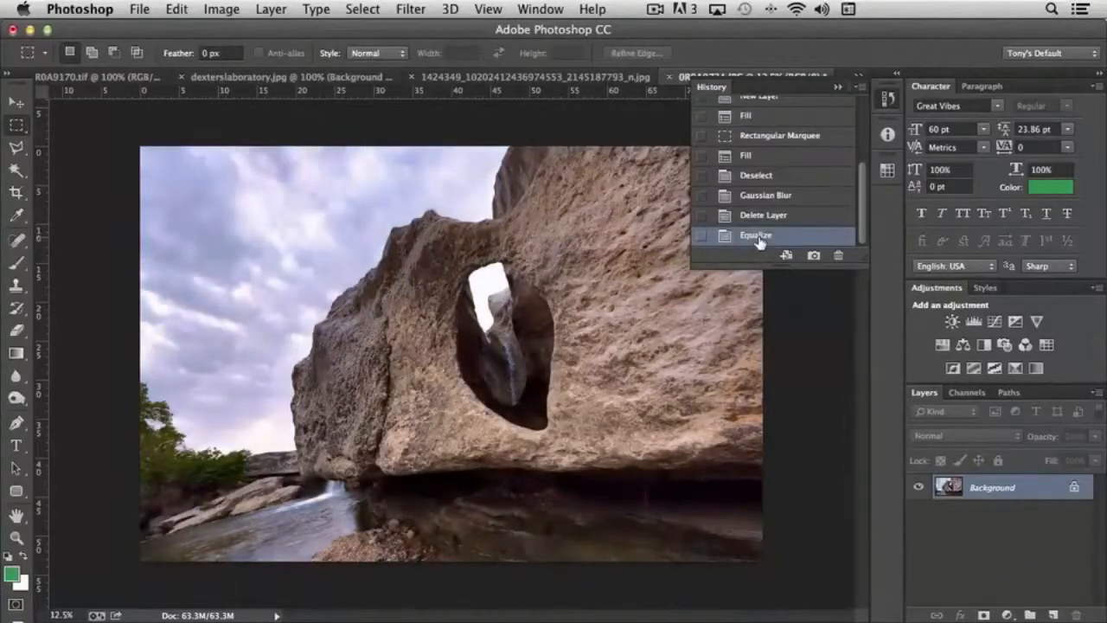
left_click(757, 235)
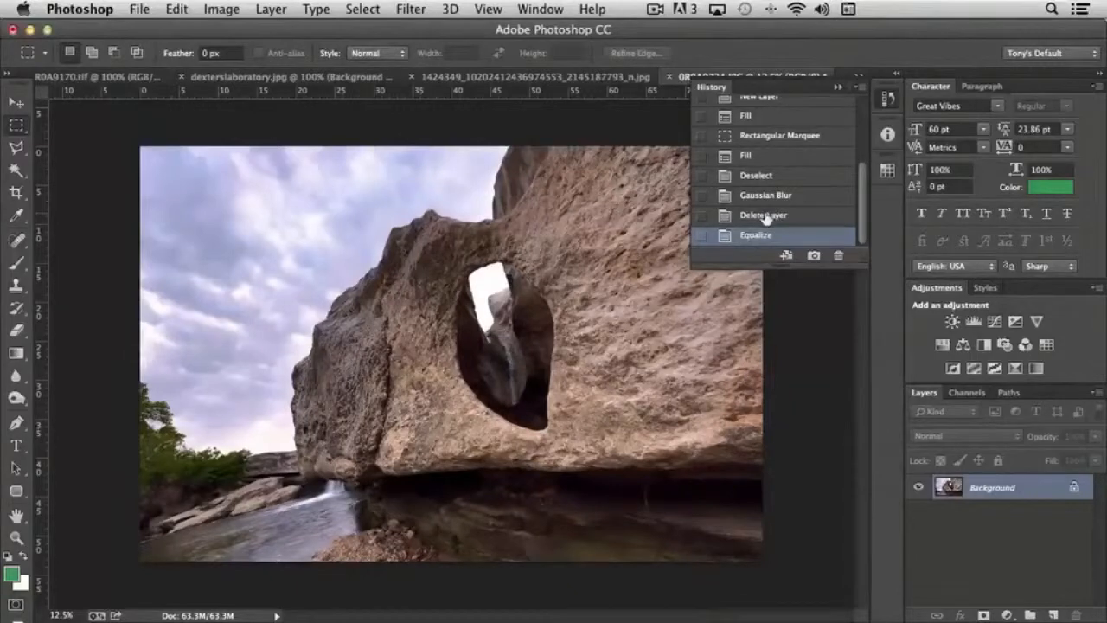
mouse_move(816, 145)
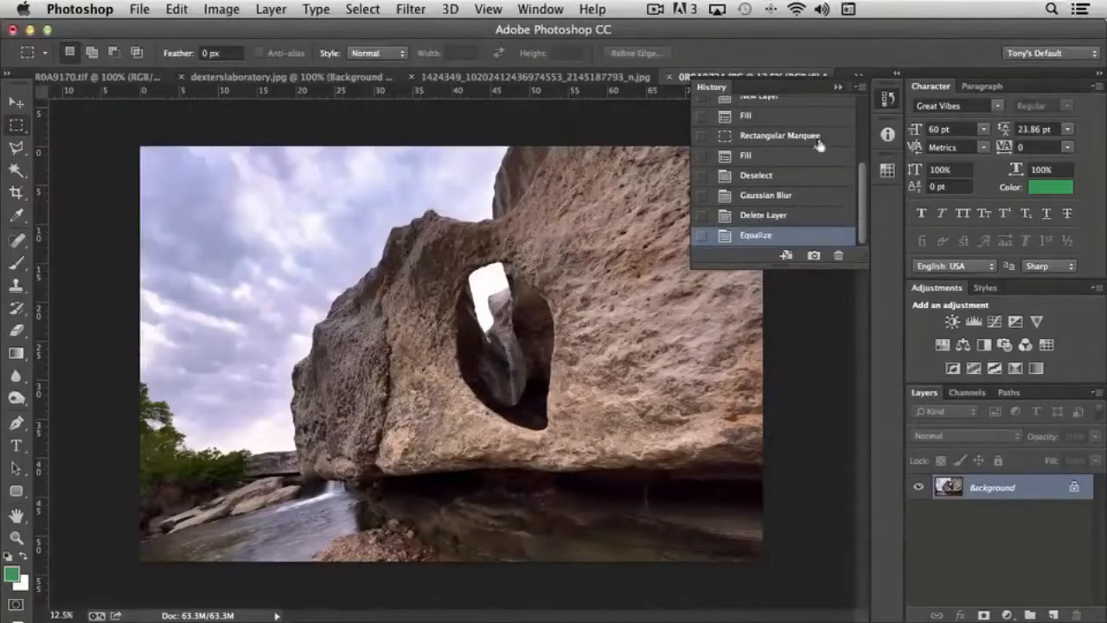